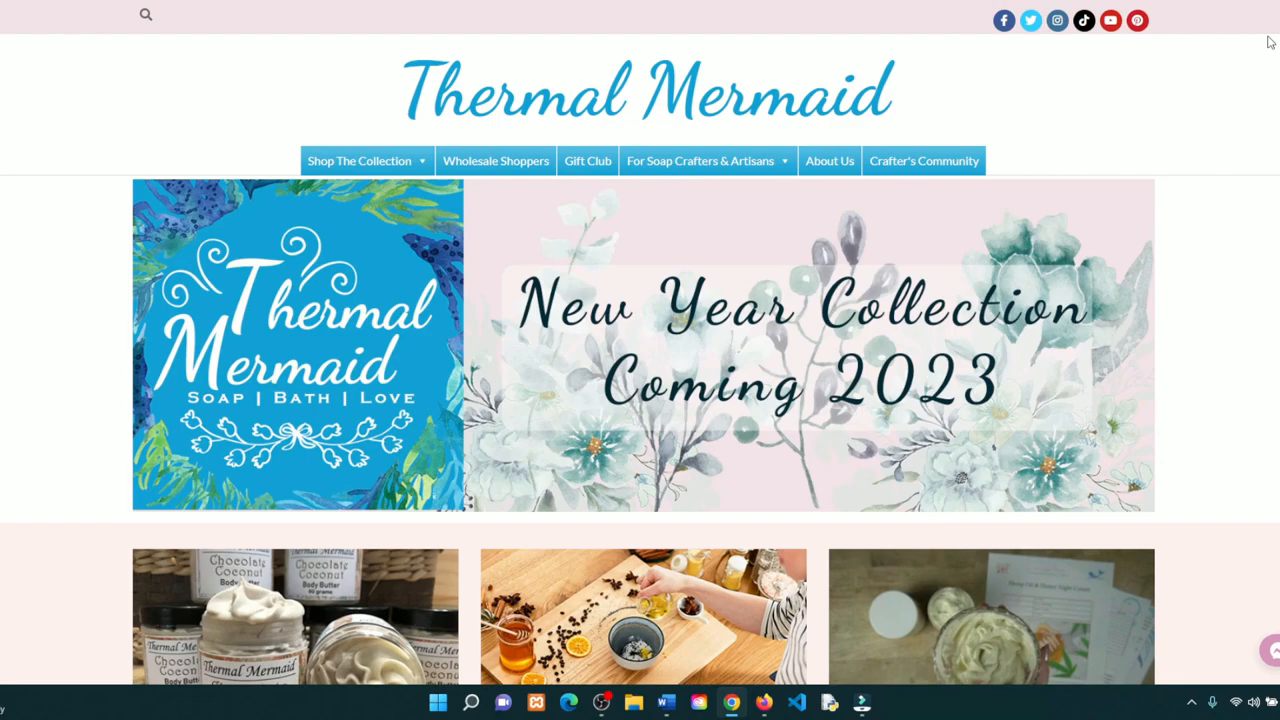
pyautogui.moveTo(984, 108)
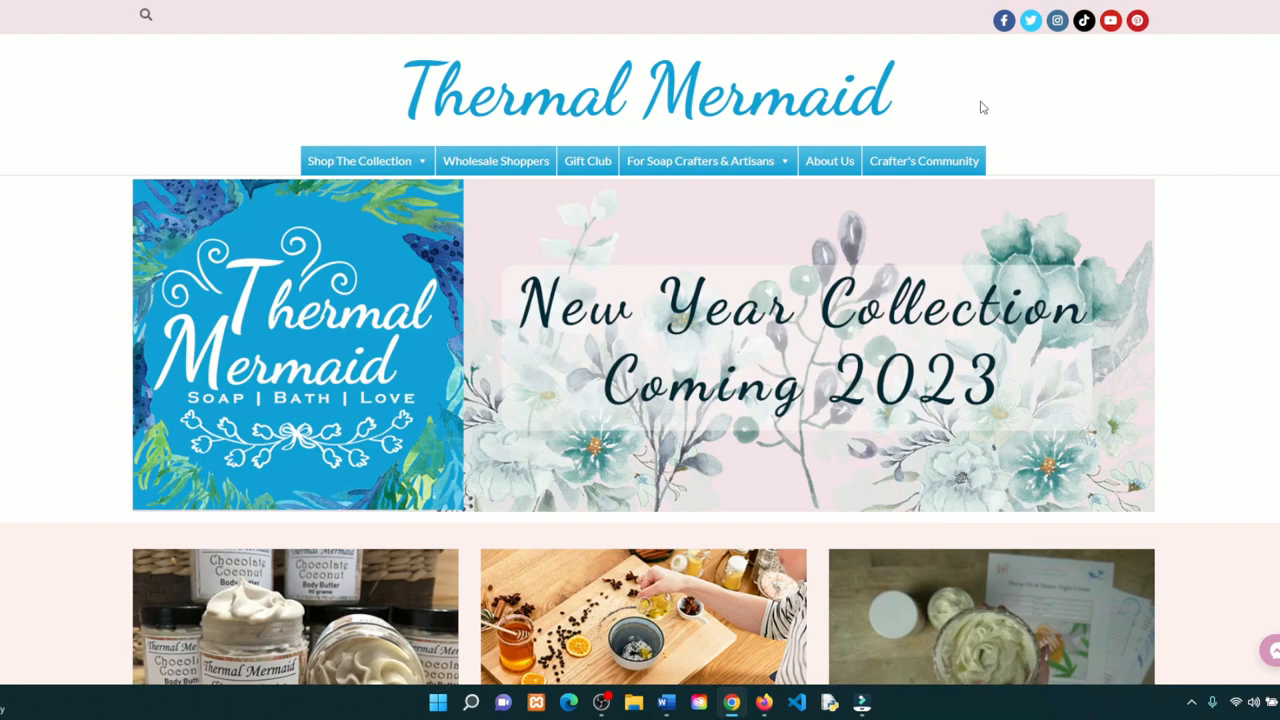
# Reveal the soap crafters section listing the soap making calculators, including the Lotion Calculator
pyautogui.click(700, 160)
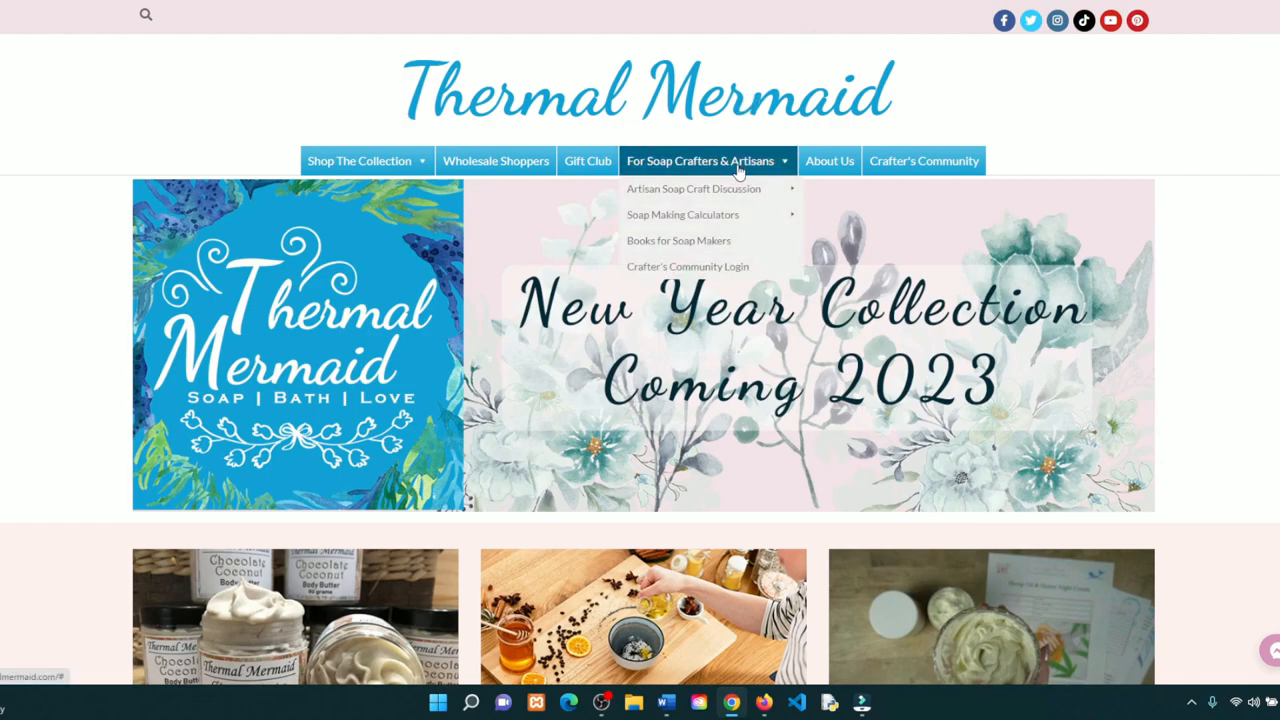
pyautogui.moveTo(678, 240)
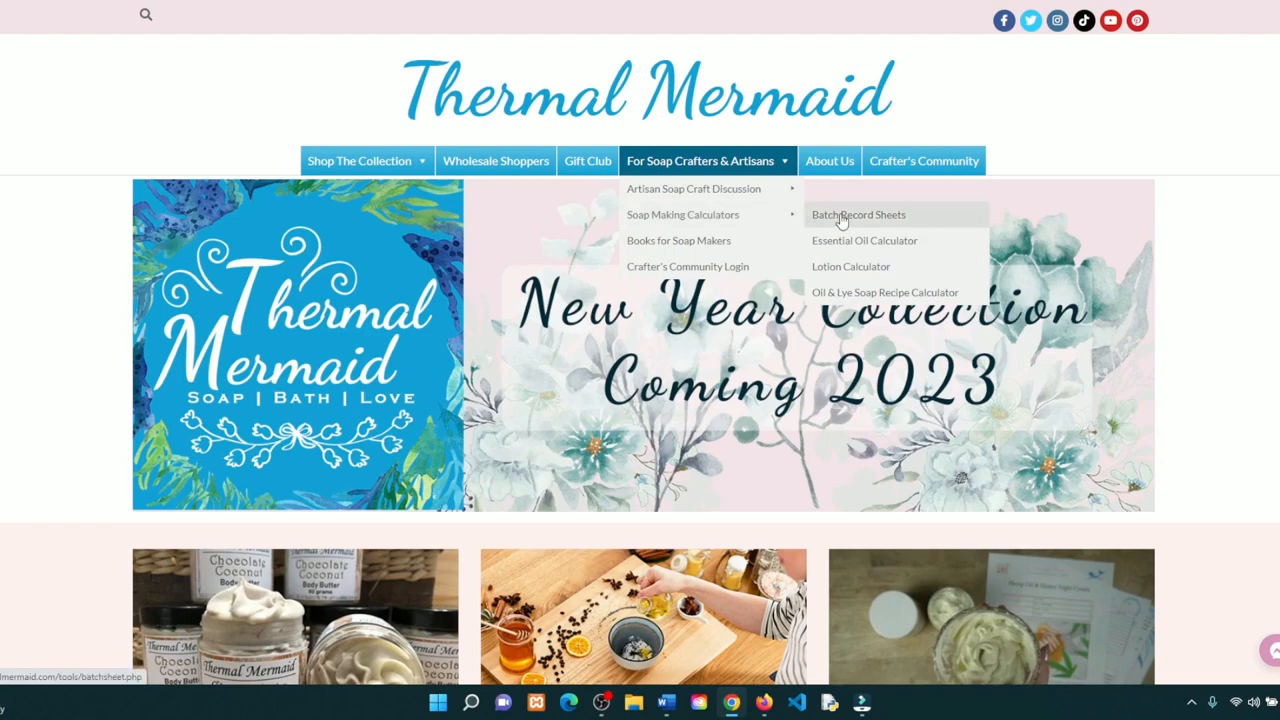
pyautogui.moveTo(850, 266)
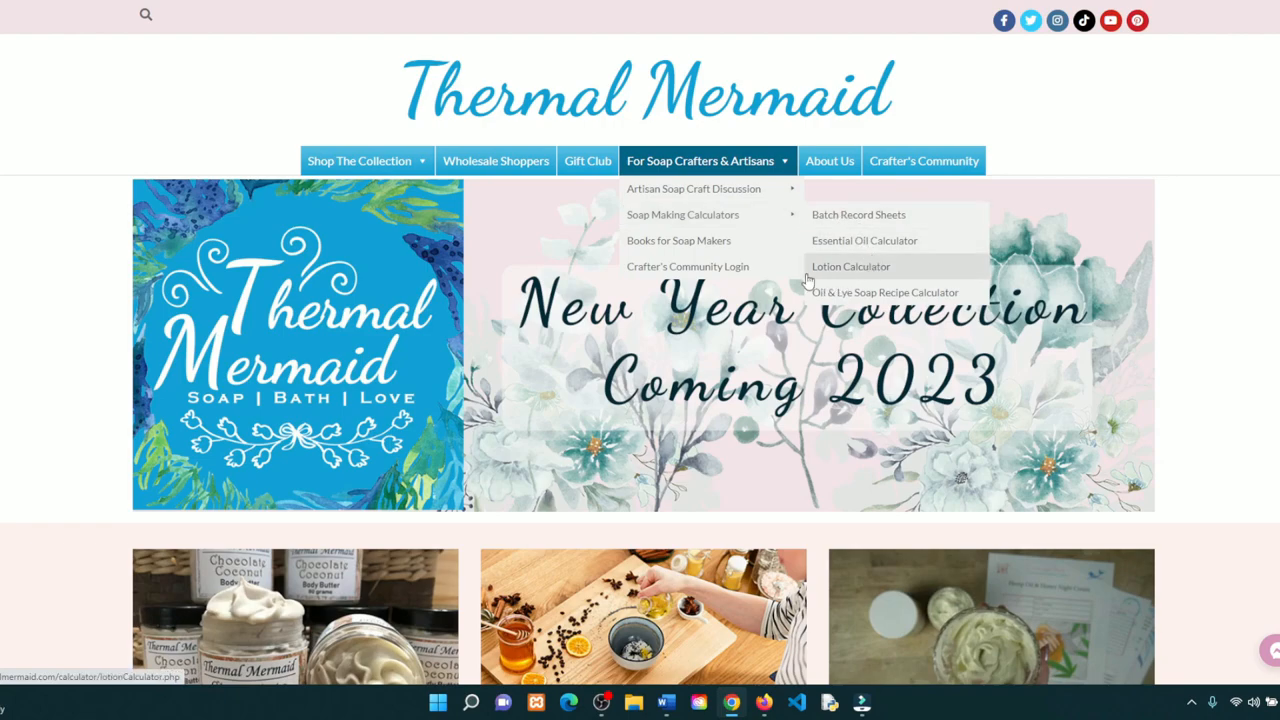
pyautogui.moveTo(830, 272)
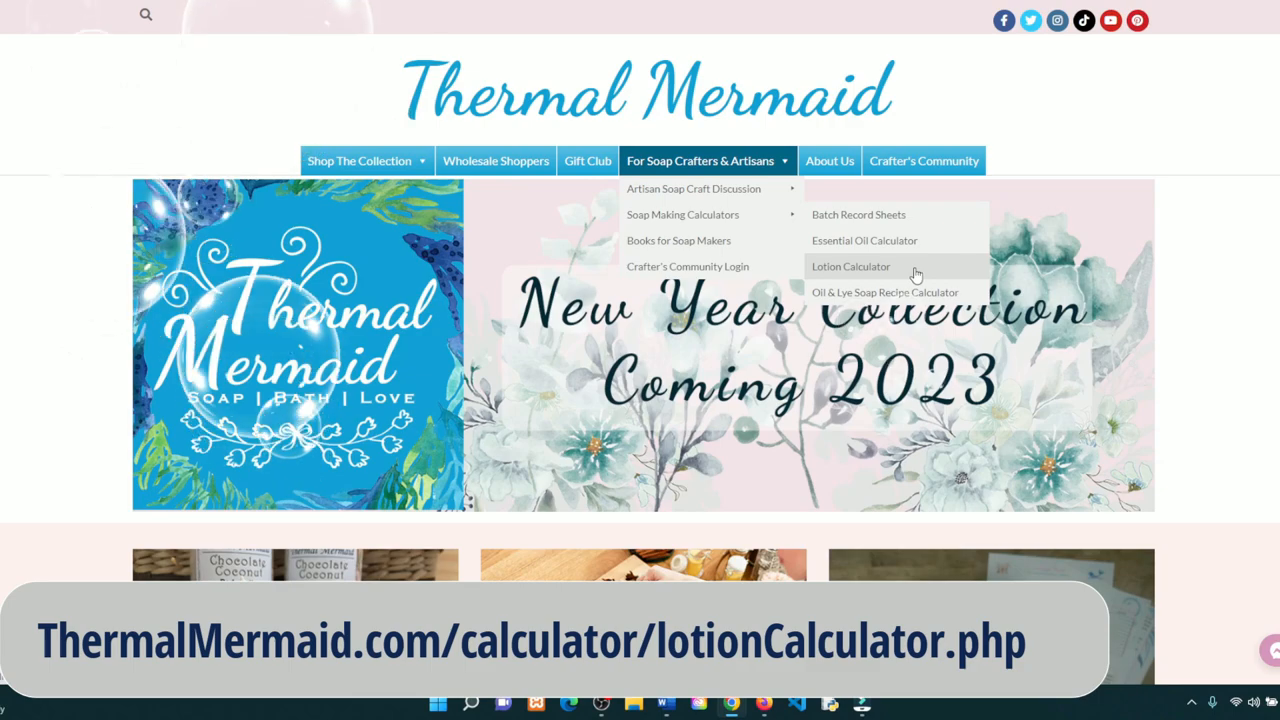
# Open the Lotion Calculator and name the recipe 'My Special Body Butter Recipe'
pyautogui.click(852, 266)
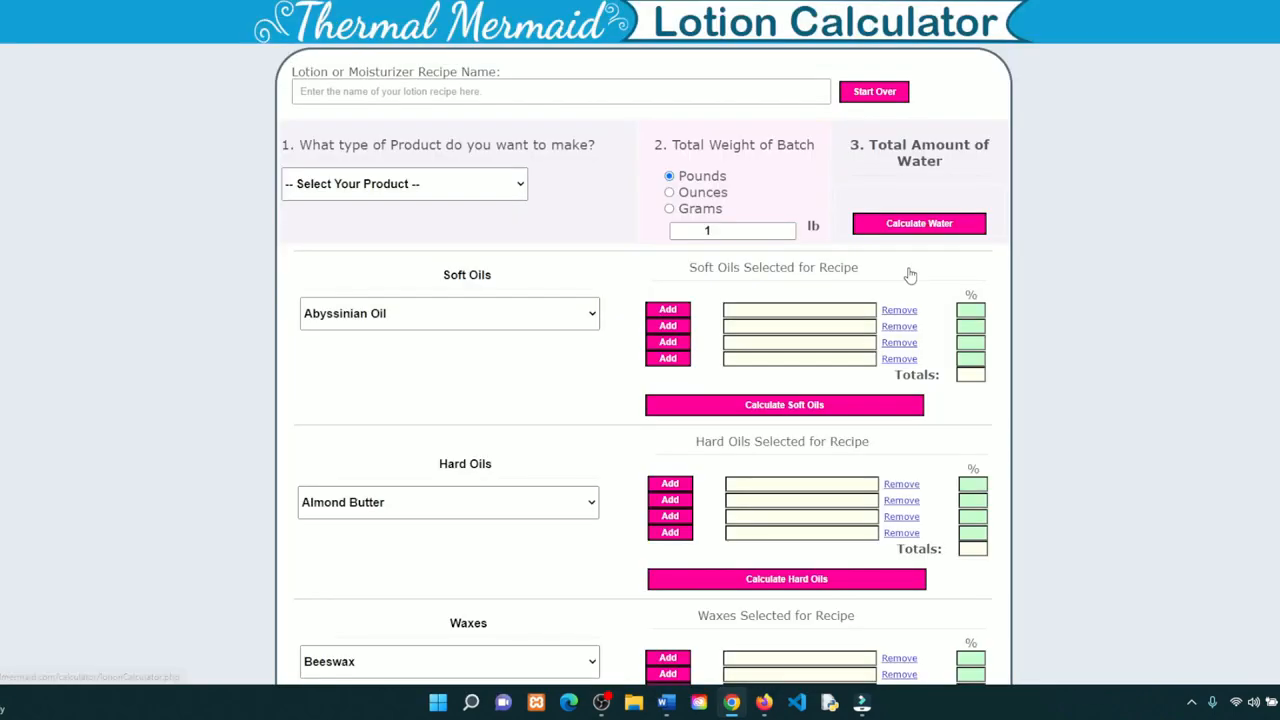
pyautogui.moveTo(1056, 228)
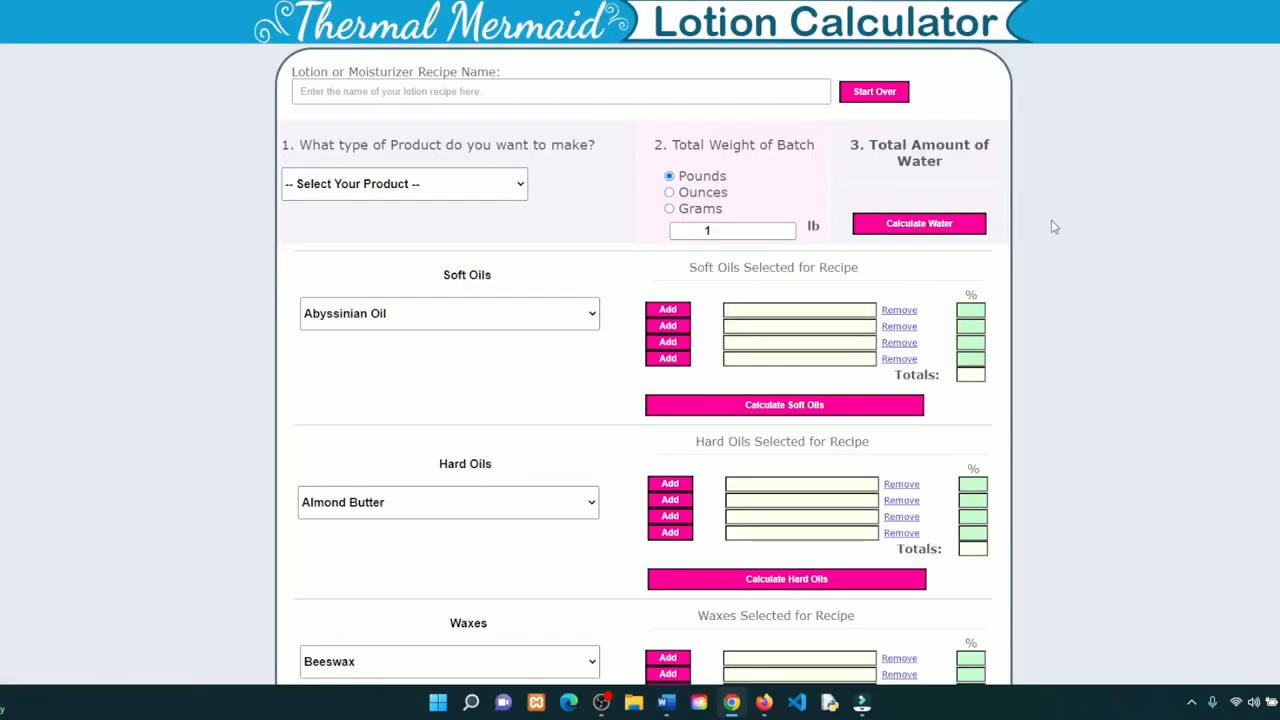
pyautogui.moveTo(450, 160)
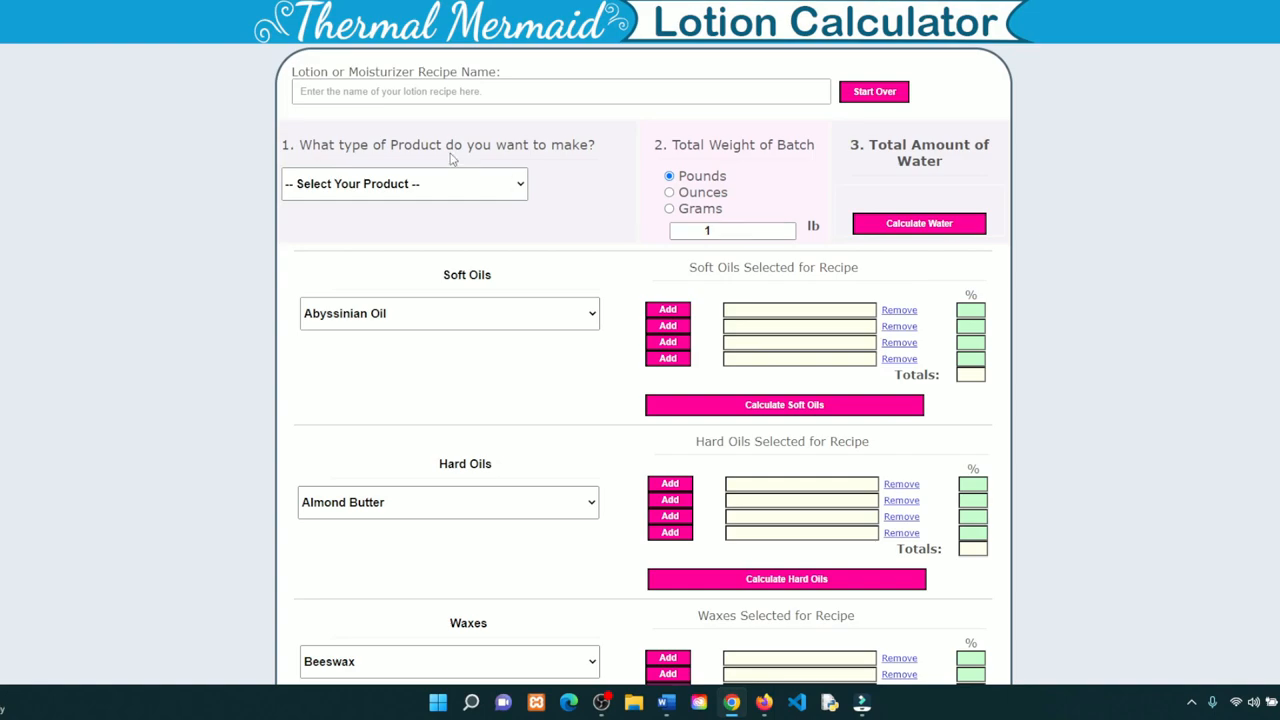
pyautogui.write('M')
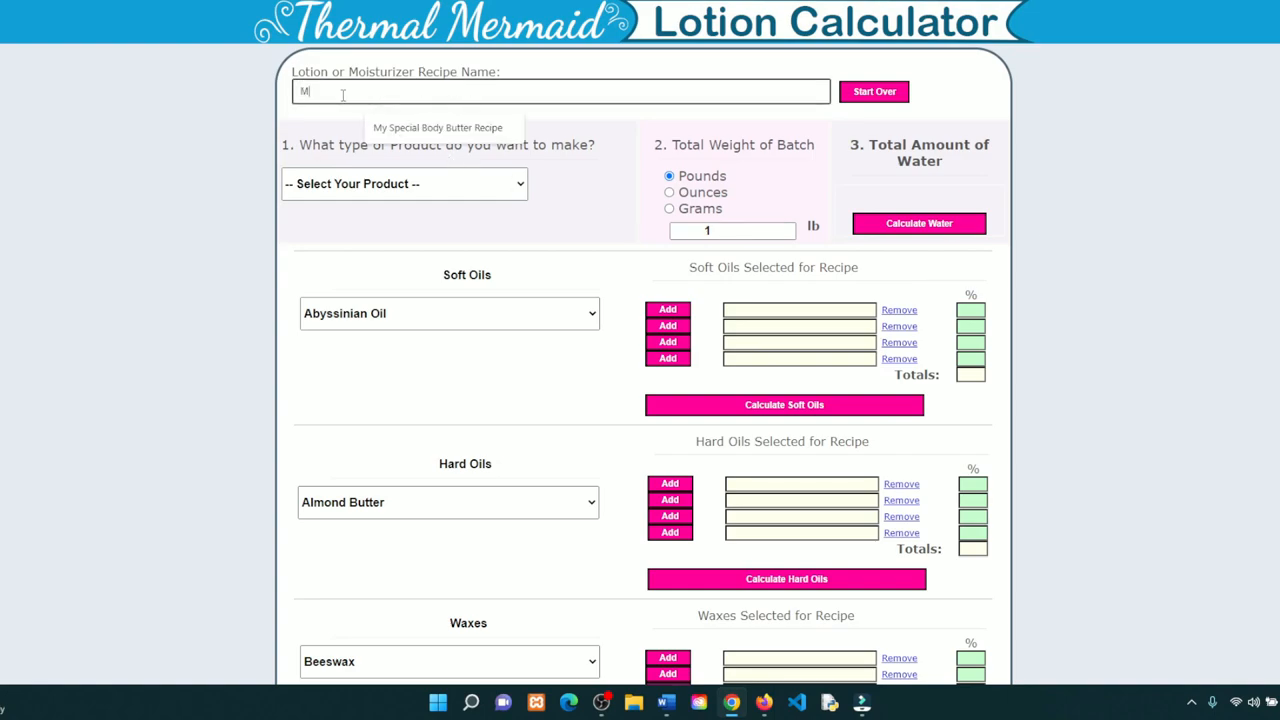
pyautogui.write('y Special')
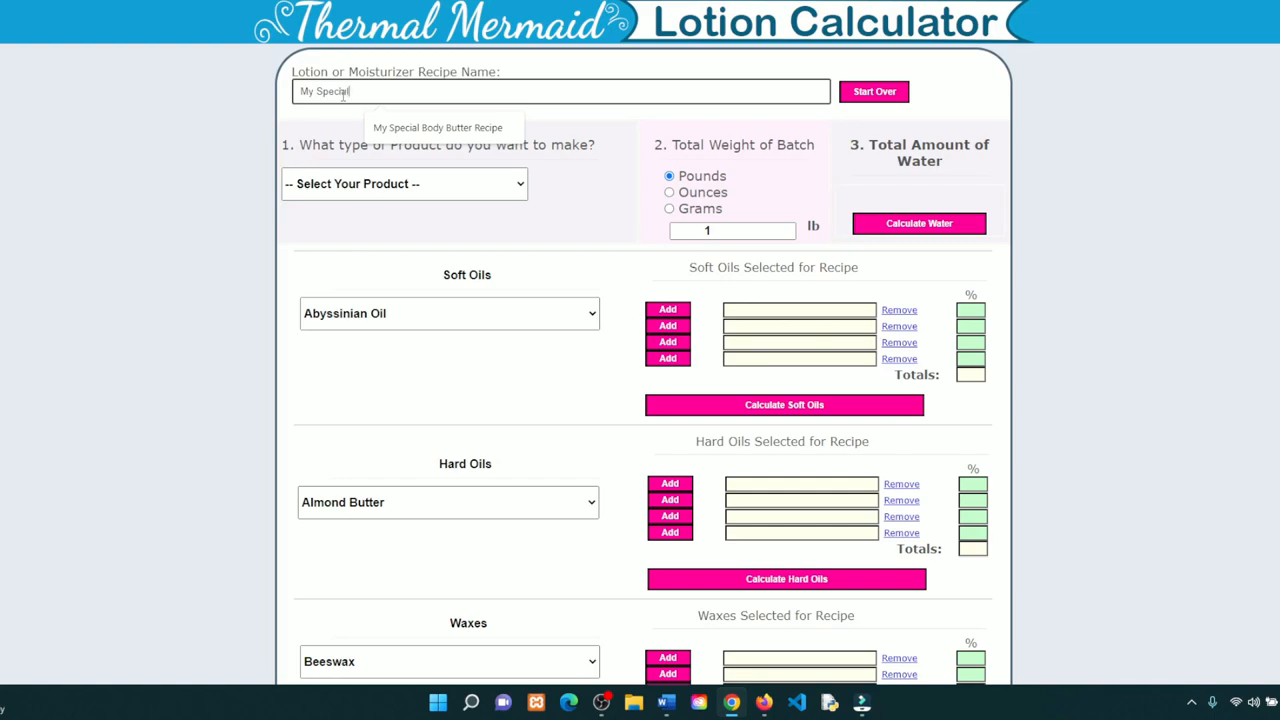
pyautogui.write('Body Butter Recipe')
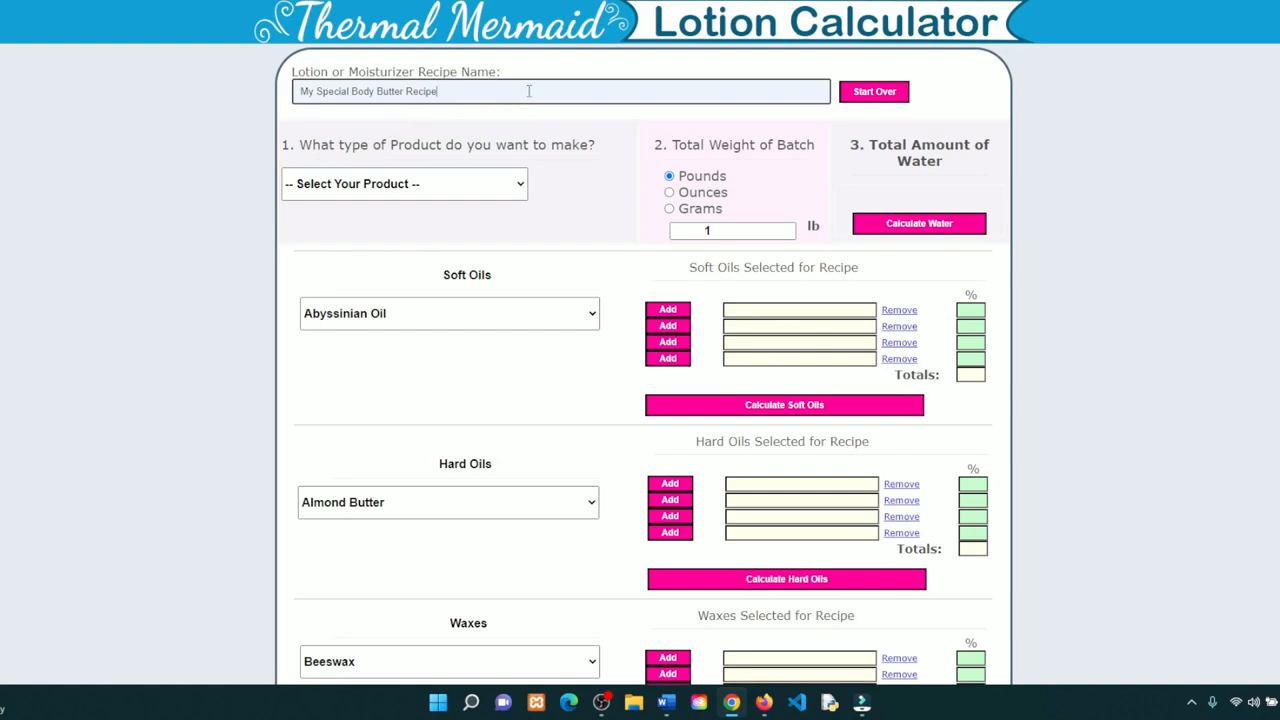
pyautogui.moveTo(564, 184)
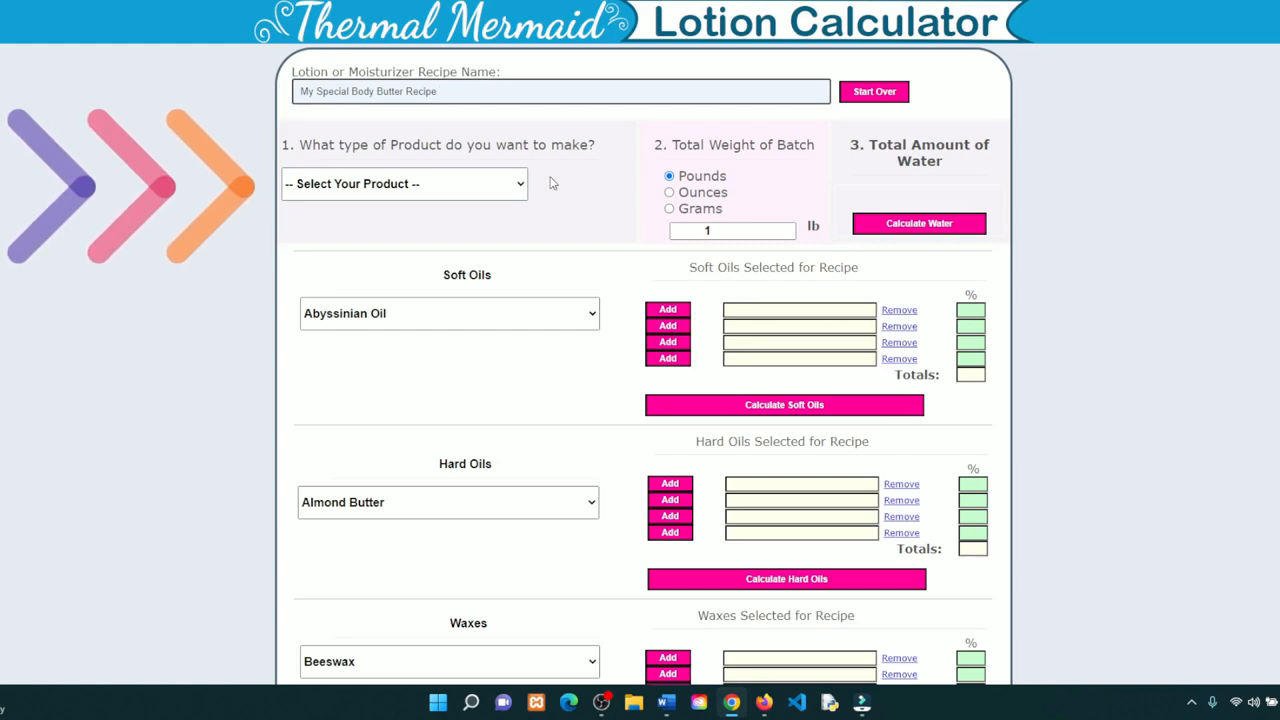
# Choose Body Butter as the product type to show its soft and hard oil guidance
pyautogui.click(404, 184)
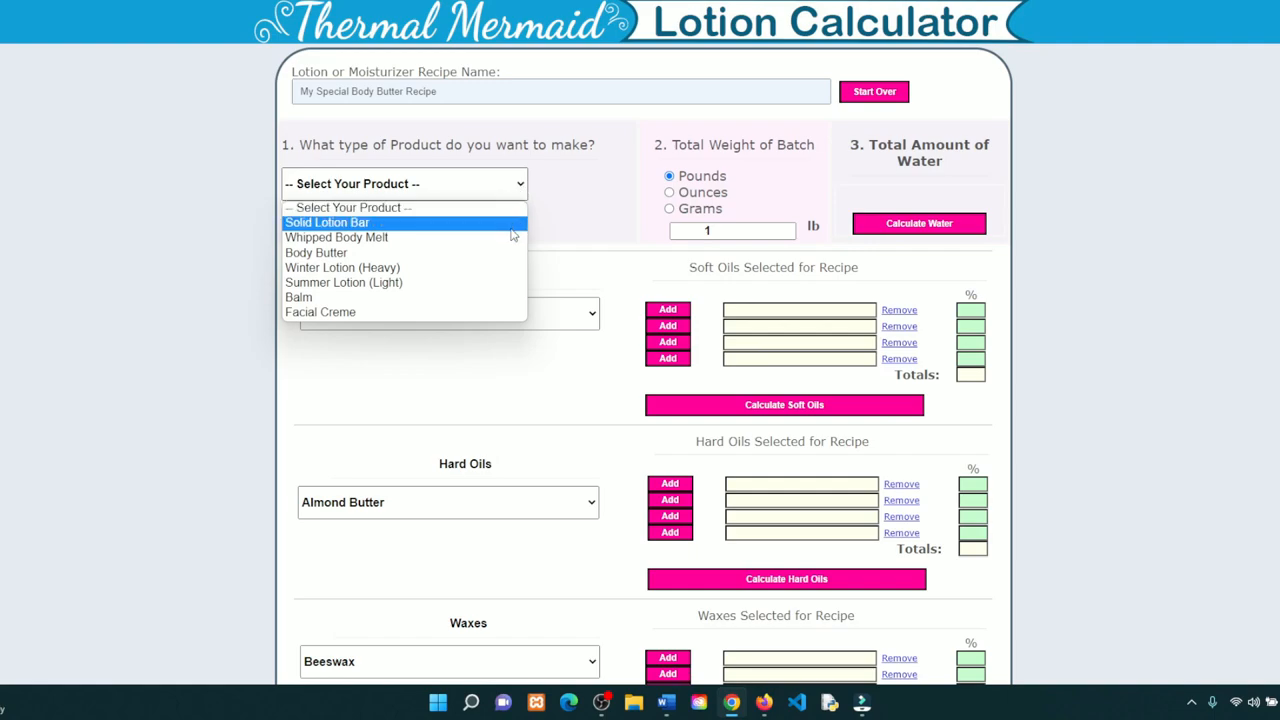
pyautogui.moveTo(336, 236)
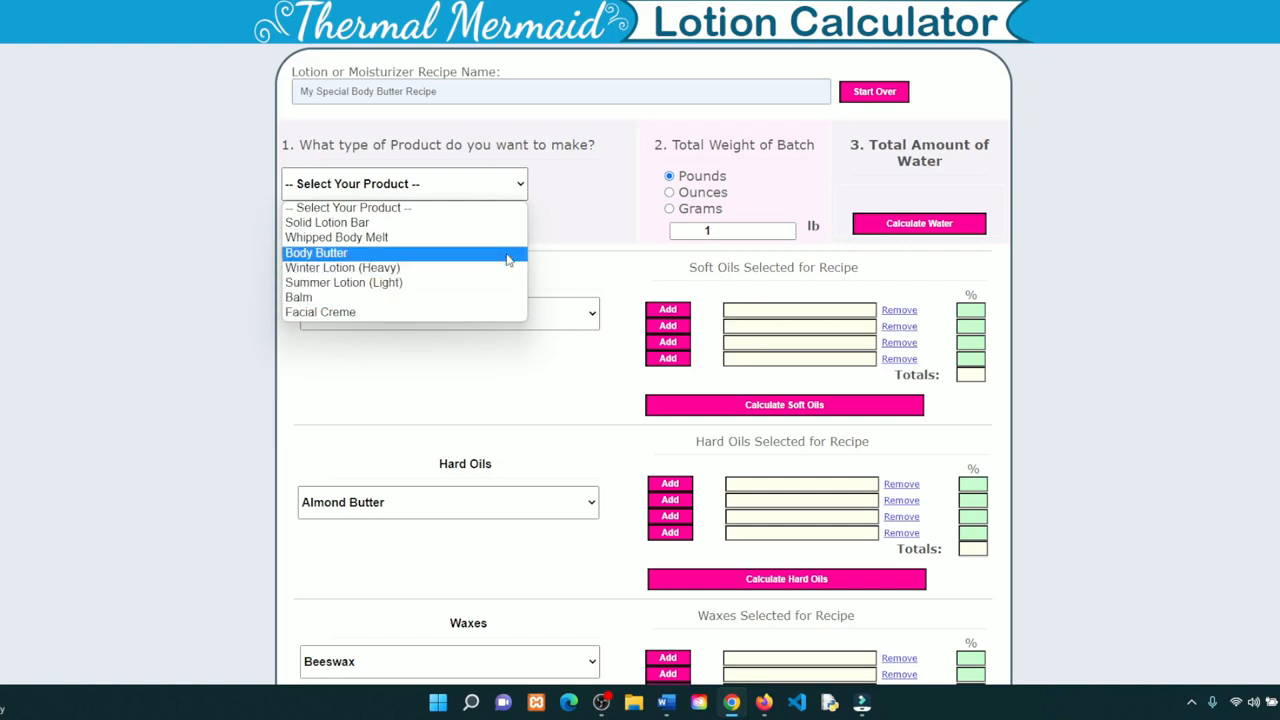
pyautogui.click(316, 252)
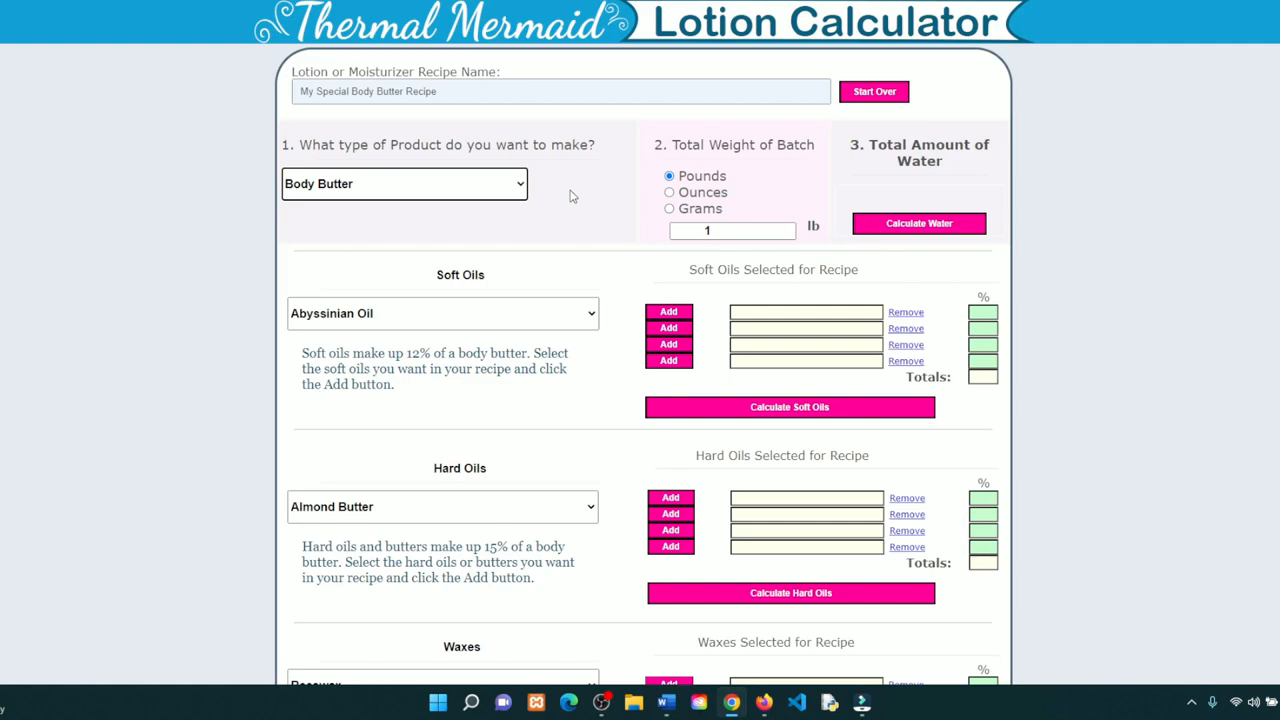
pyautogui.moveTo(668, 196)
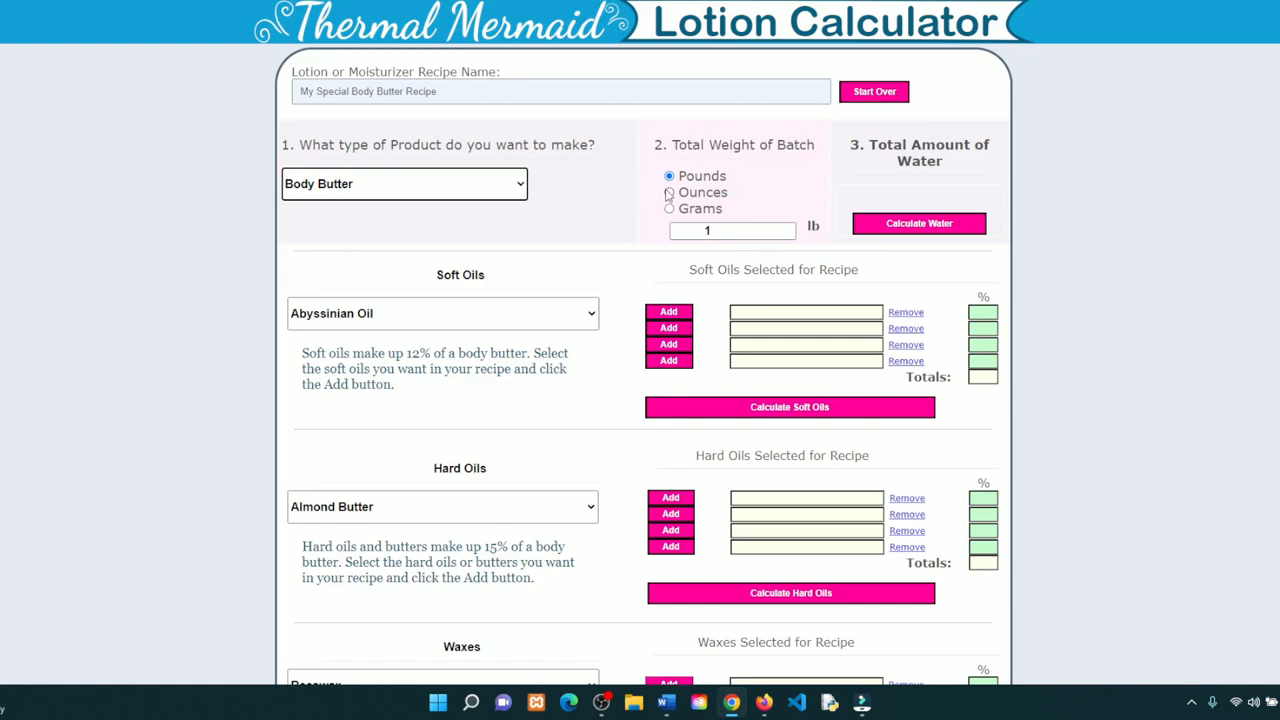
# Set the batch weight to 49 ounces and calculate the water needed, 29.4 ounces
pyautogui.click(664, 192)
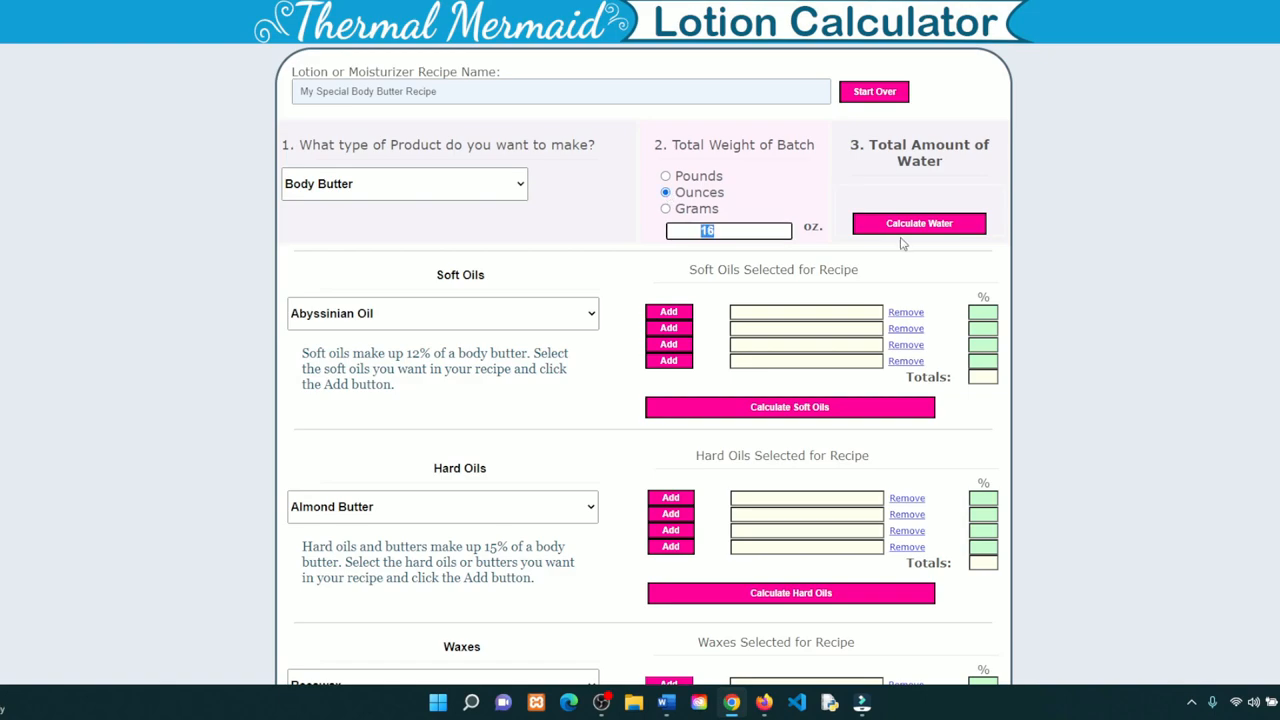
pyautogui.write('49')
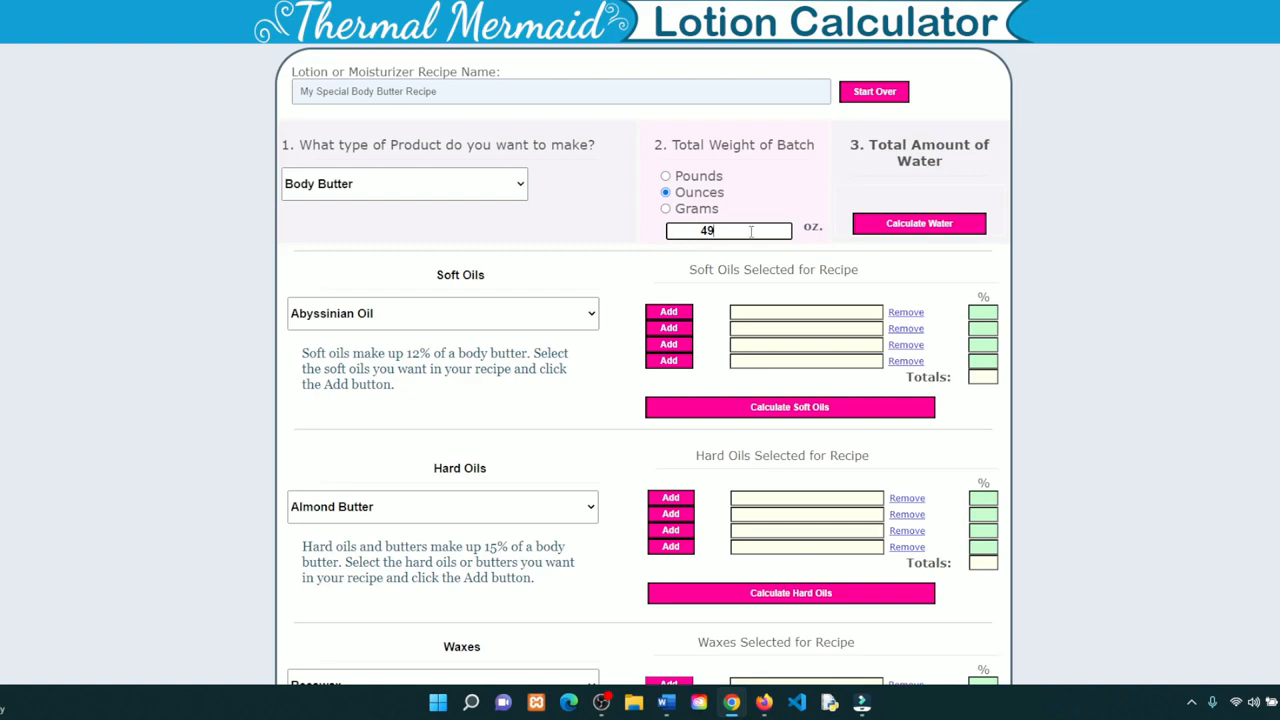
pyautogui.moveTo(868, 232)
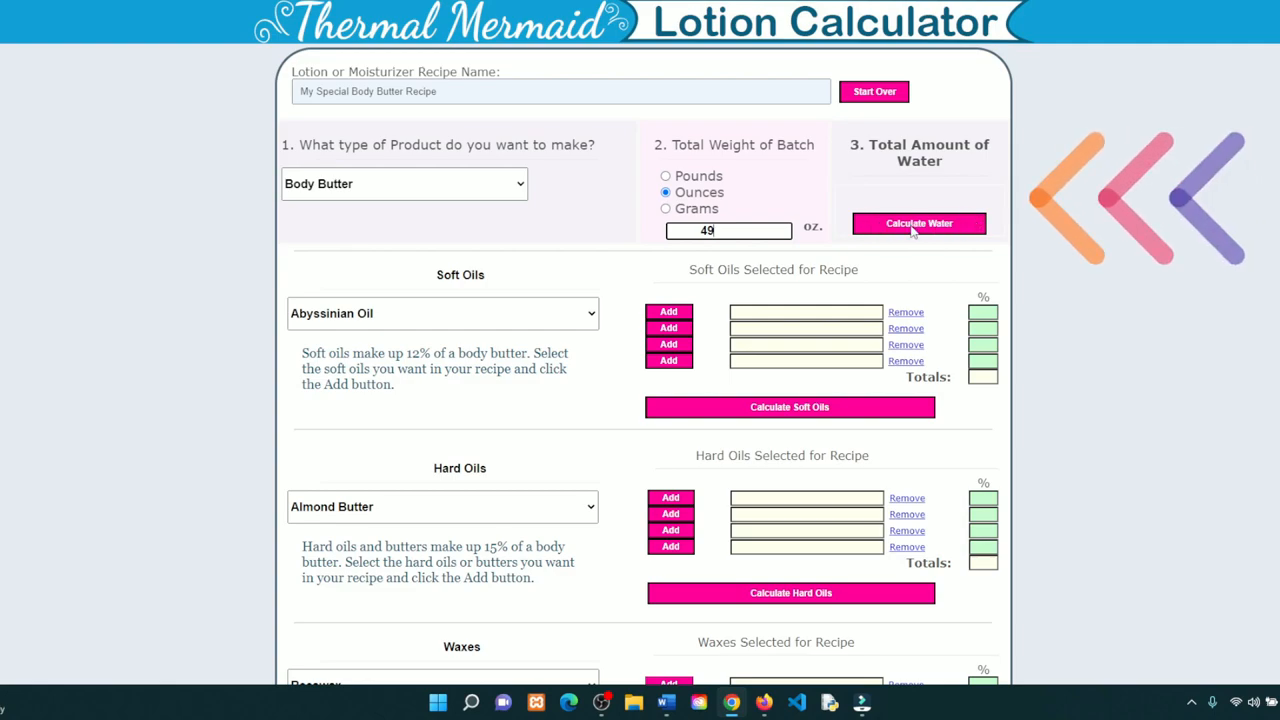
pyautogui.click(918, 224)
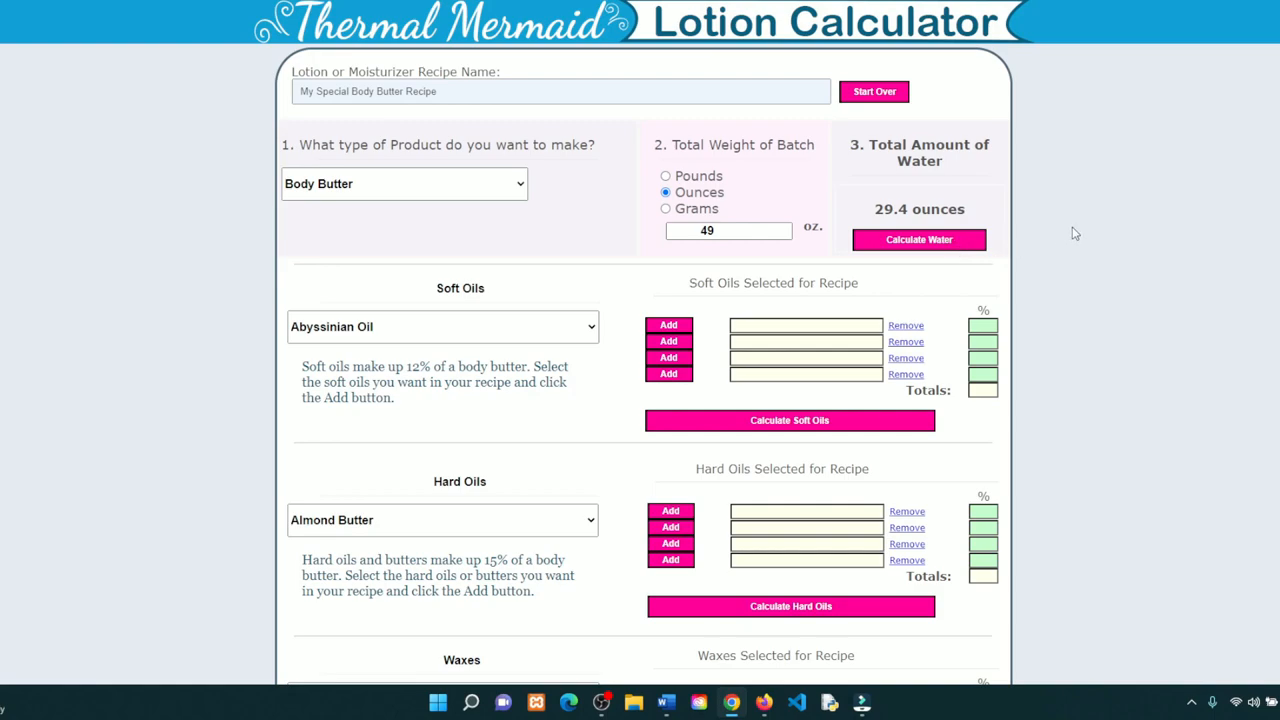
pyautogui.moveTo(1096, 228)
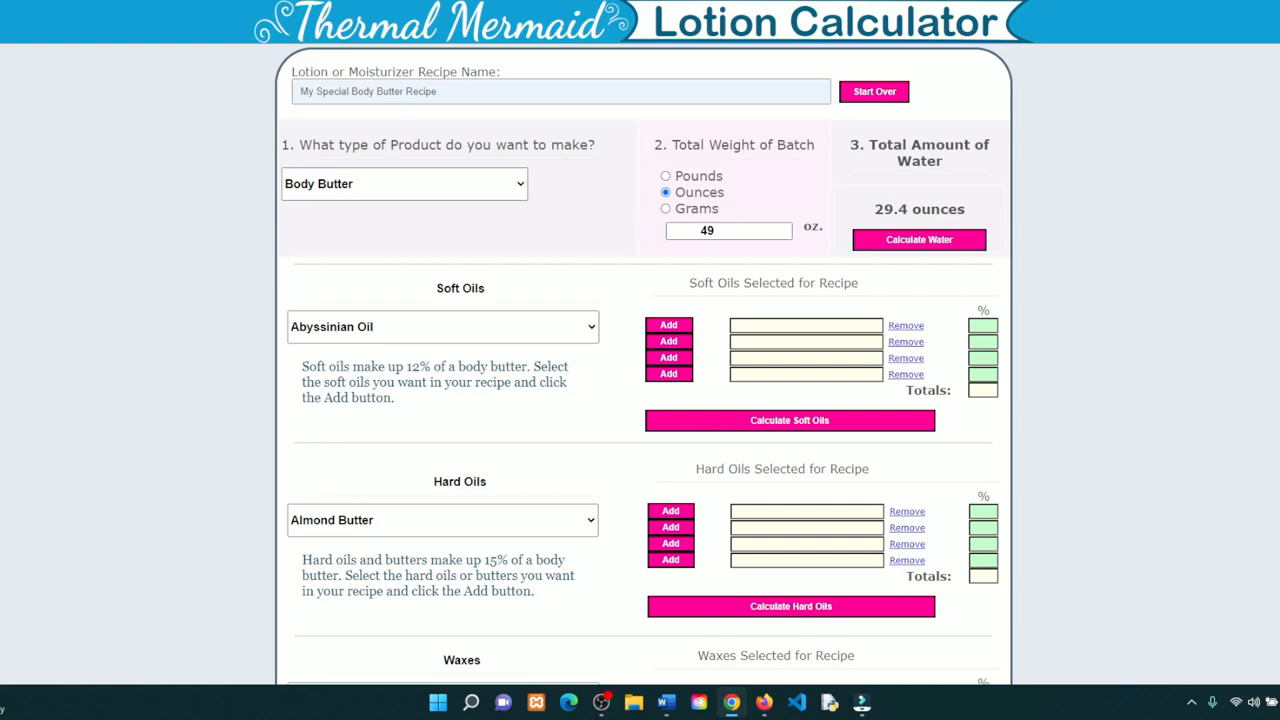
# Show the list of available soft oils in the Soft Oils section
pyautogui.scroll(-3)
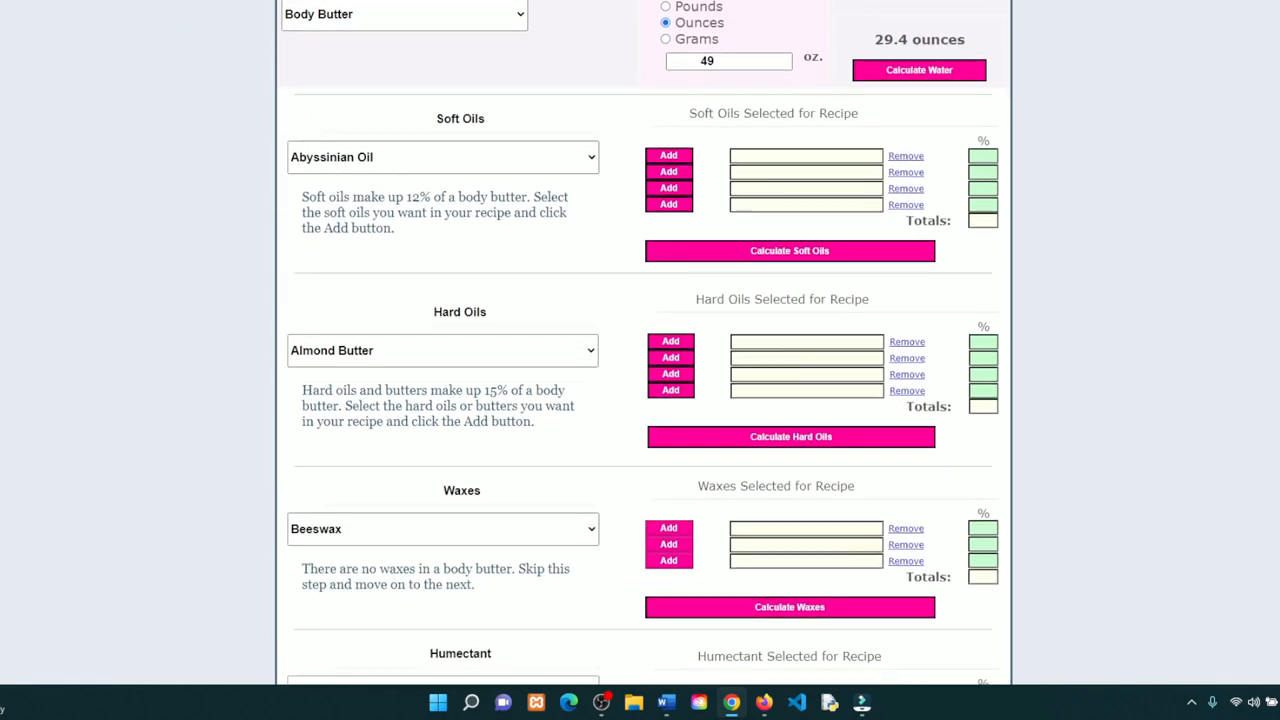
pyautogui.scroll(-3)
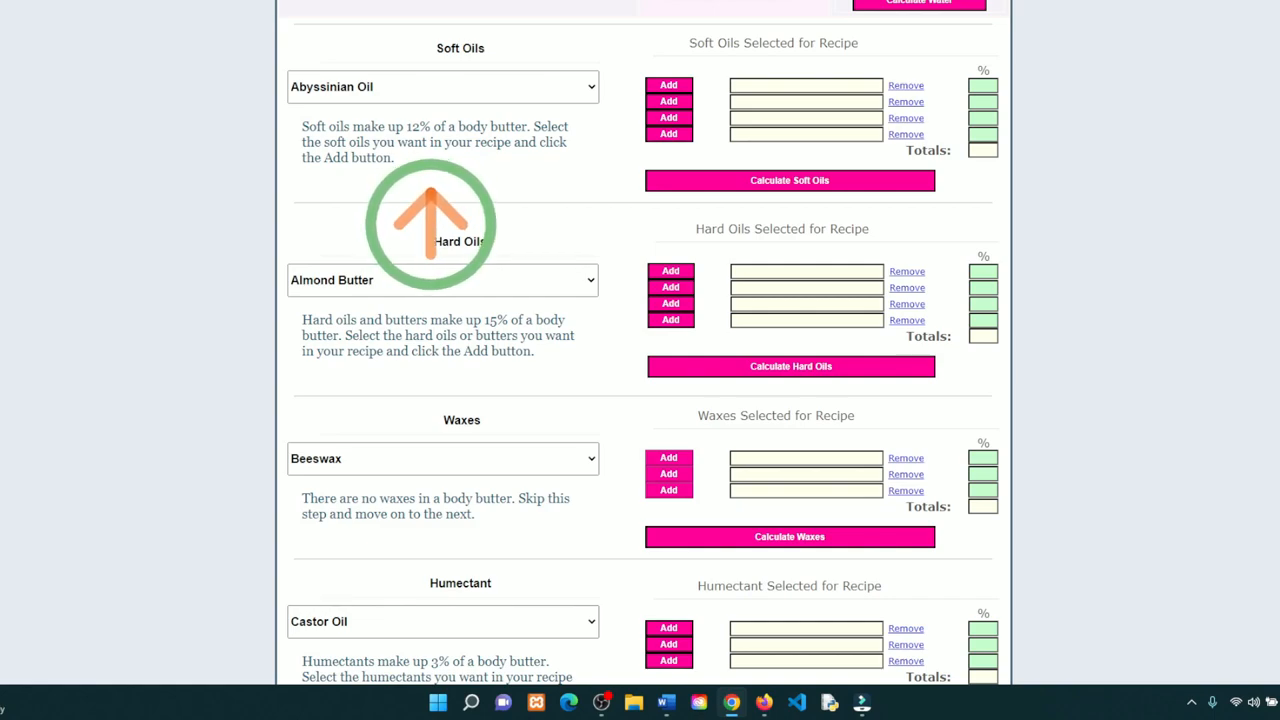
pyautogui.click(442, 86)
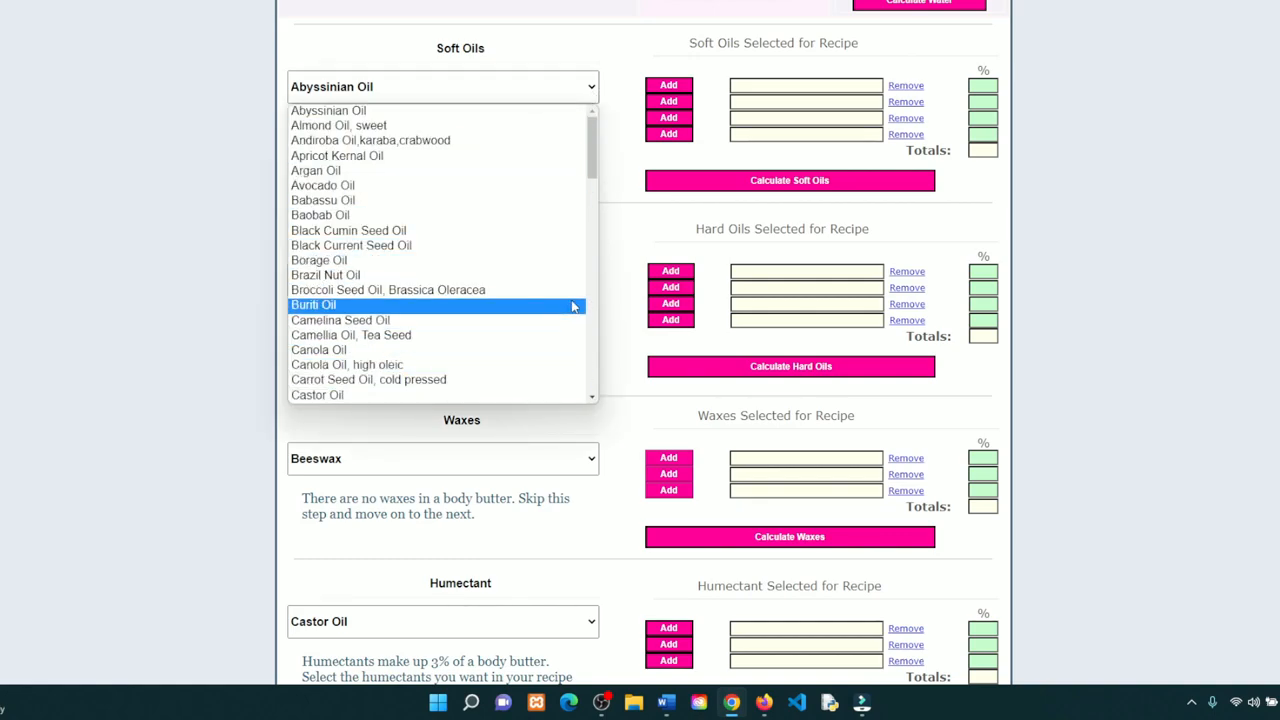
# Add Cottonseed Oil, Olive Oil and Soybean Oil as the recipe's soft oils
pyautogui.scroll(-3)
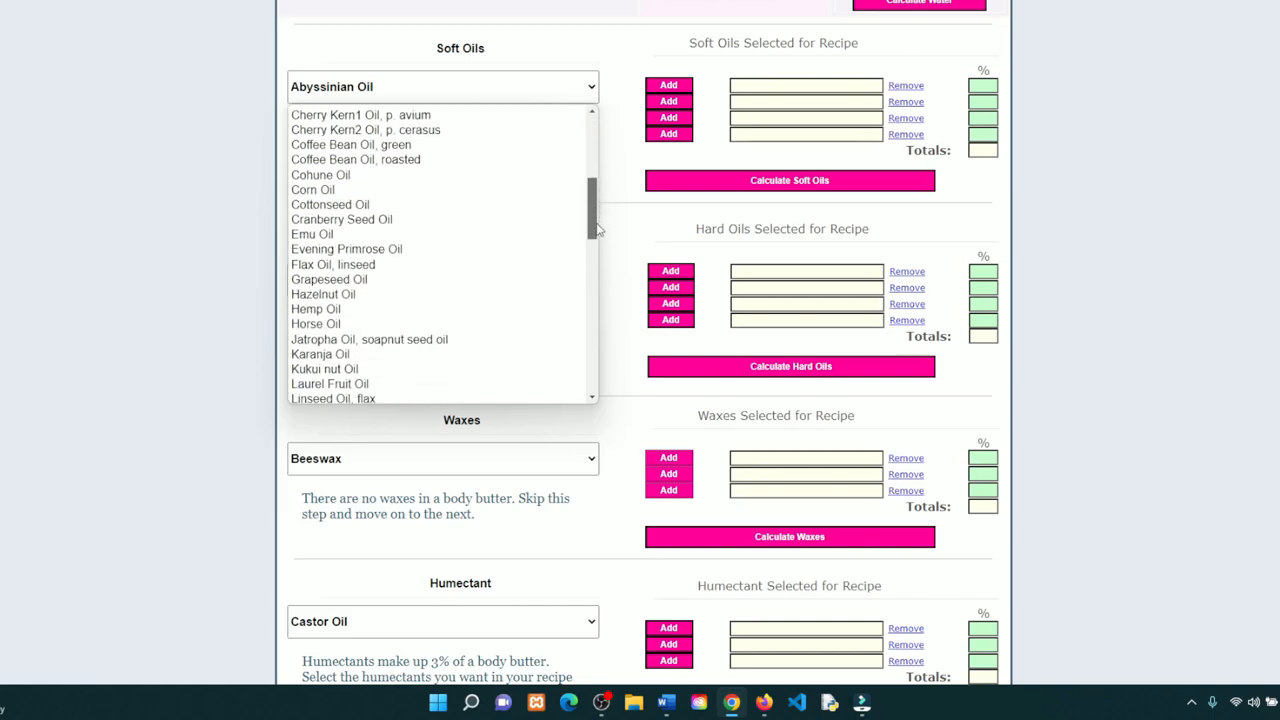
pyautogui.click(330, 204)
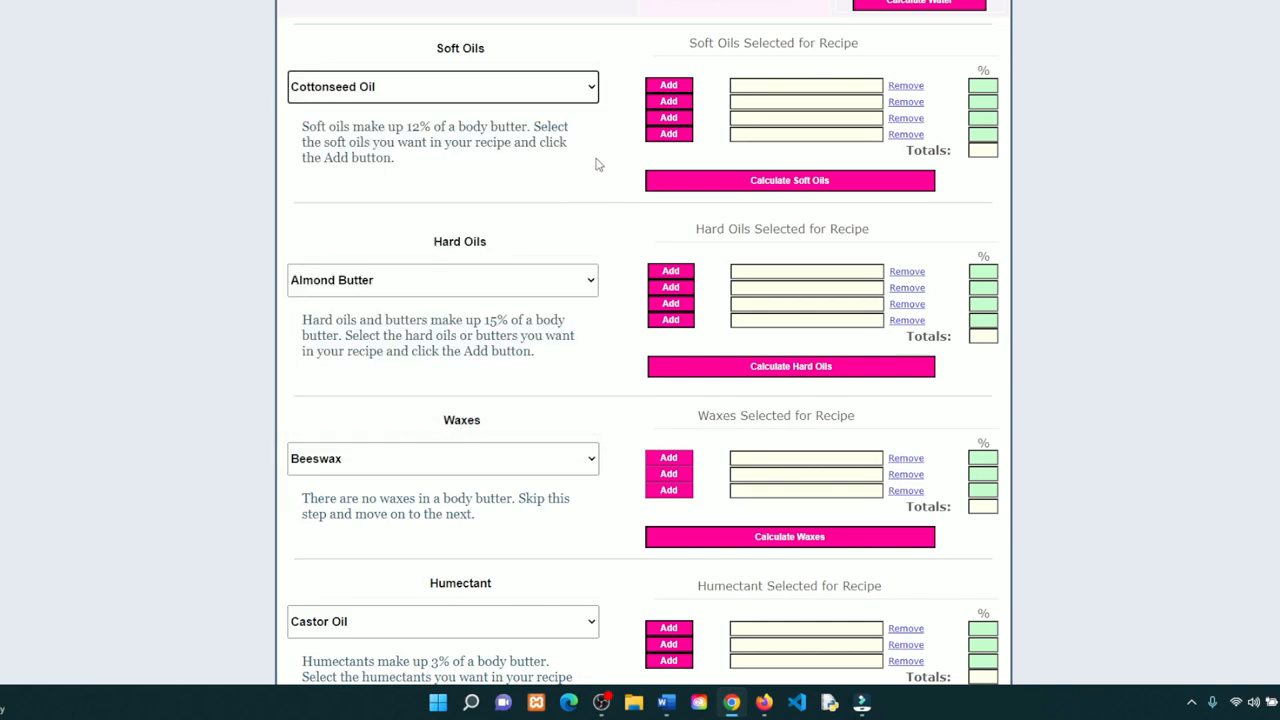
pyautogui.click(442, 86)
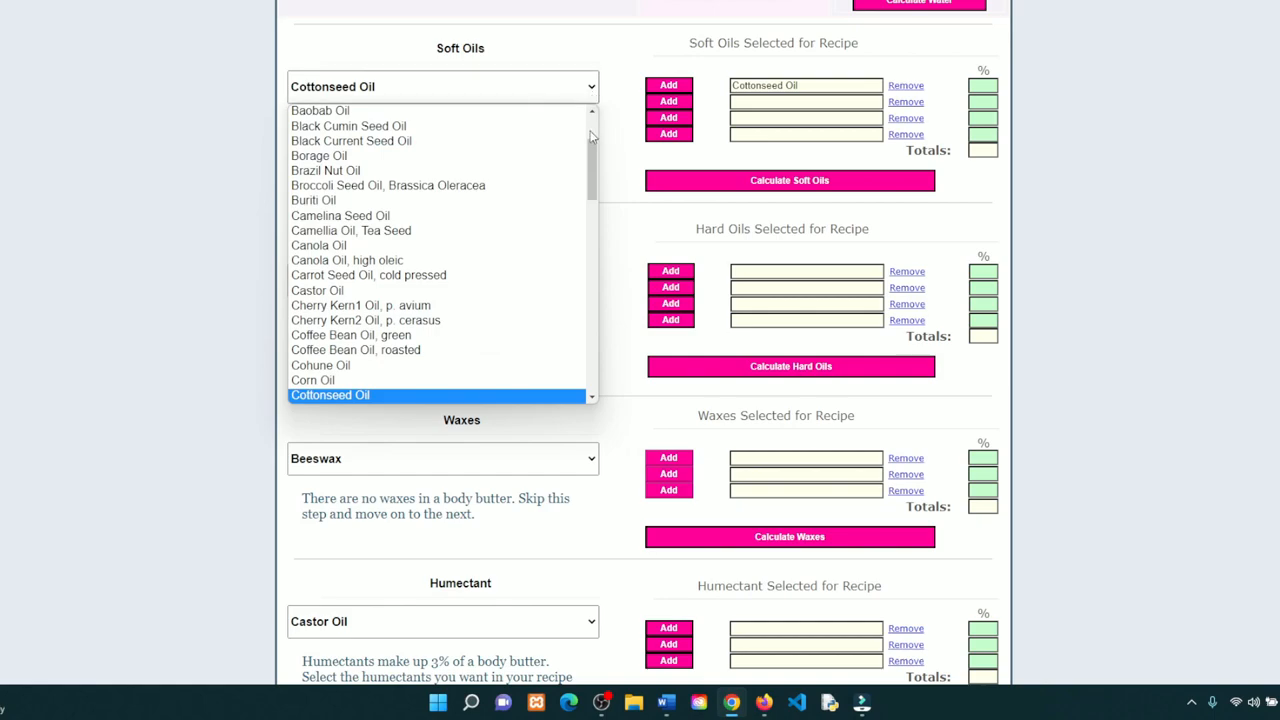
pyautogui.scroll(-3)
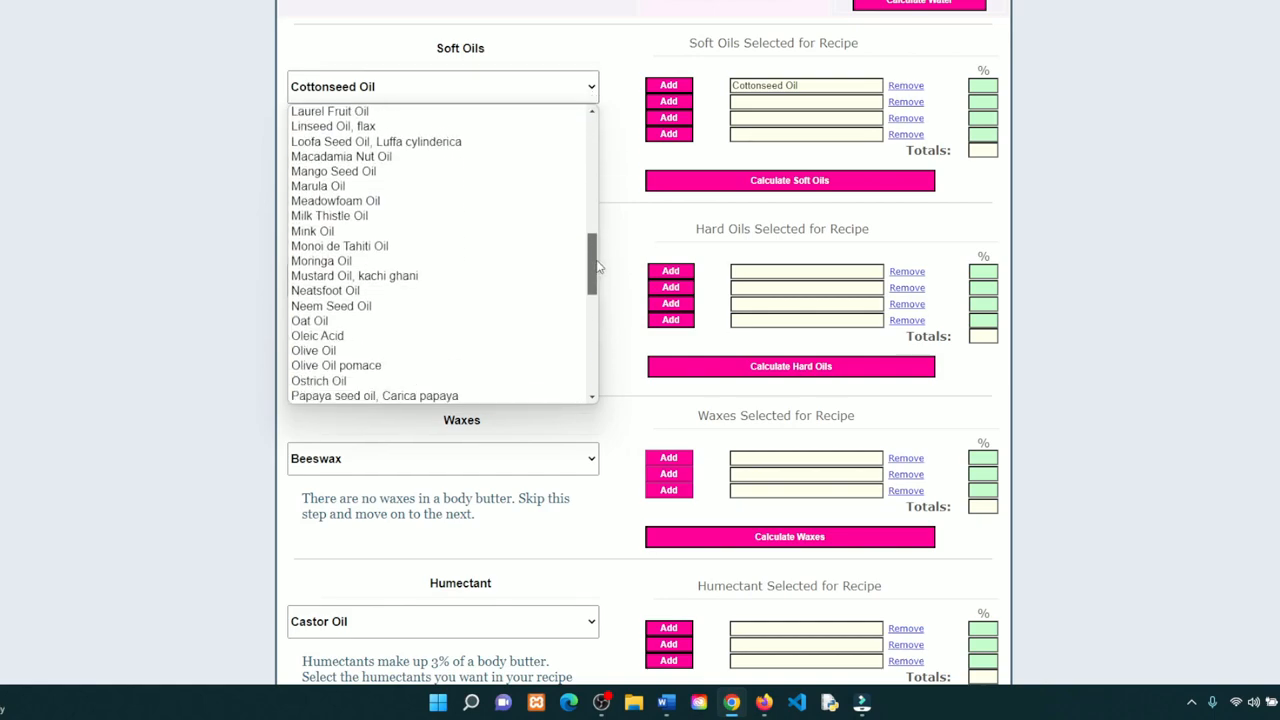
pyautogui.click(312, 350)
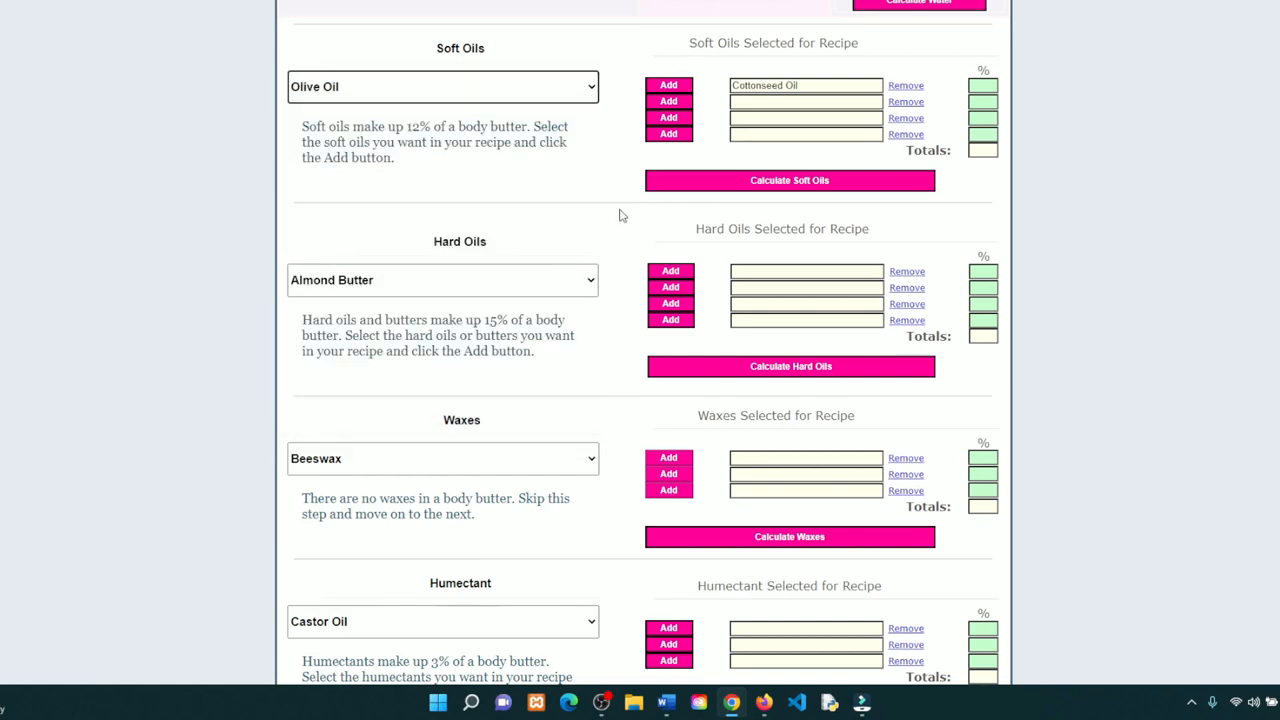
pyautogui.click(442, 86)
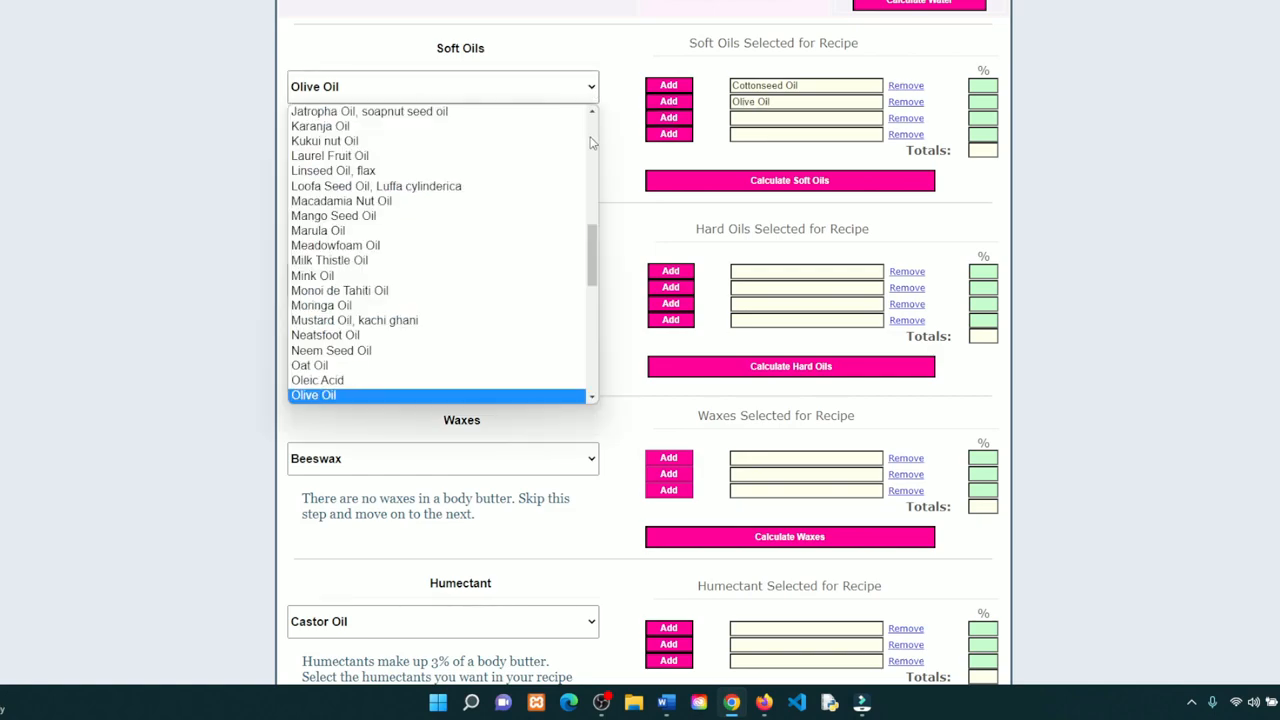
pyautogui.scroll(-3)
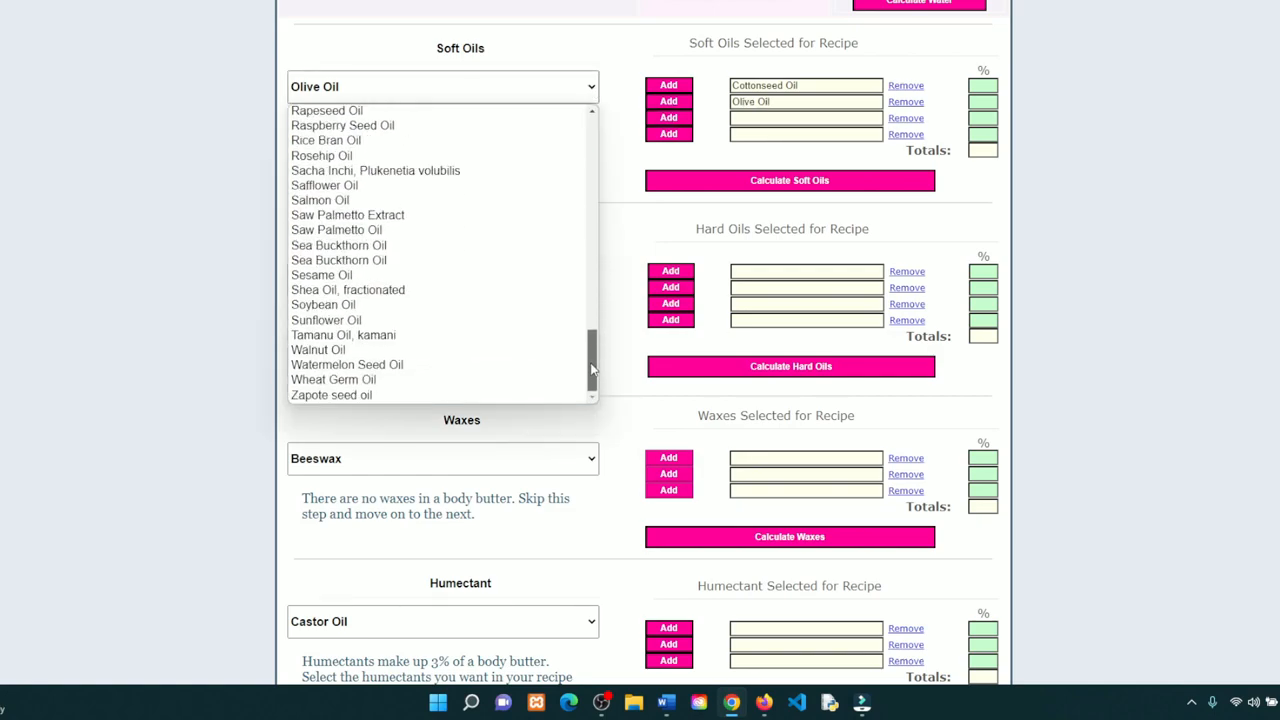
pyautogui.click(324, 304)
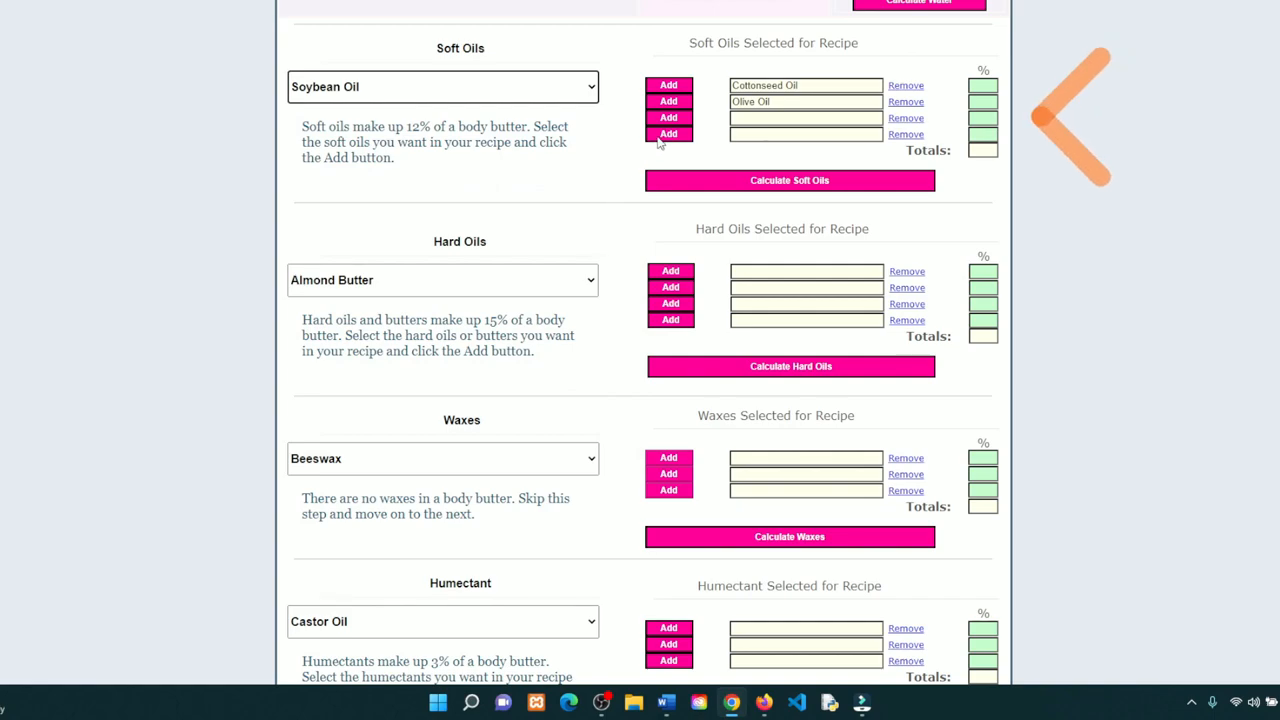
pyautogui.click(668, 116)
pyautogui.write('40')
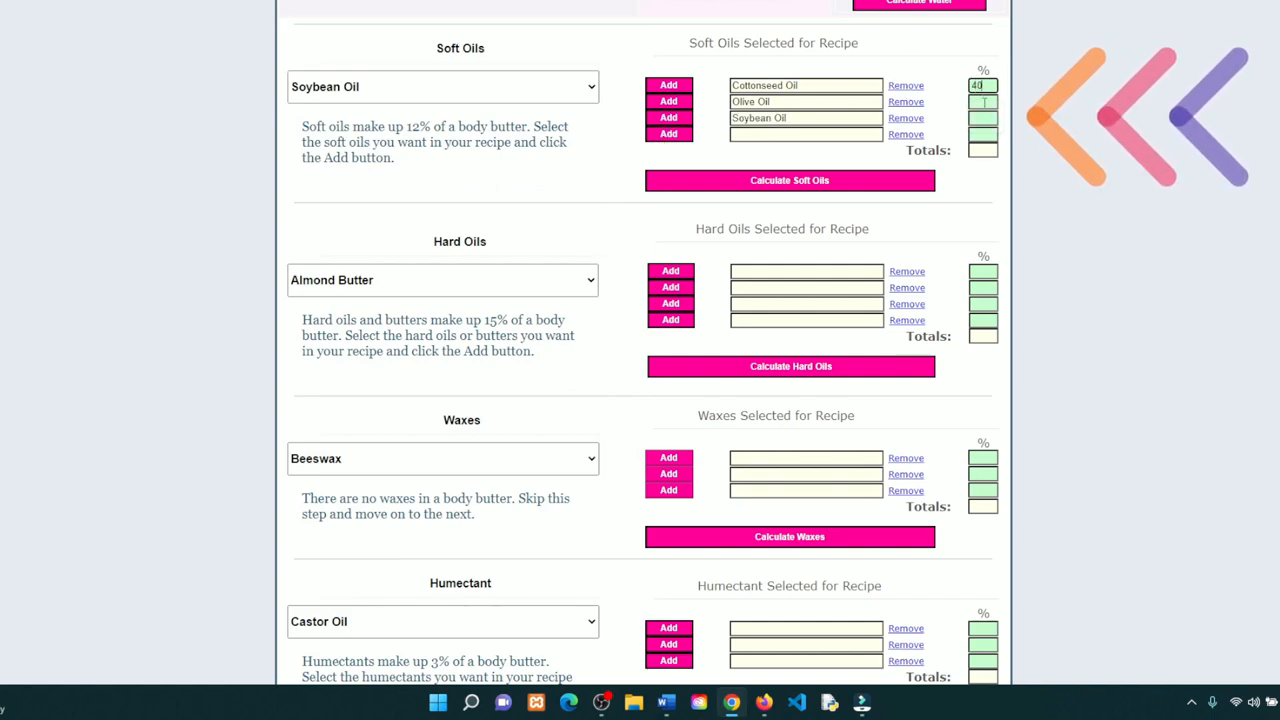
# Set soft oil shares of 40%, 10% and 50% and calculate their total as 100
pyautogui.write('10')
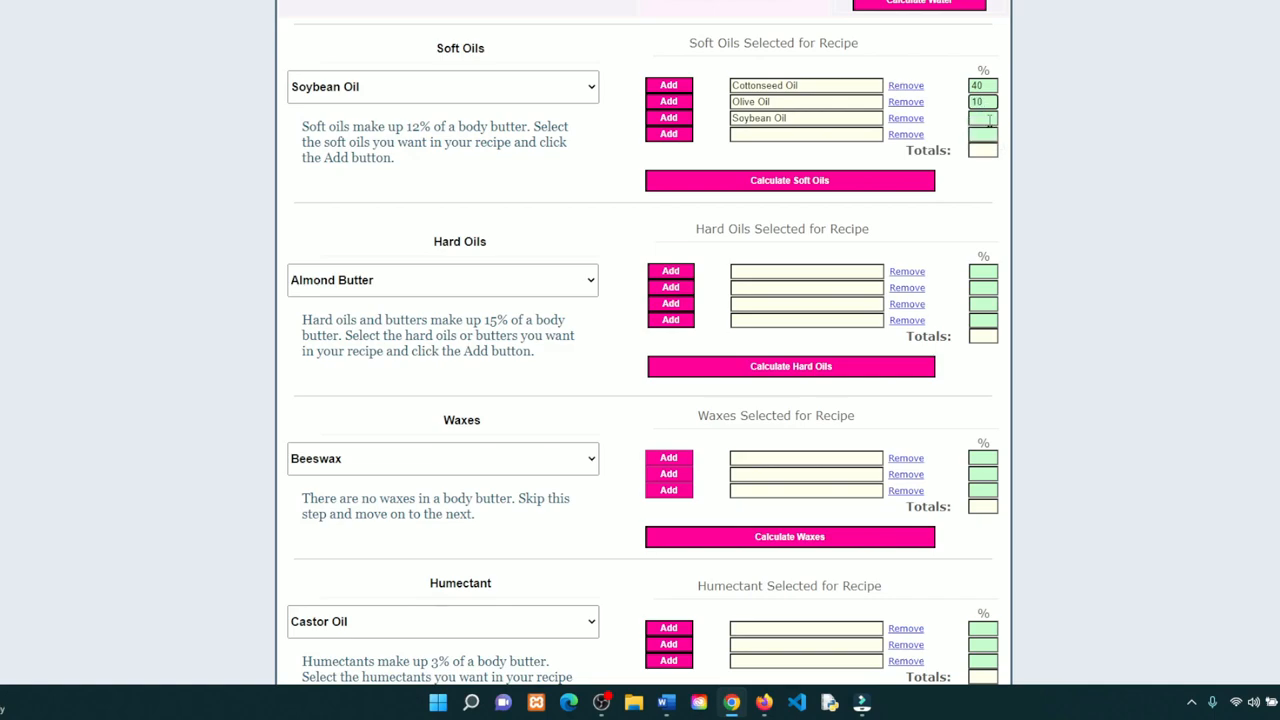
pyautogui.write('50')
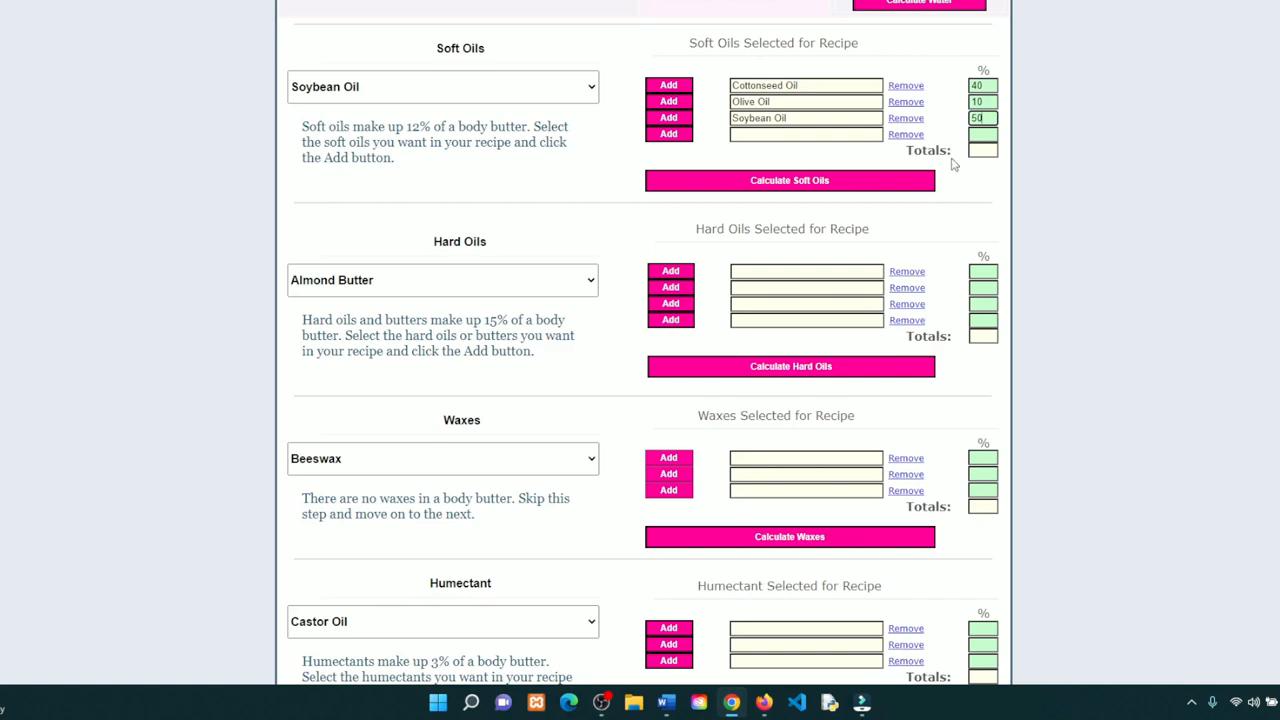
pyautogui.moveTo(866, 188)
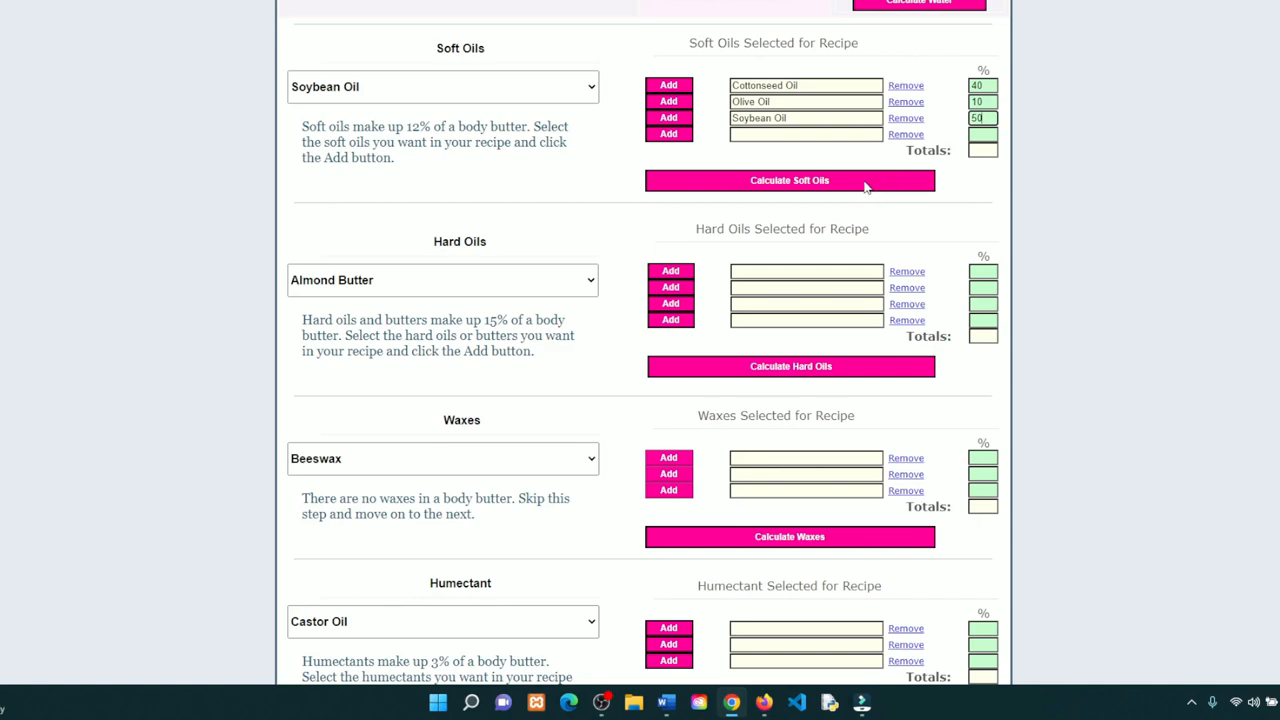
pyautogui.moveTo(888, 192)
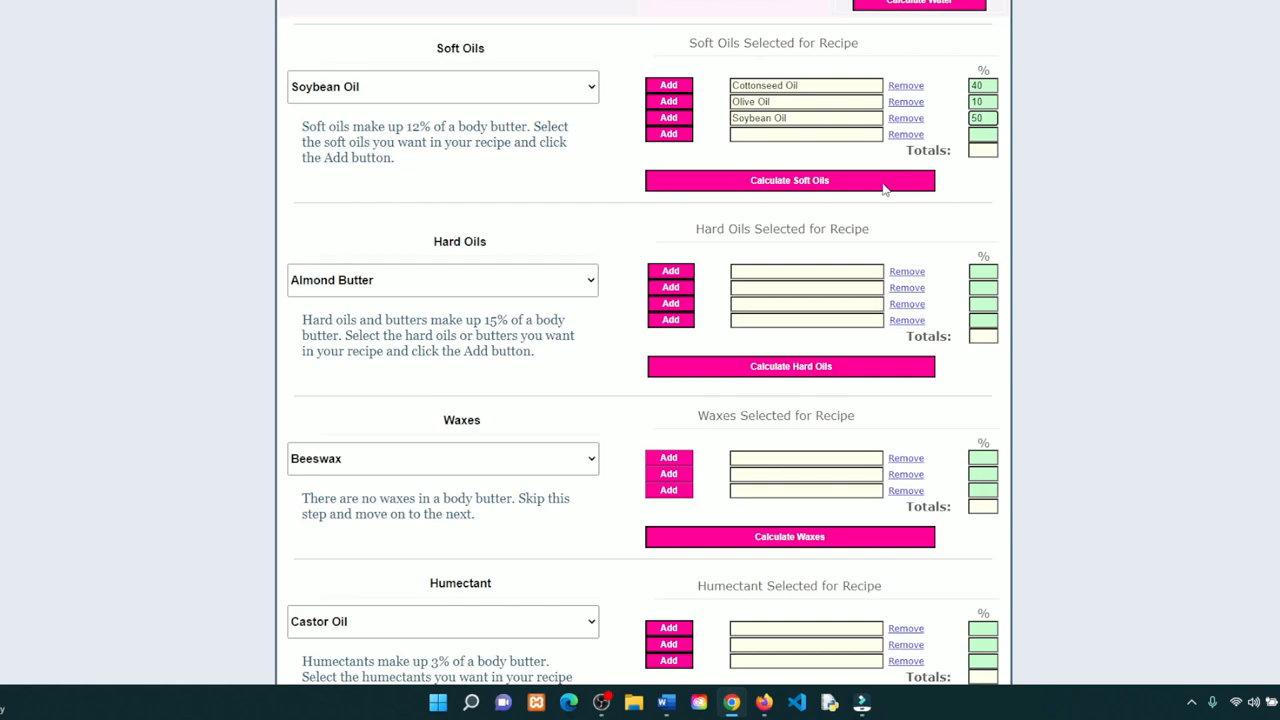
pyautogui.moveTo(890, 186)
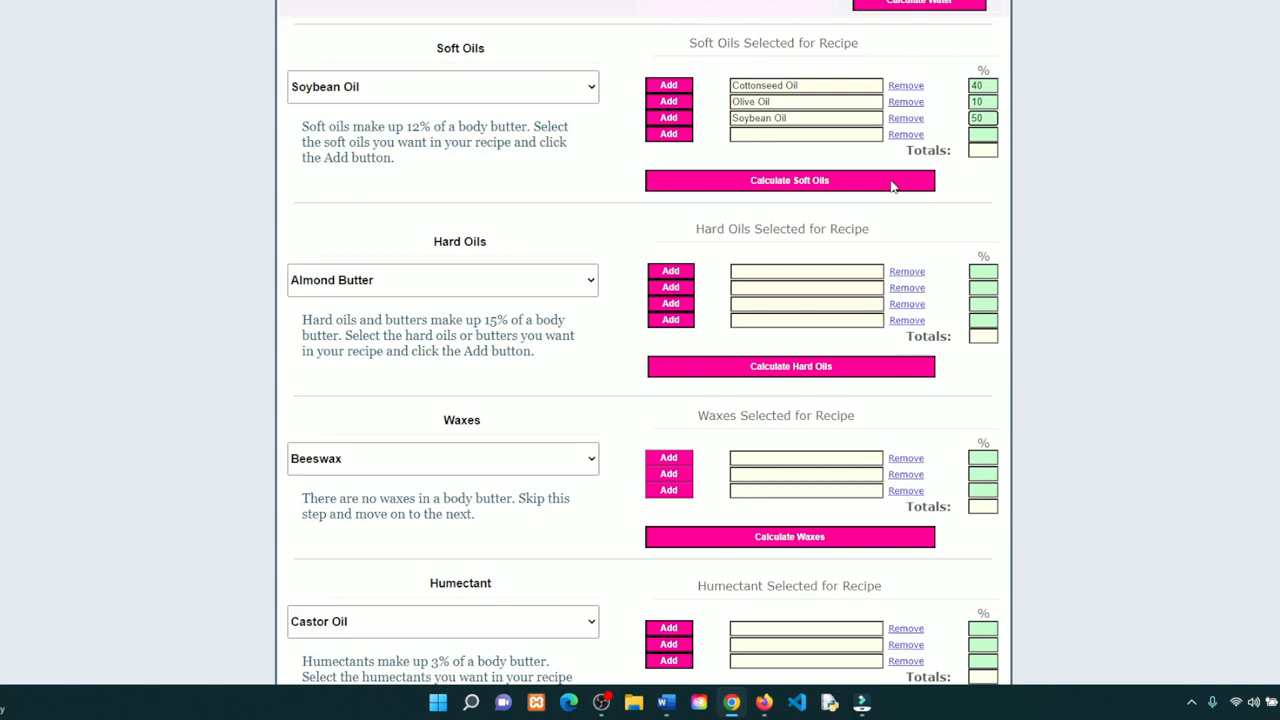
pyautogui.moveTo(878, 188)
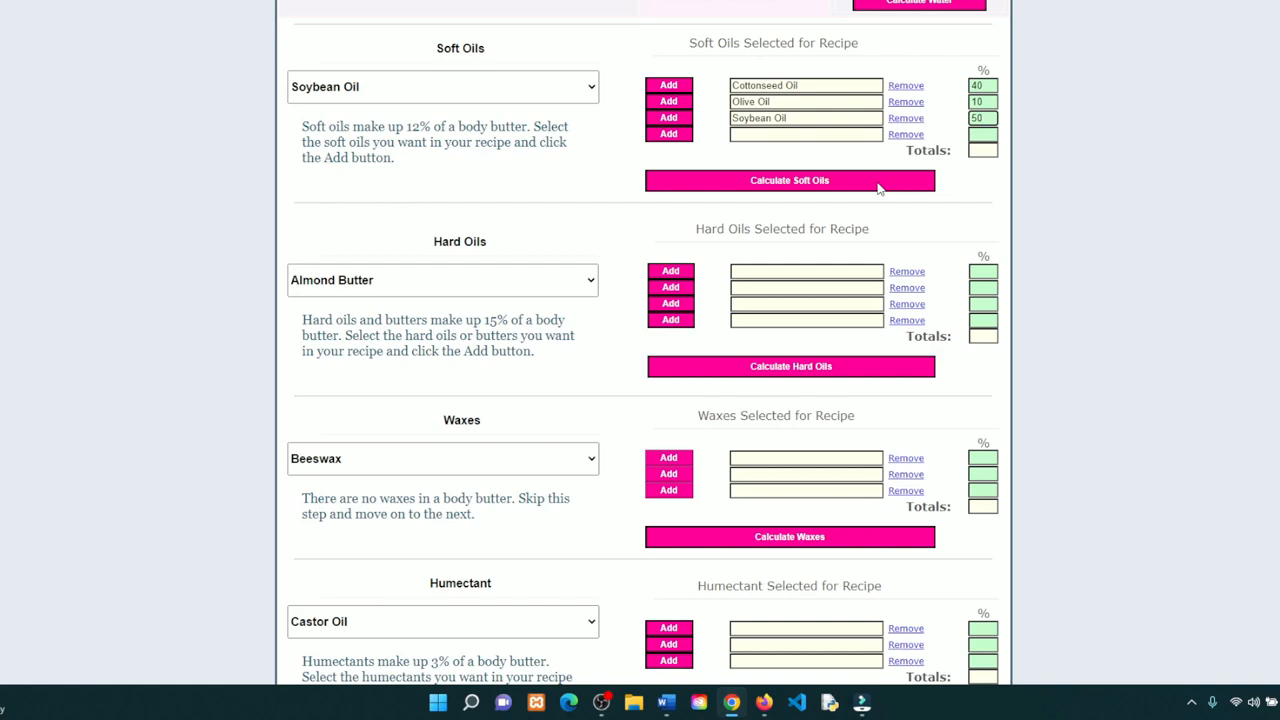
pyautogui.click(788, 180)
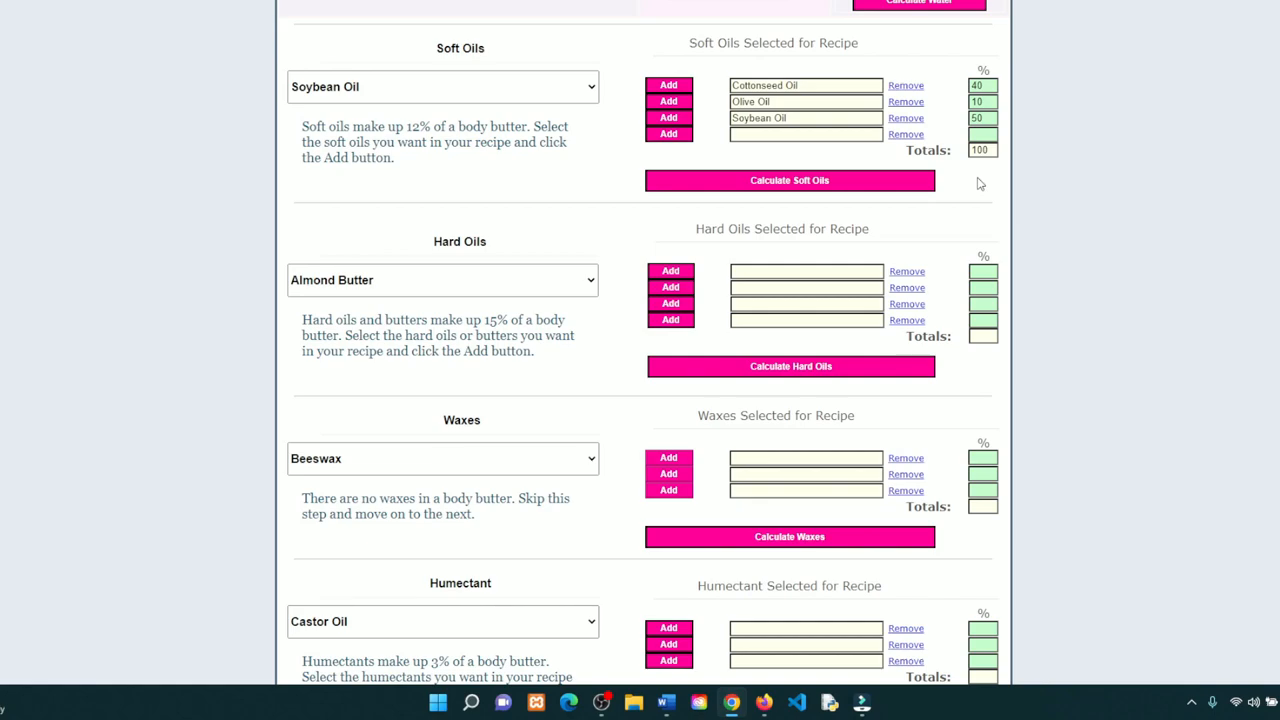
pyautogui.moveTo(964, 210)
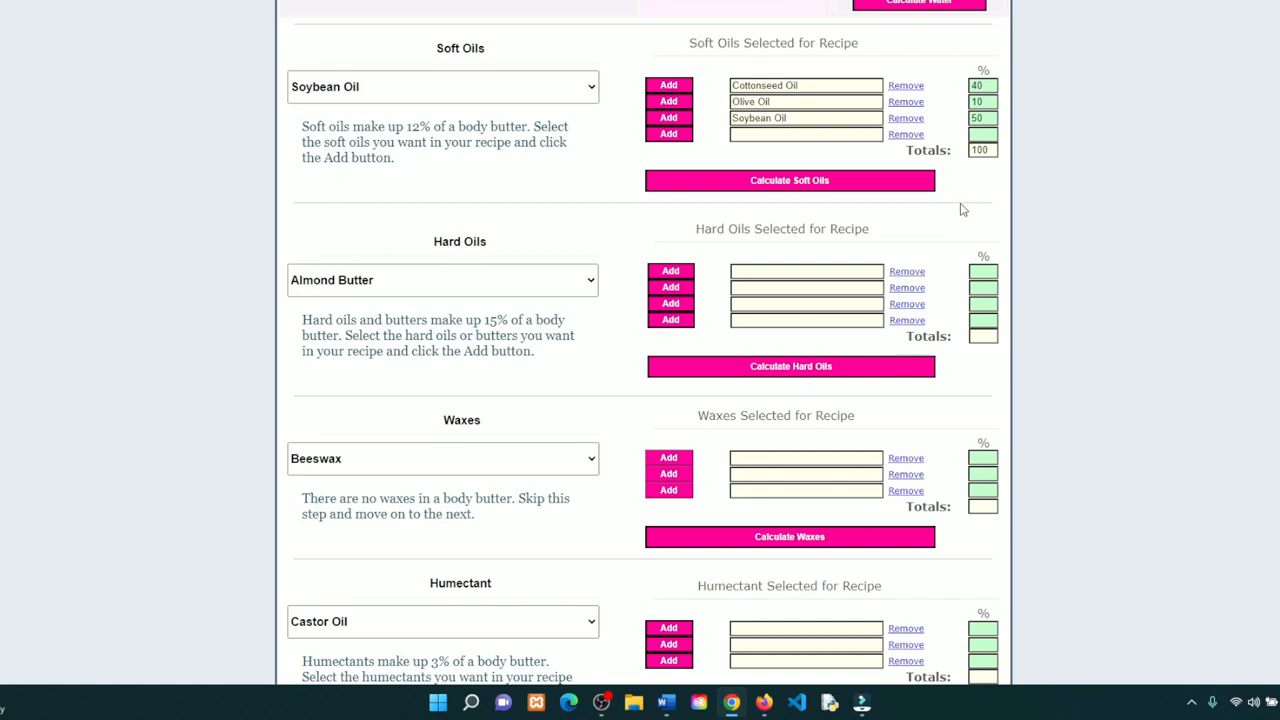
pyautogui.moveTo(950, 300)
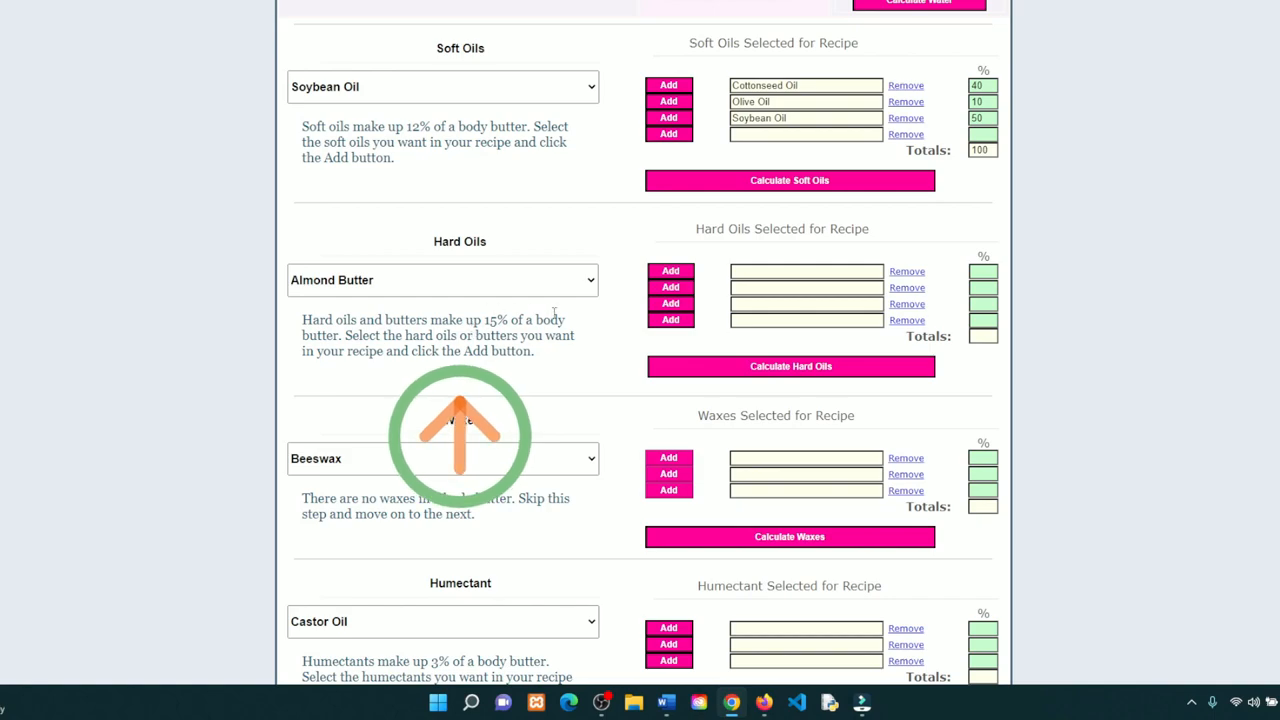
# Add Shea Butter as the only hard oil at 100% and calculate the hard oils total as 100
pyautogui.click(440, 280)
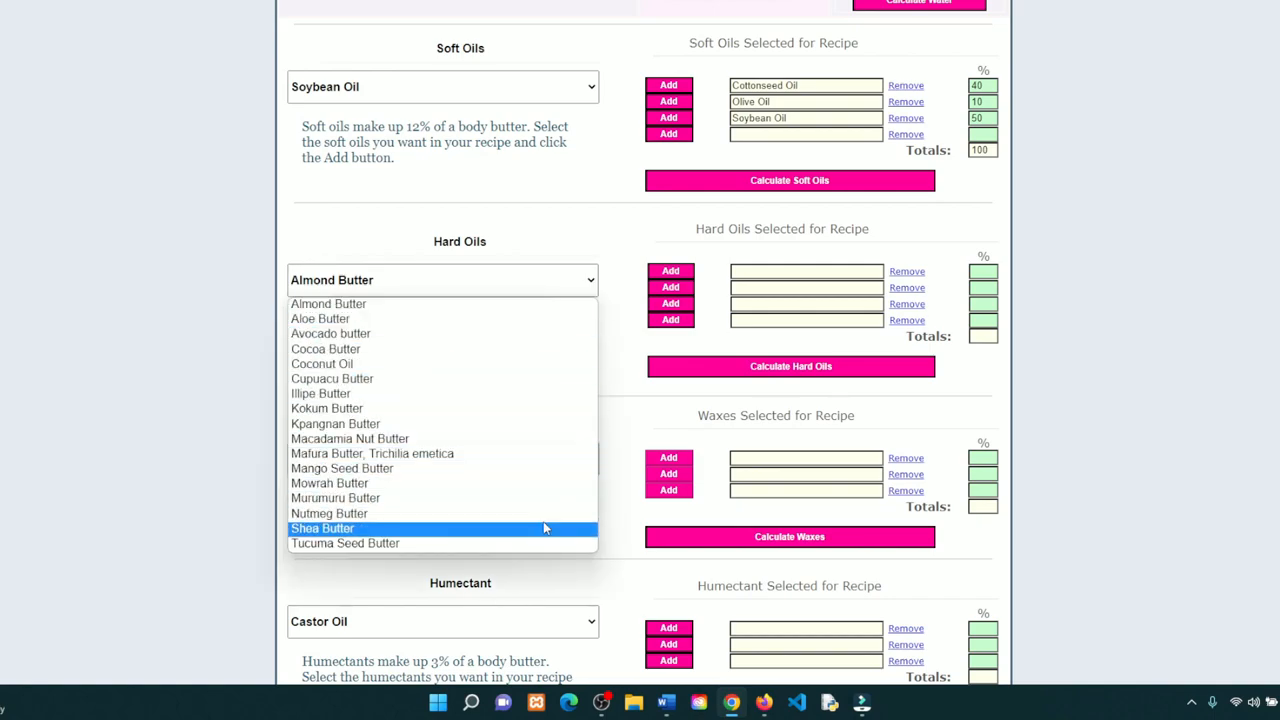
pyautogui.click(322, 528)
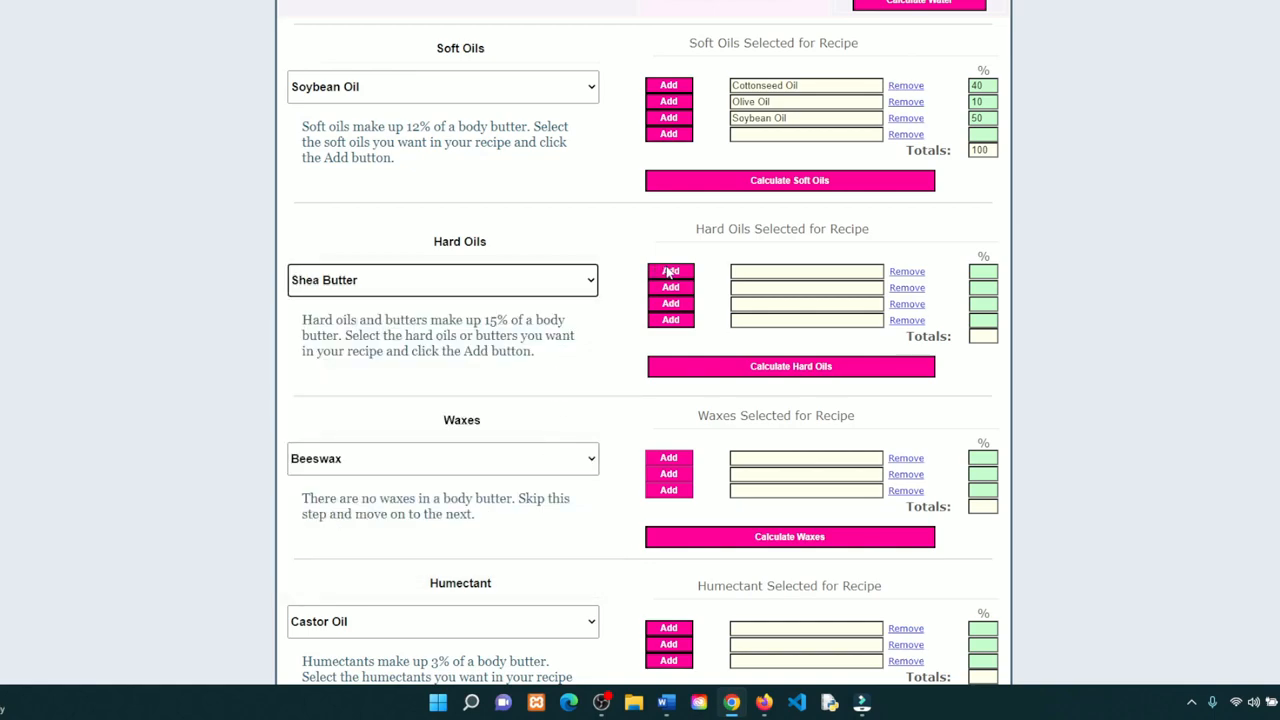
pyautogui.click(668, 272)
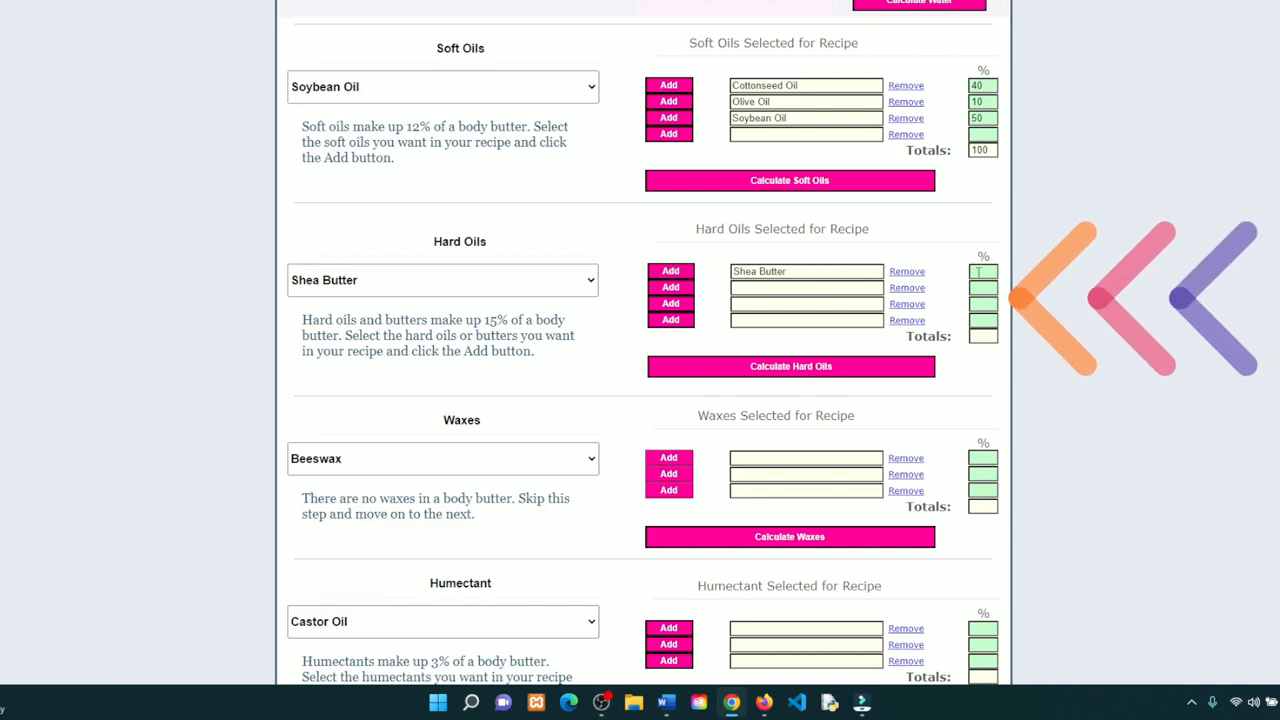
pyautogui.write('100')
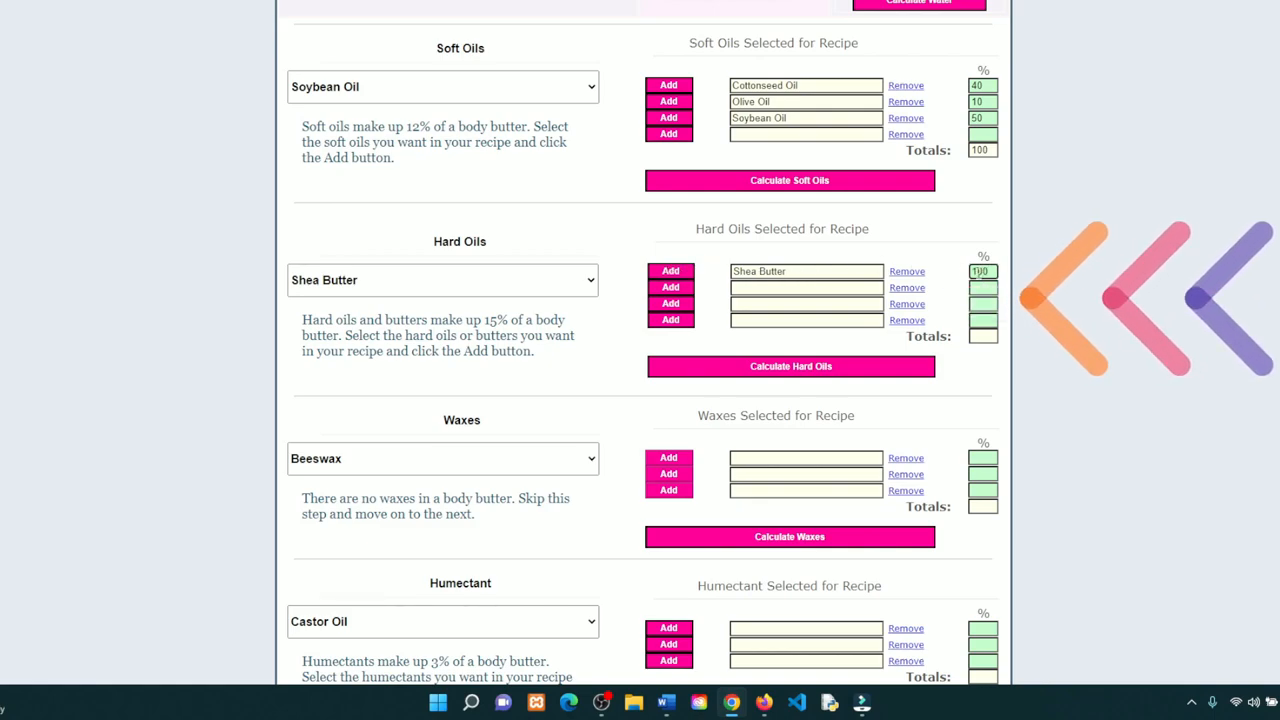
pyautogui.click(790, 366)
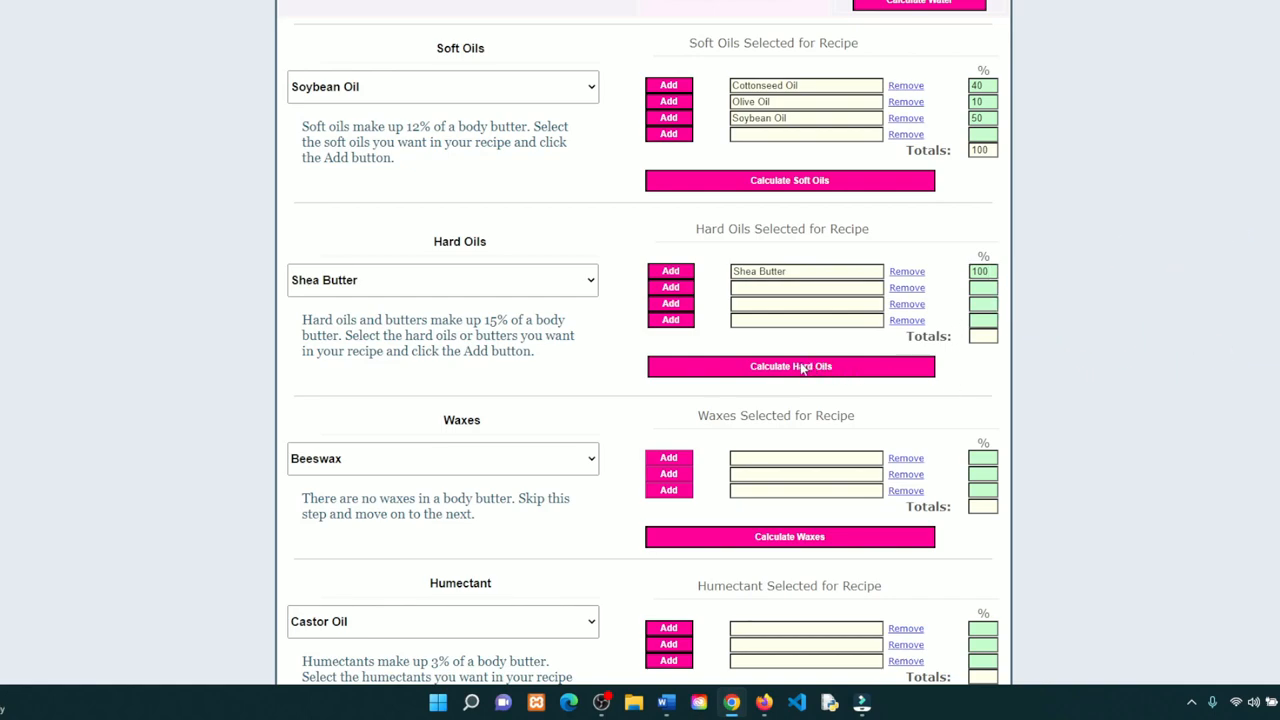
pyautogui.click(788, 366)
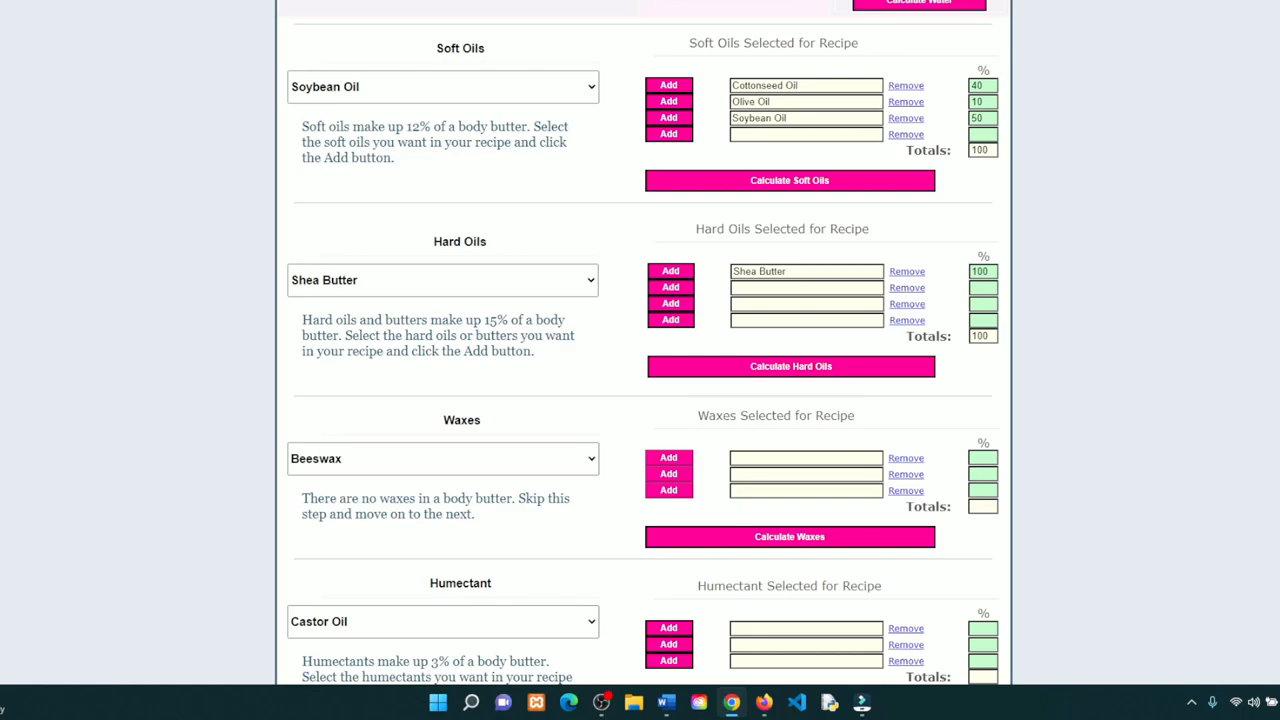
# Pick a wax entry from the Waxes list without keeping any wax in the recipe
pyautogui.scroll(-3)
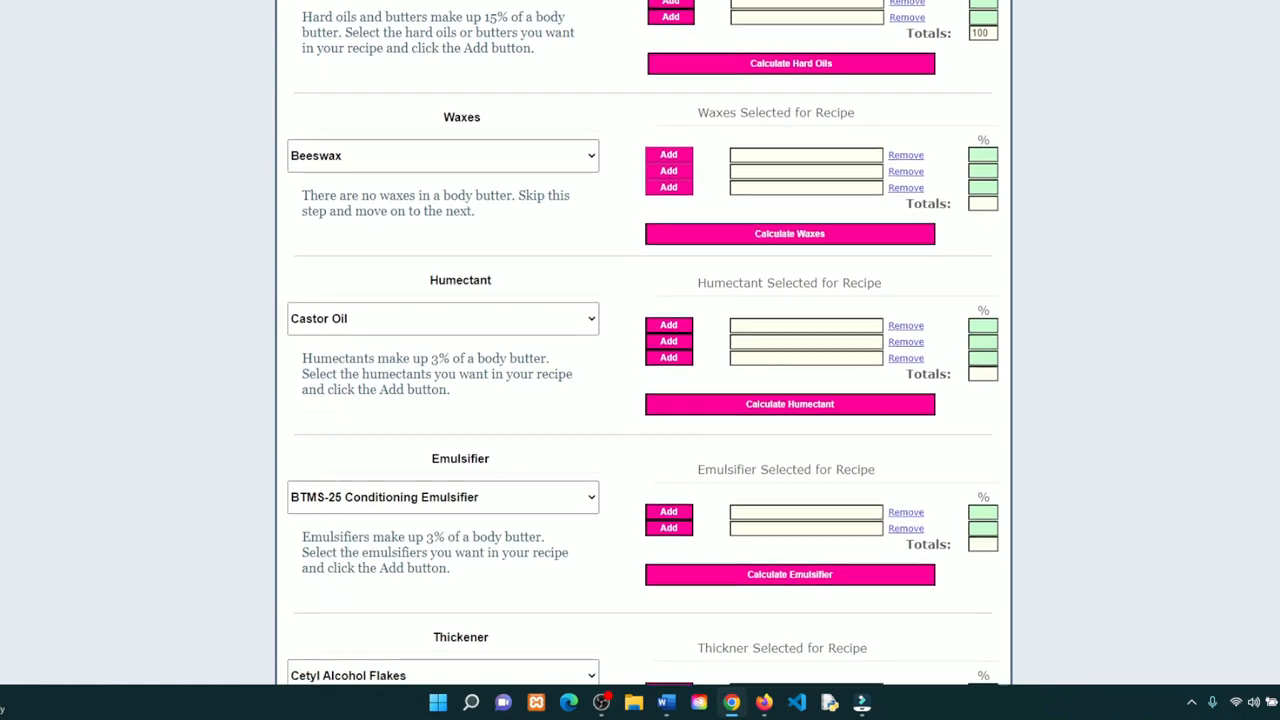
pyautogui.click(440, 156)
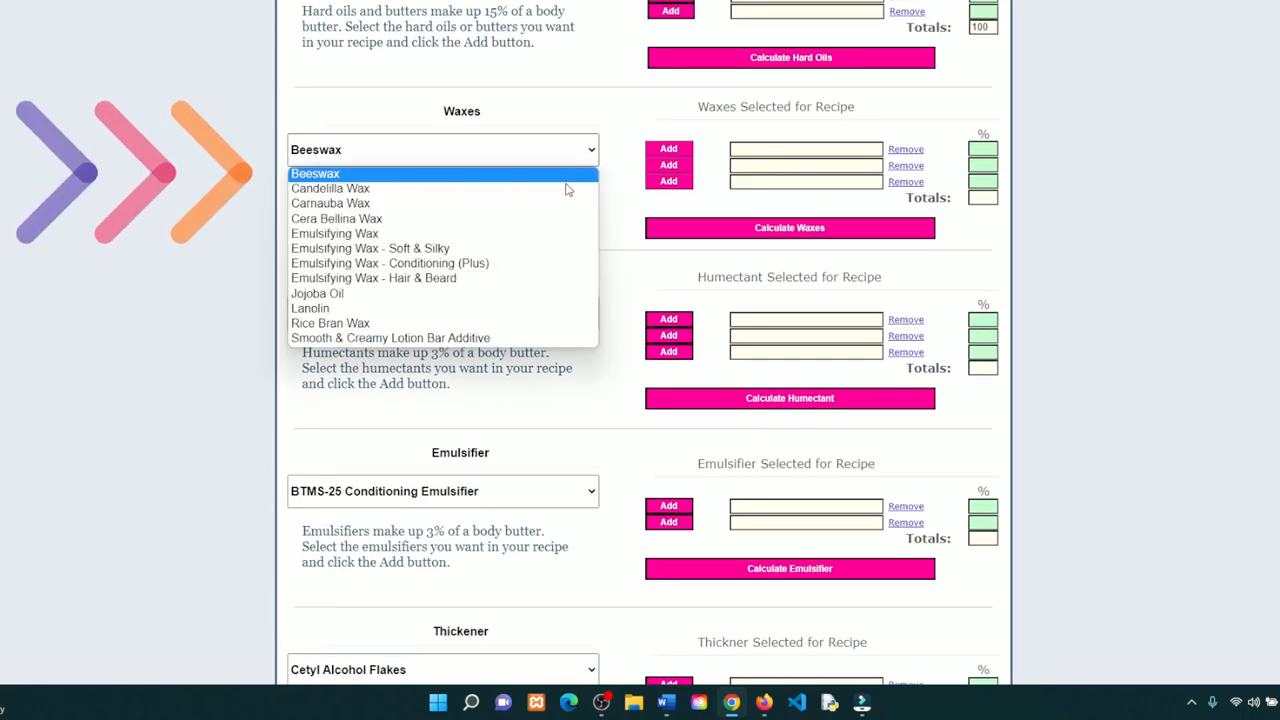
pyautogui.click(330, 204)
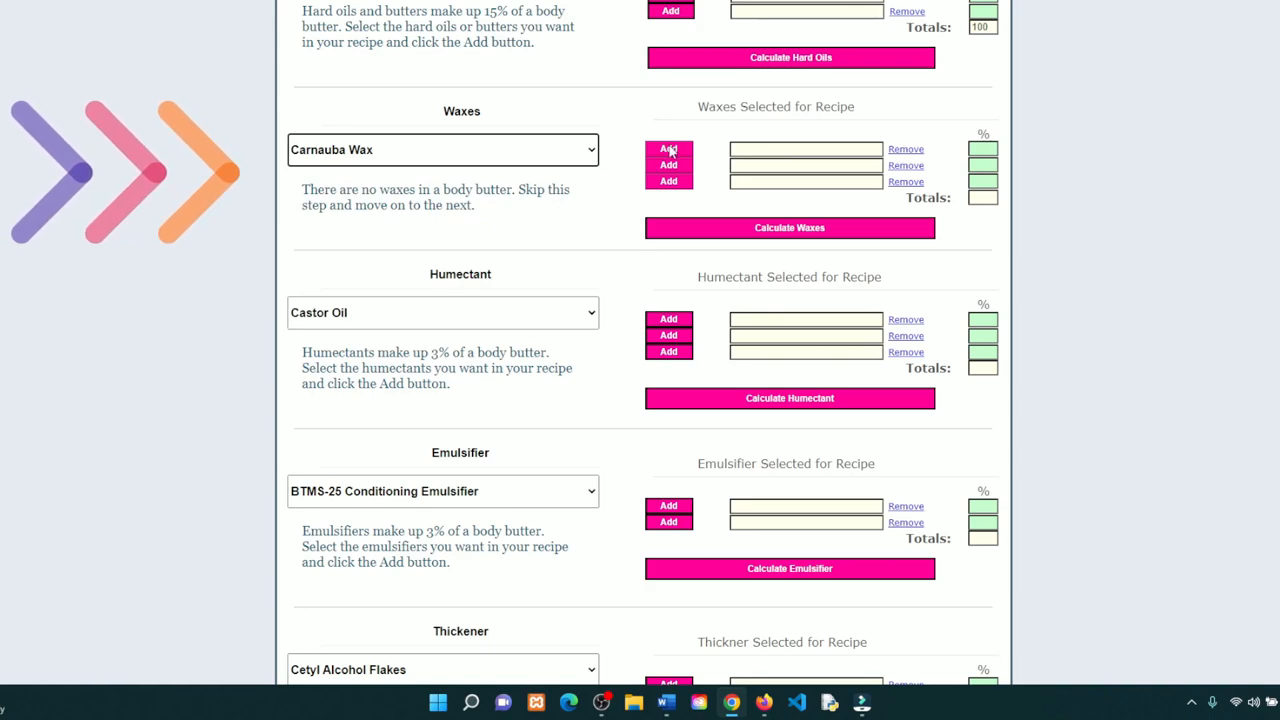
pyautogui.click(442, 148)
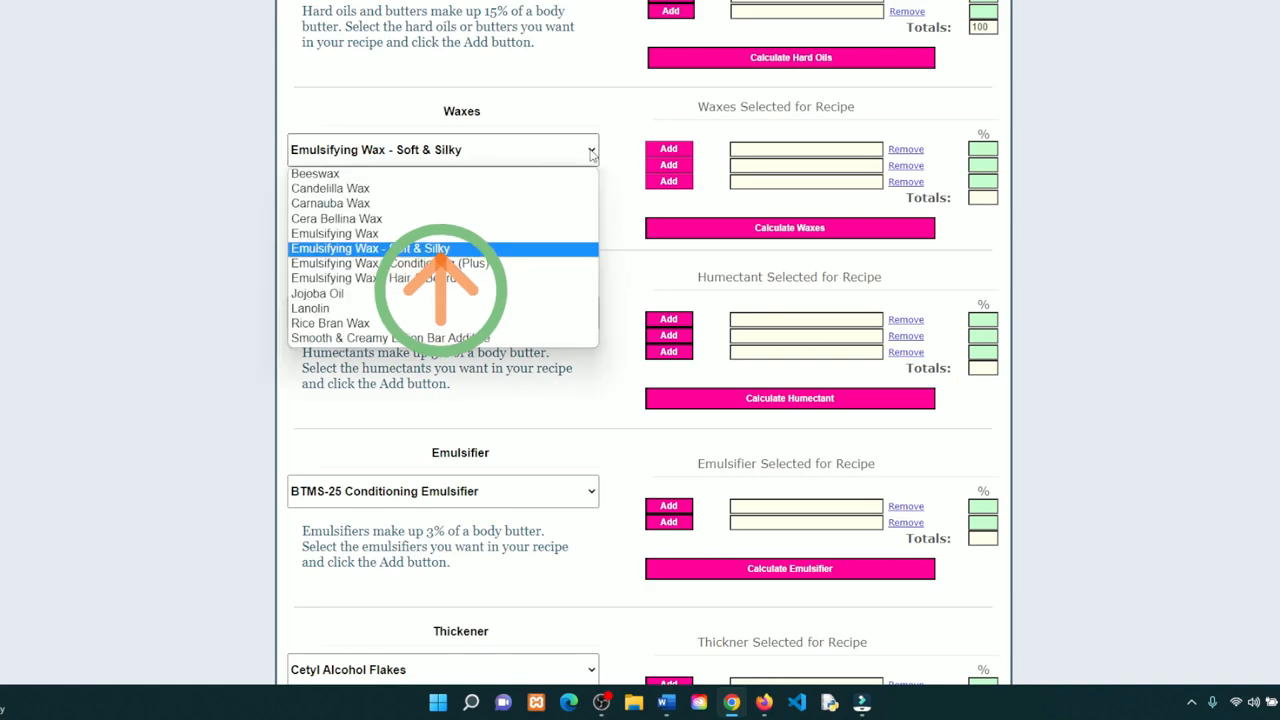
pyautogui.click(316, 292)
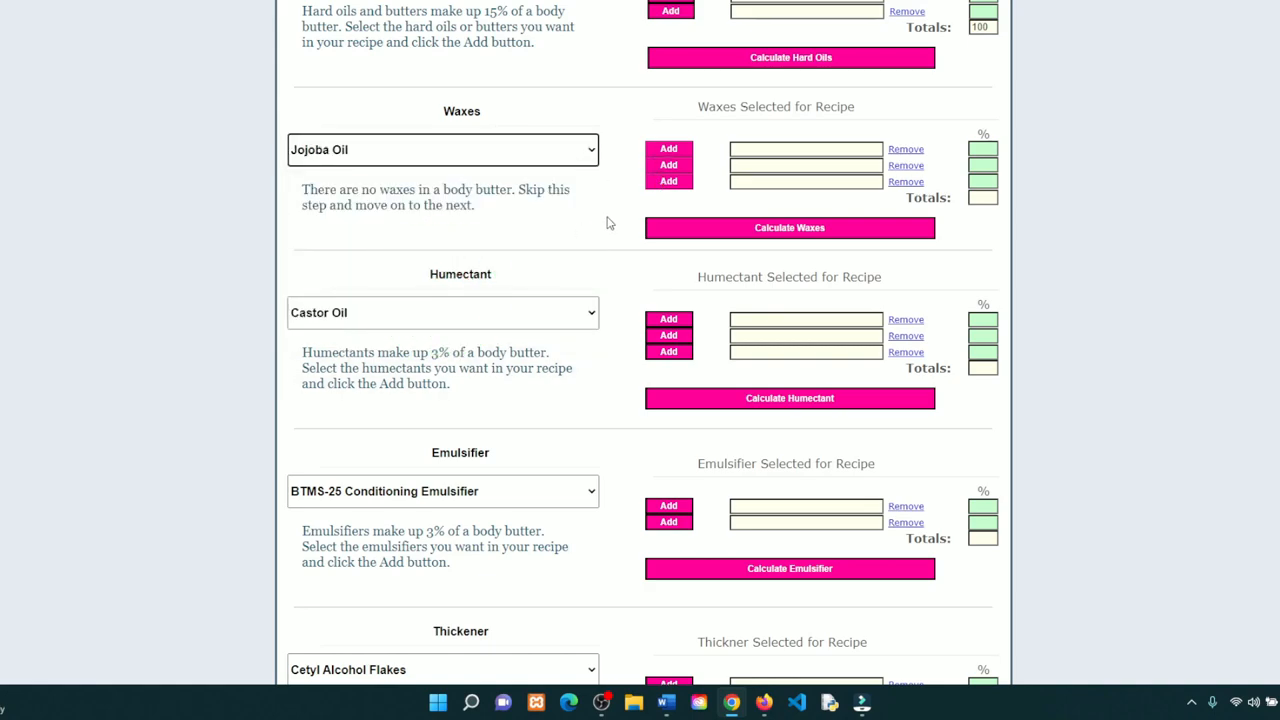
# Add Glycerin as the sole humectant at 100 percent
pyautogui.click(442, 312)
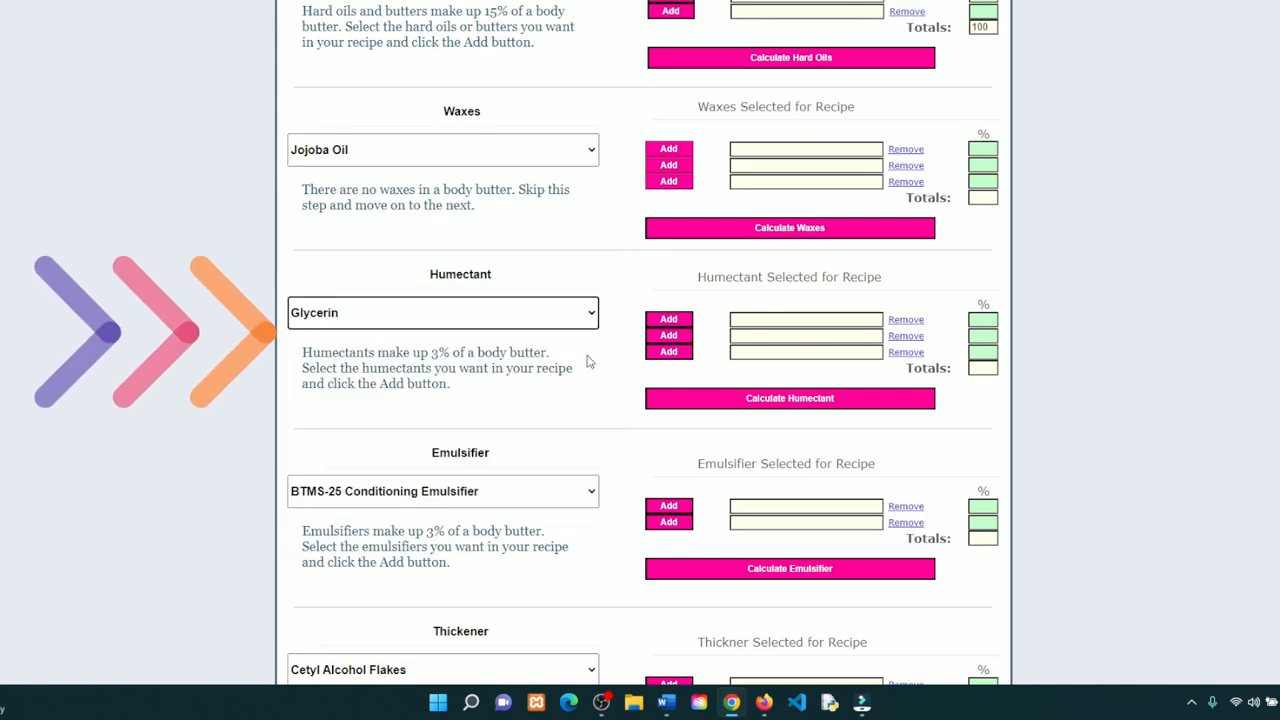
pyautogui.click(668, 318)
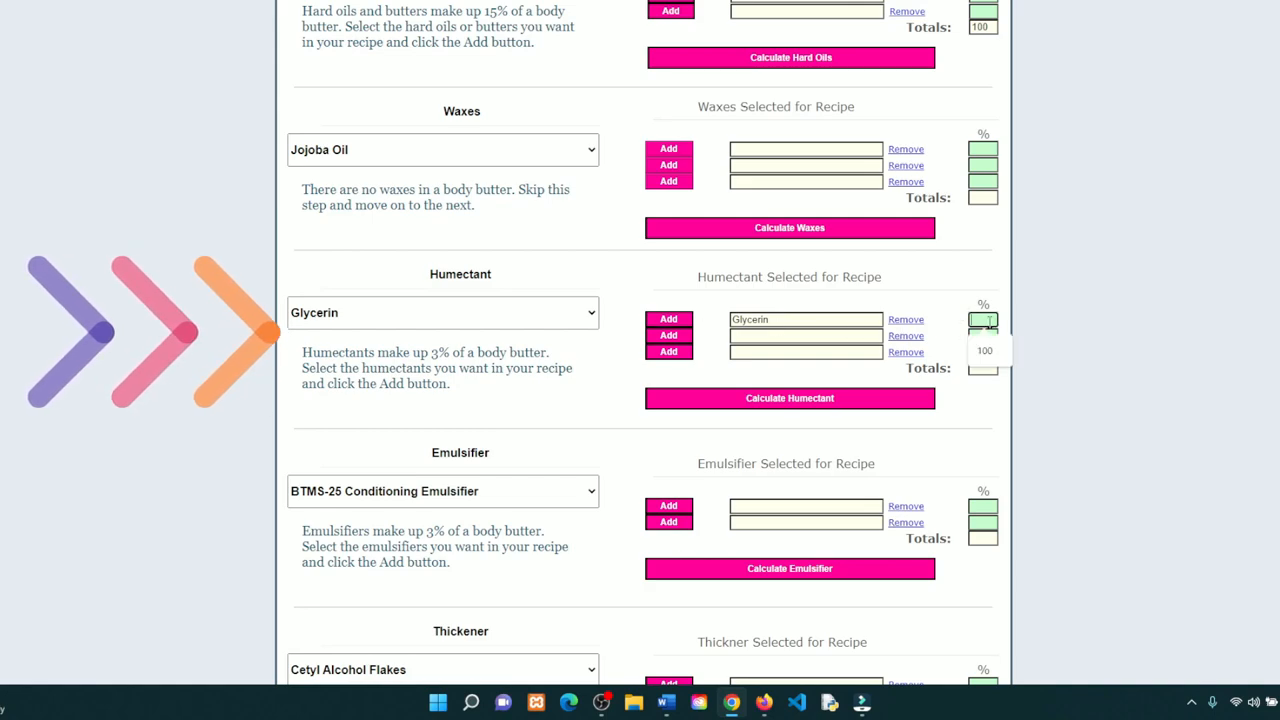
pyautogui.click(788, 398)
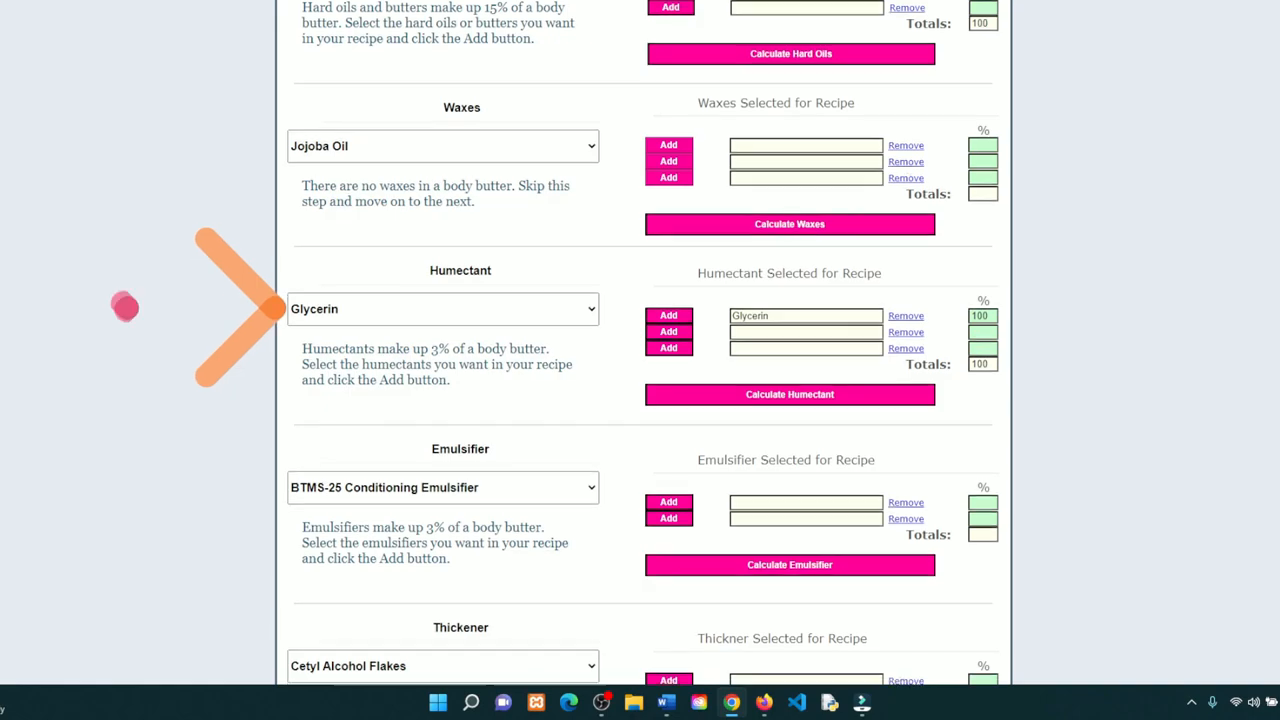
# Add Stearic Acid as the recipe's thickener alongside the Emulsifying Wax - Conditioning emulsifier
pyautogui.scroll(-3)
pyautogui.write('100')
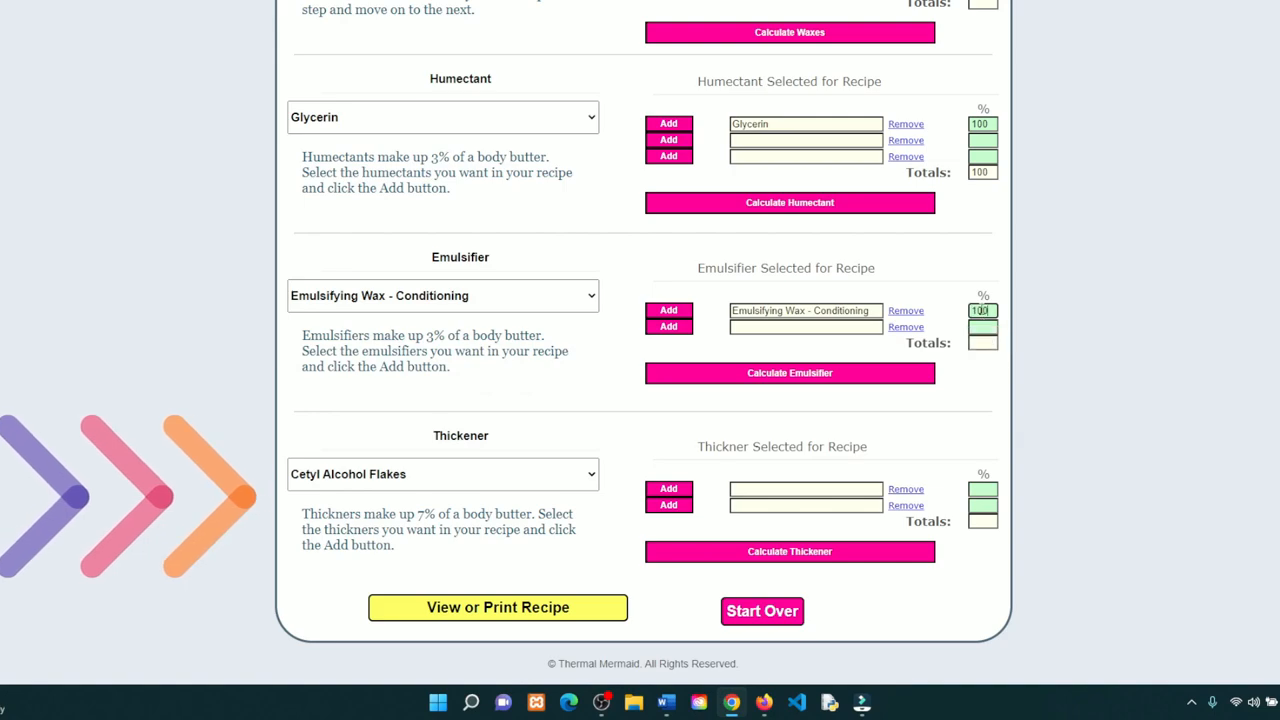
pyautogui.click(442, 474)
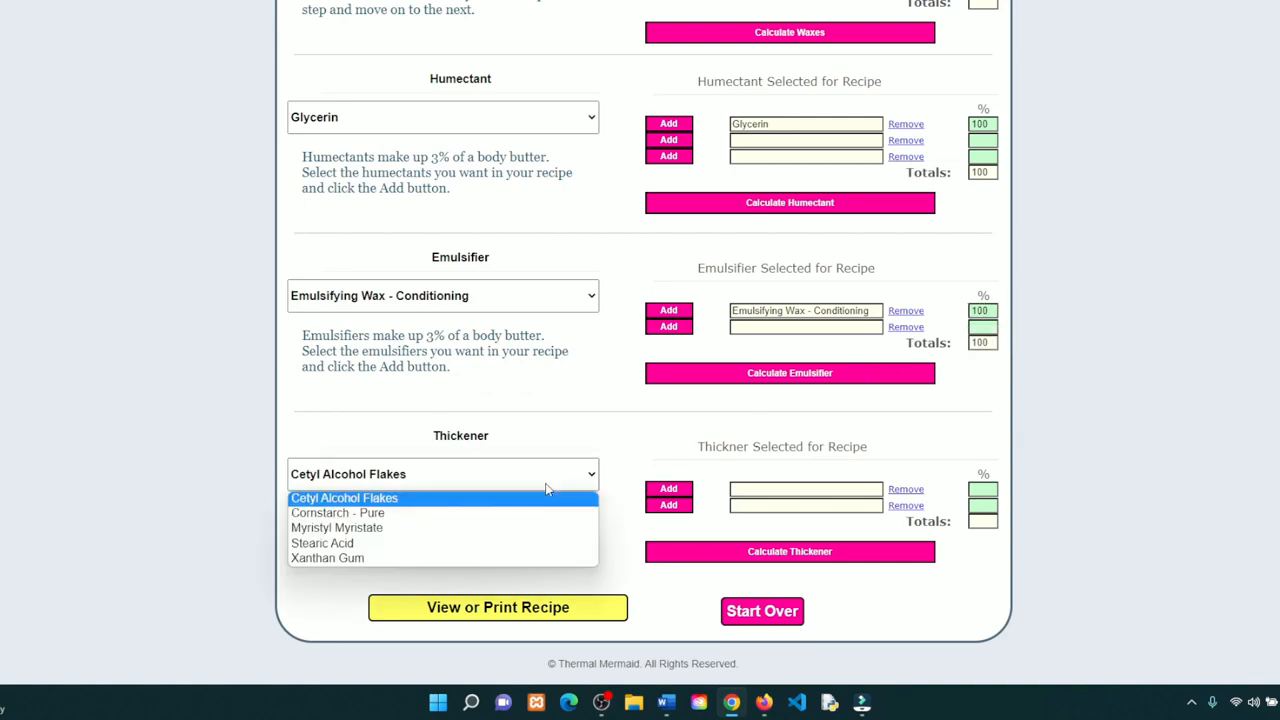
pyautogui.click(322, 544)
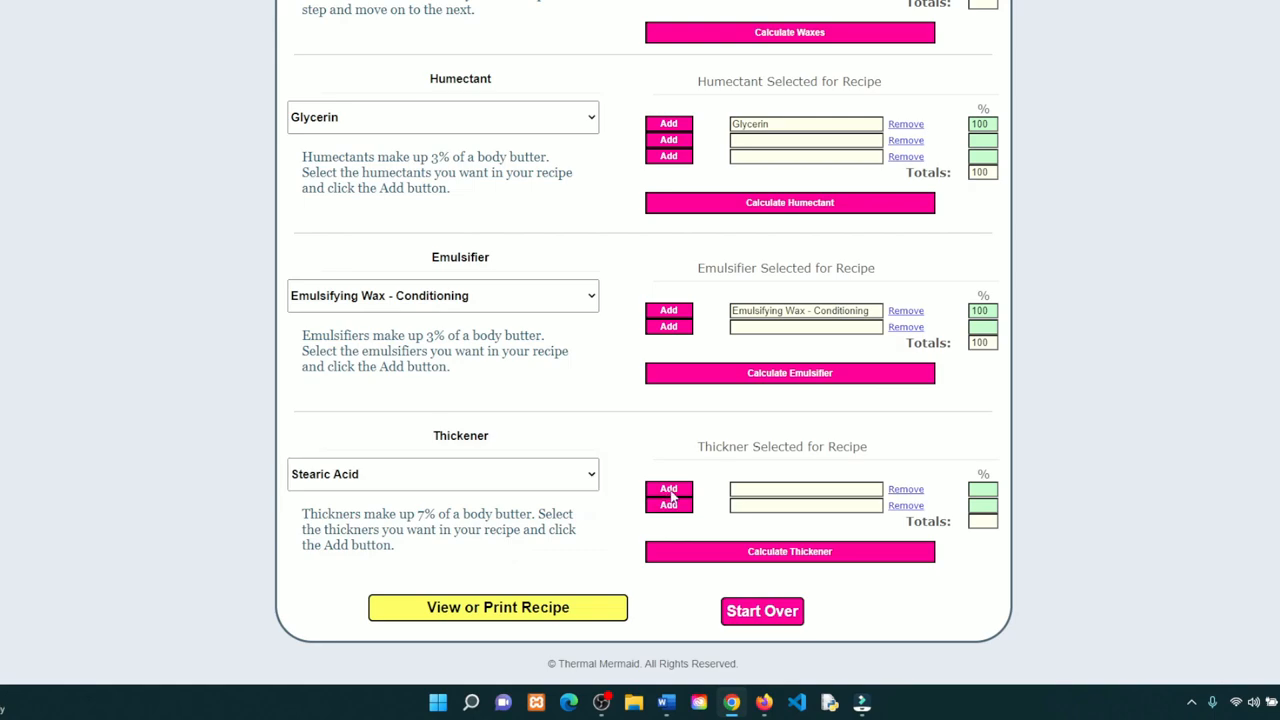
pyautogui.click(668, 488)
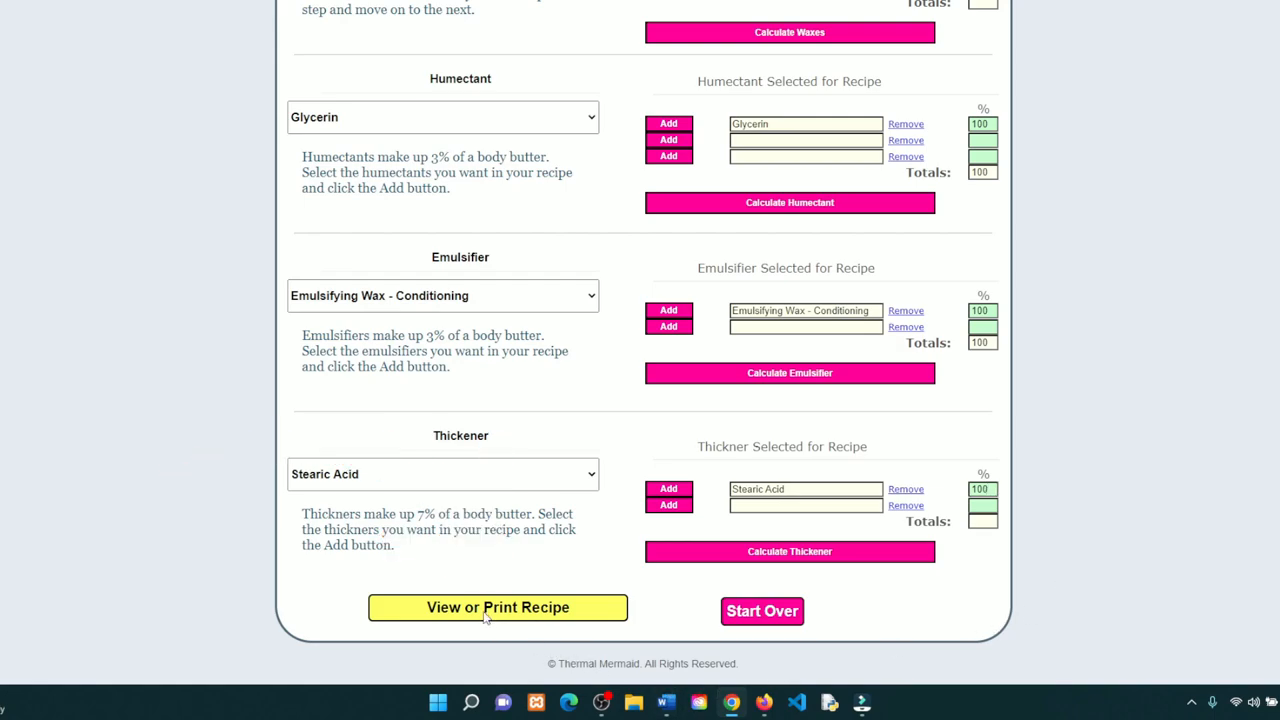
# Add the note 'about my recipe. fragrance oil, color, even notes about packaging can go here.' in Additives & Notes
pyautogui.click(496, 608)
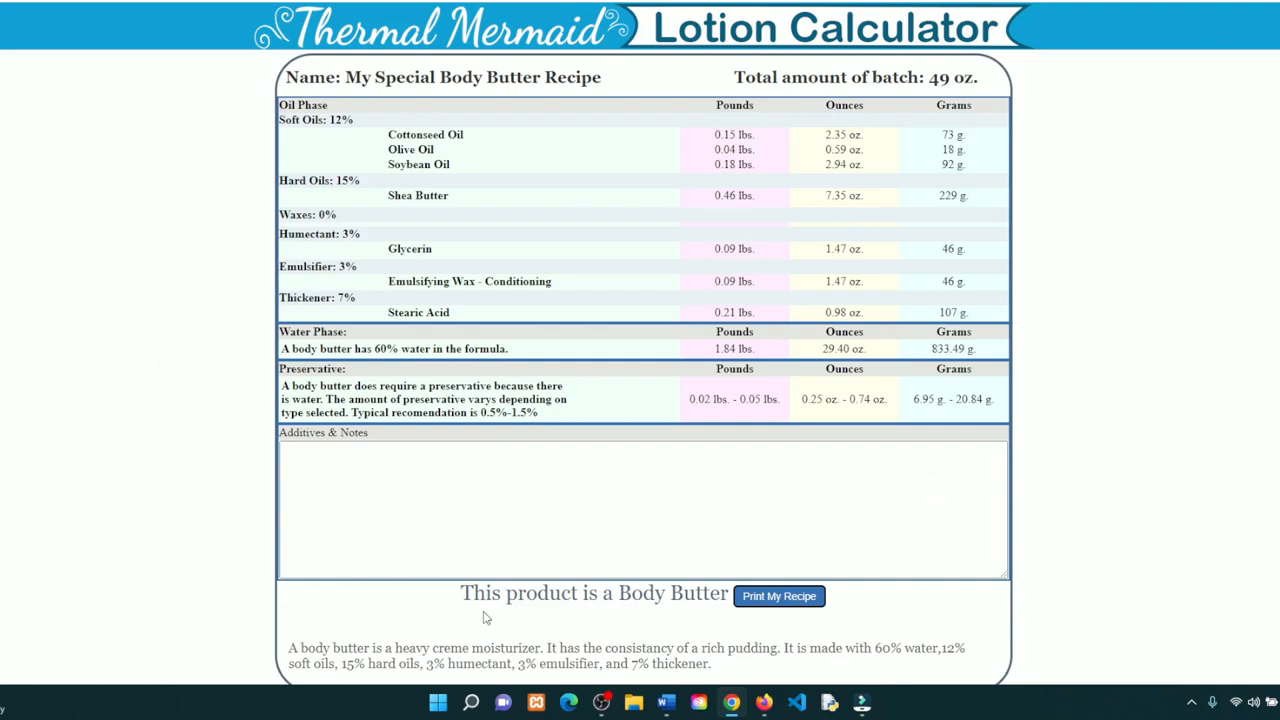
pyautogui.moveTo(1066, 562)
pyautogui.write('Here I will add additional details')
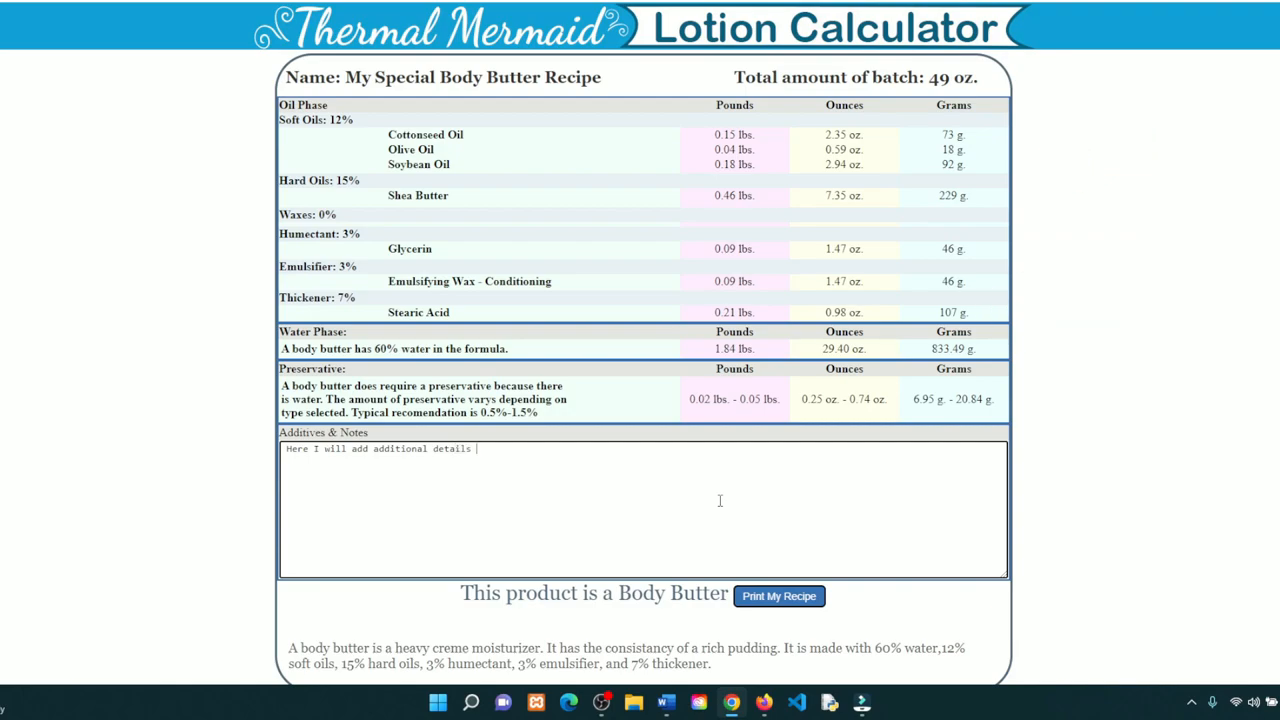
pyautogui.write('about my re')
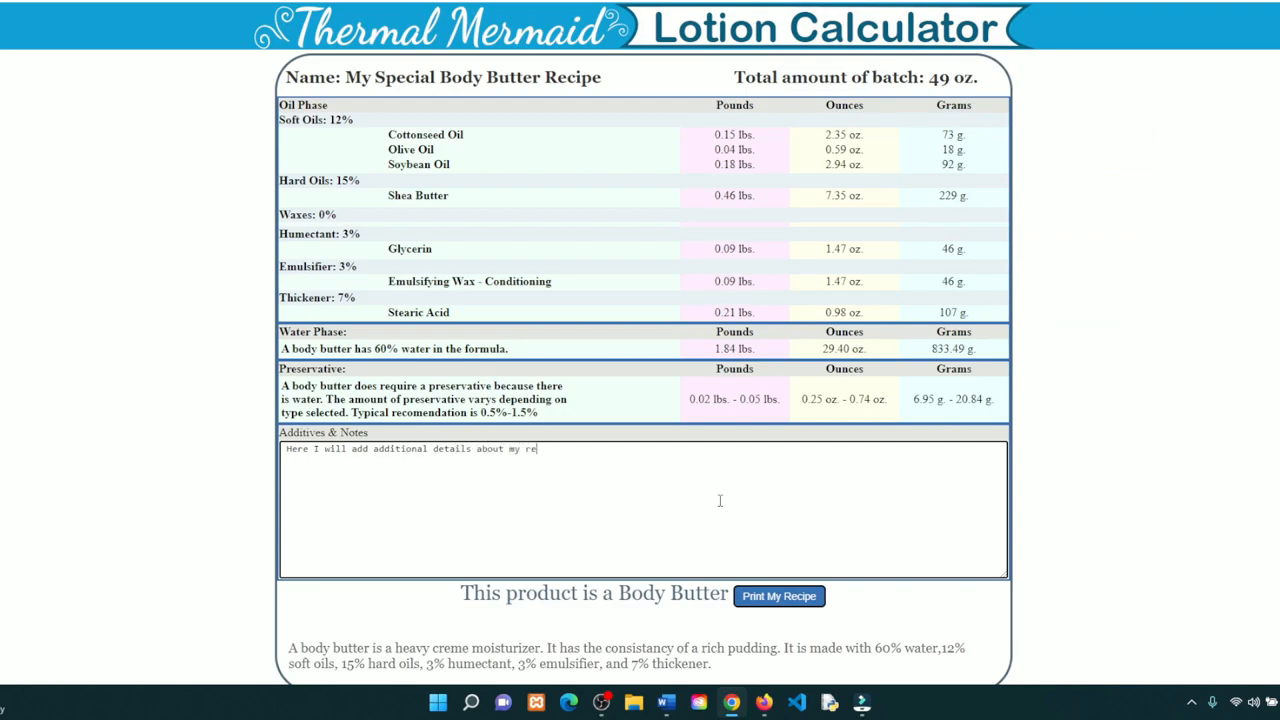
pyautogui.write('cipe. r')
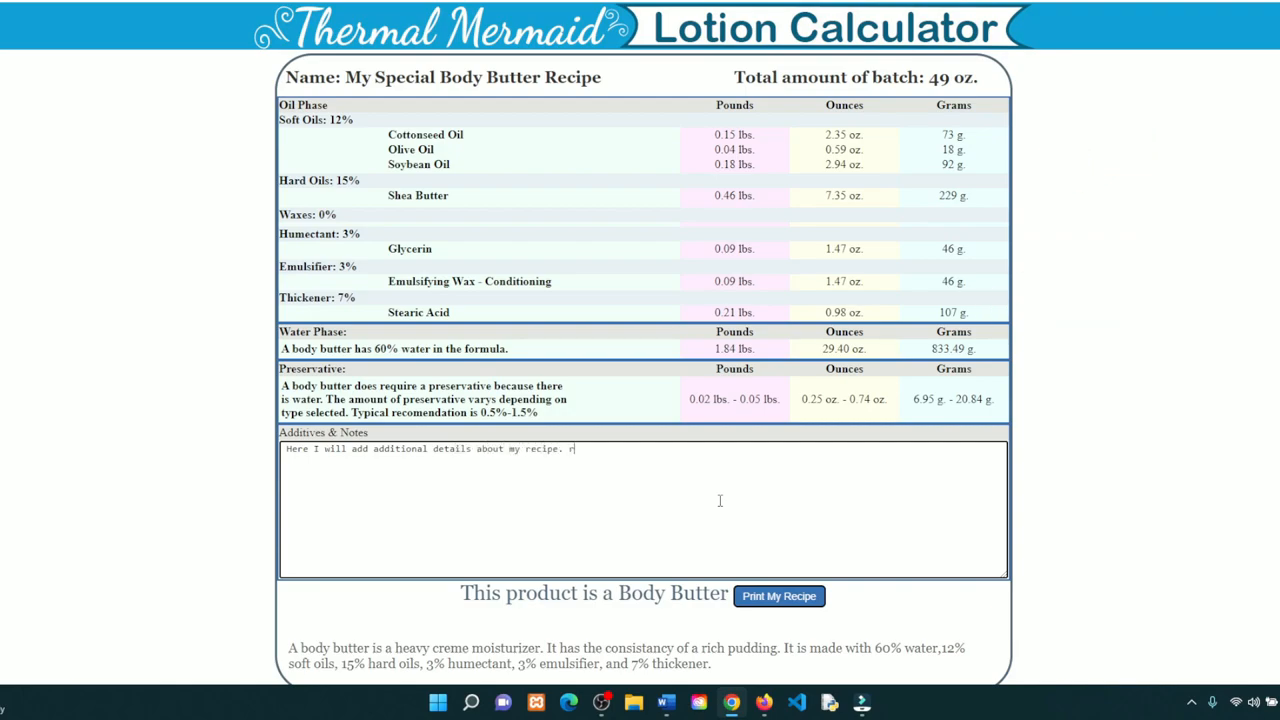
pyautogui.write('ragrance o')
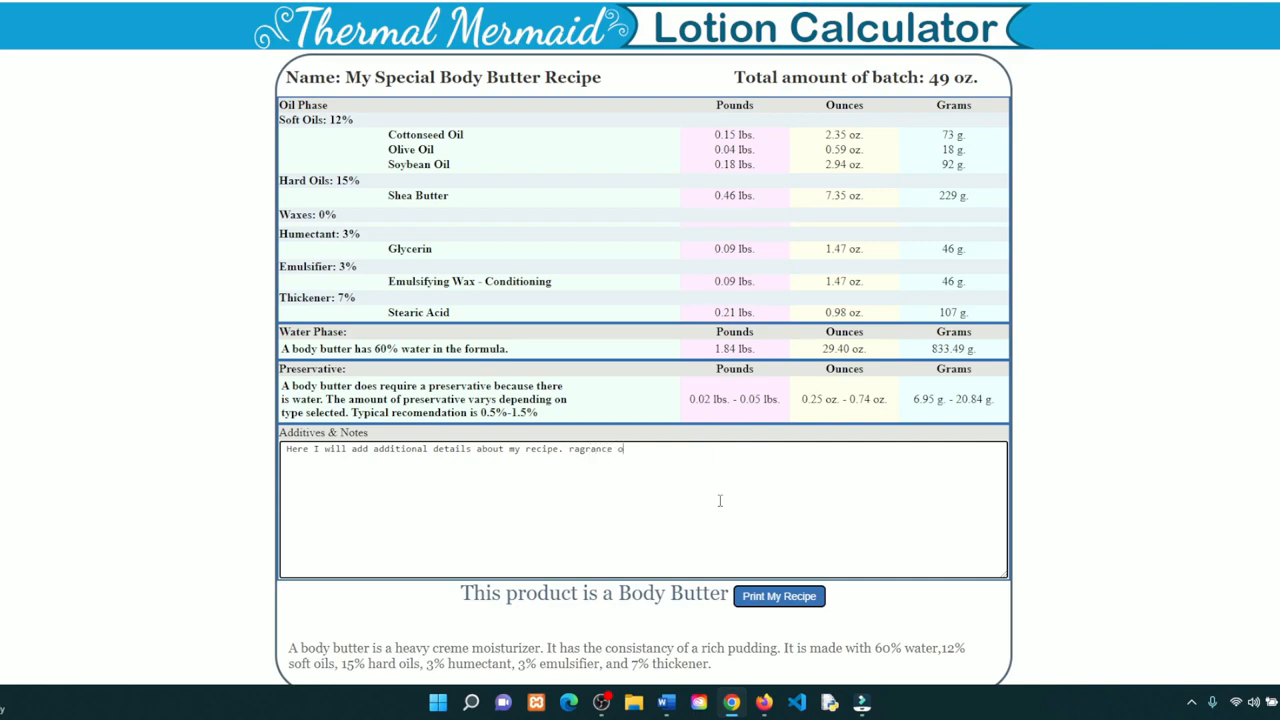
pyautogui.write('il')
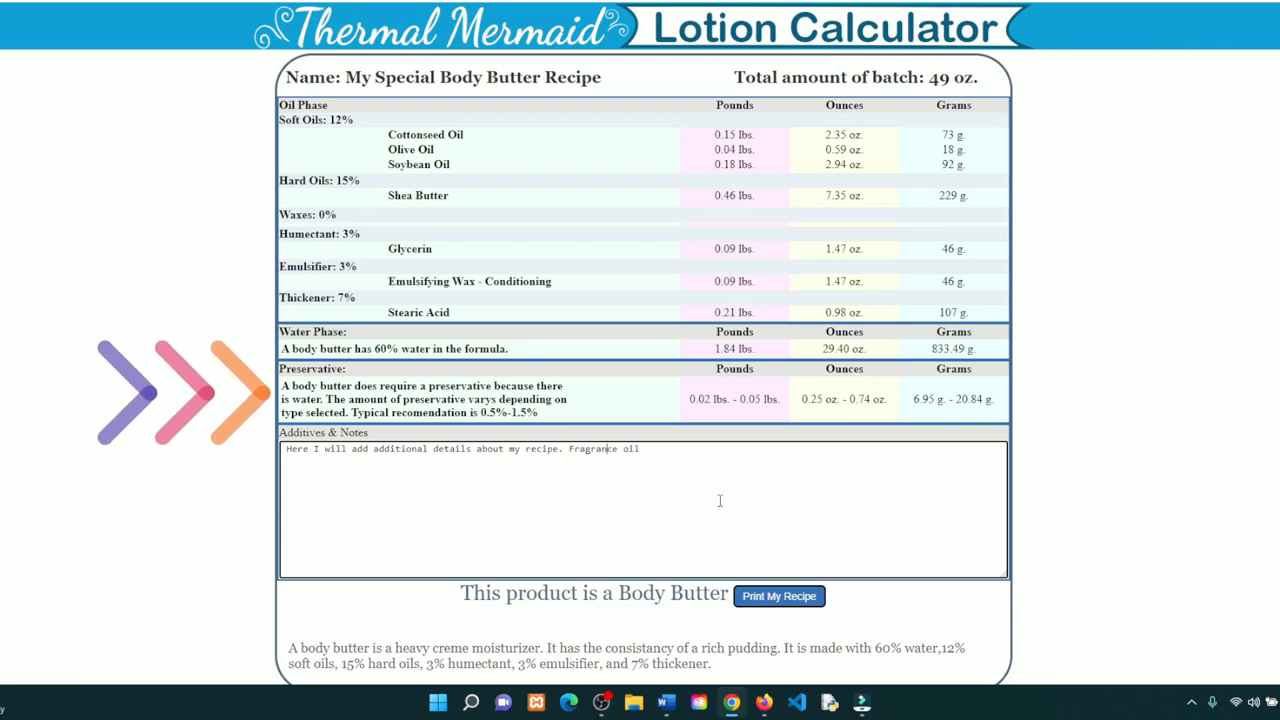
pyautogui.write(', co')
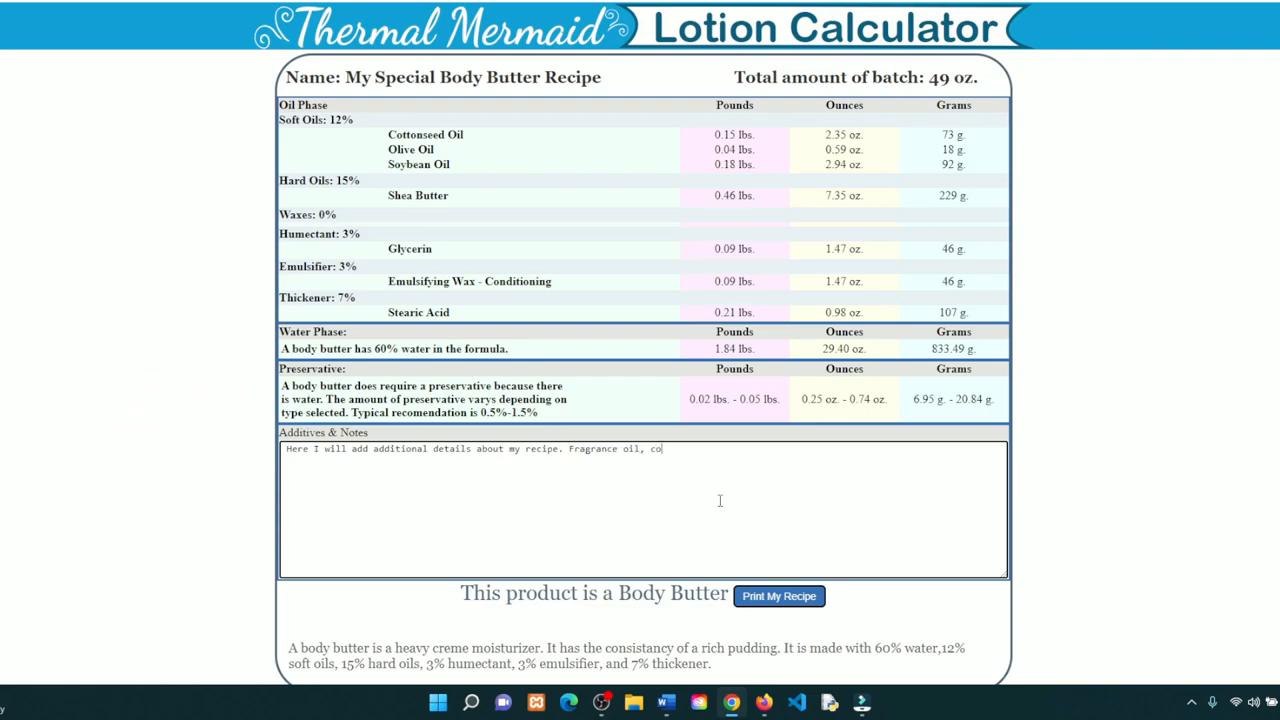
pyautogui.write('lor,even')
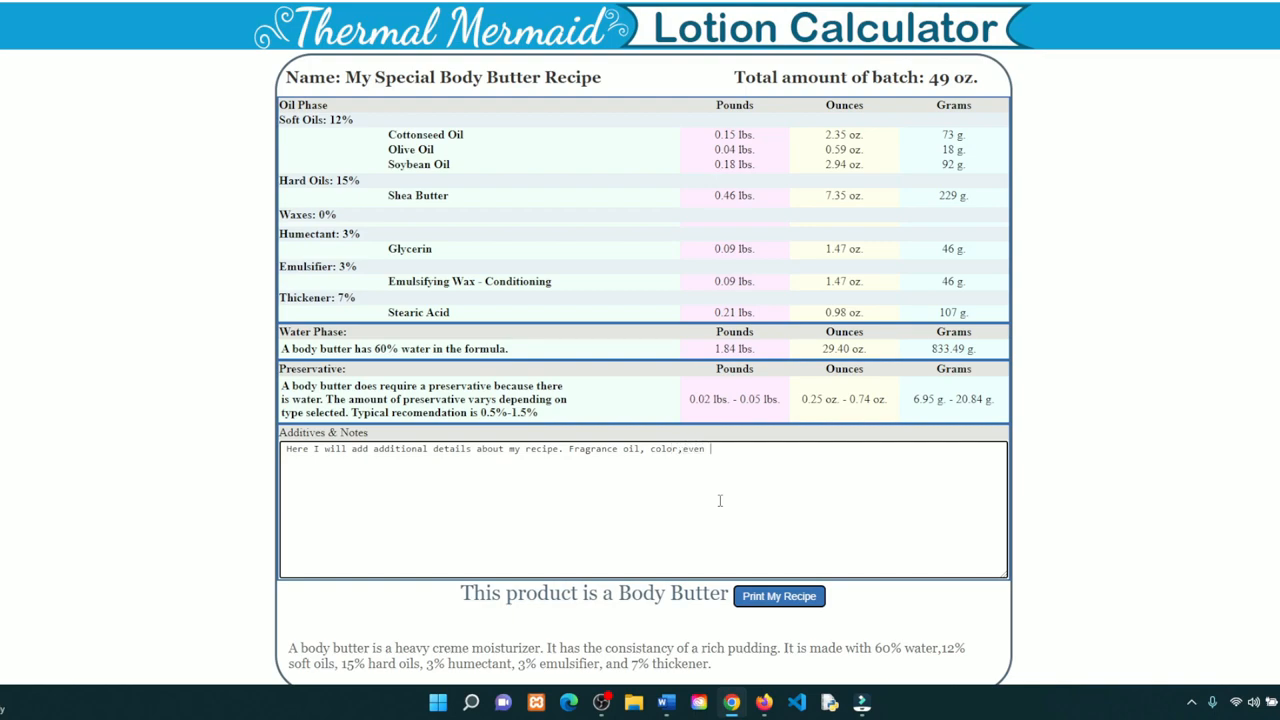
pyautogui.write('notes about')
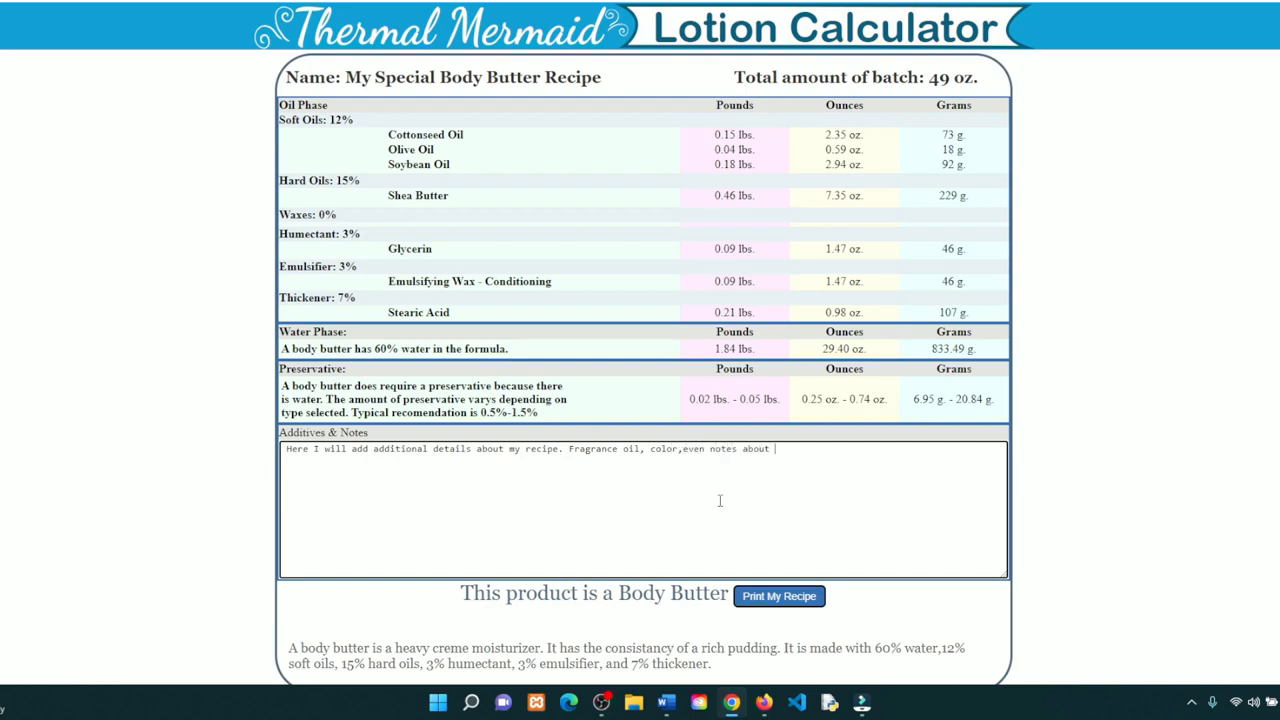
pyautogui.write('packaging')
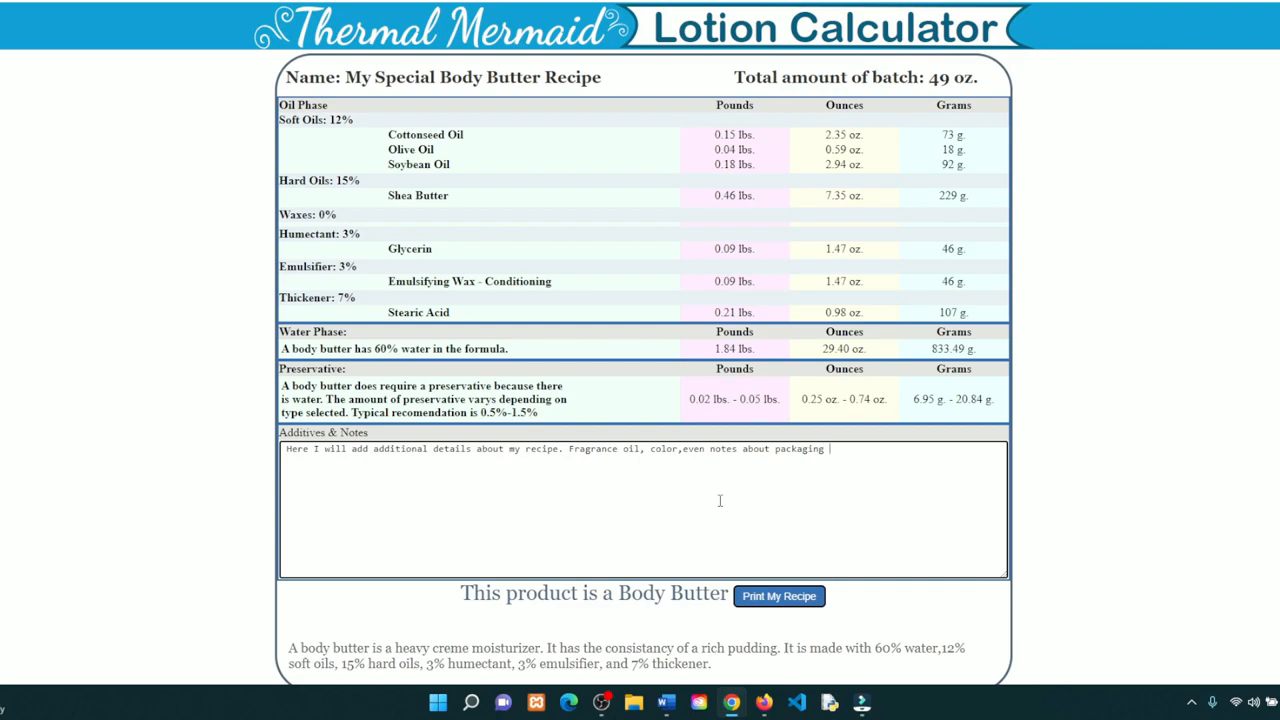
pyautogui.write('can go here.')
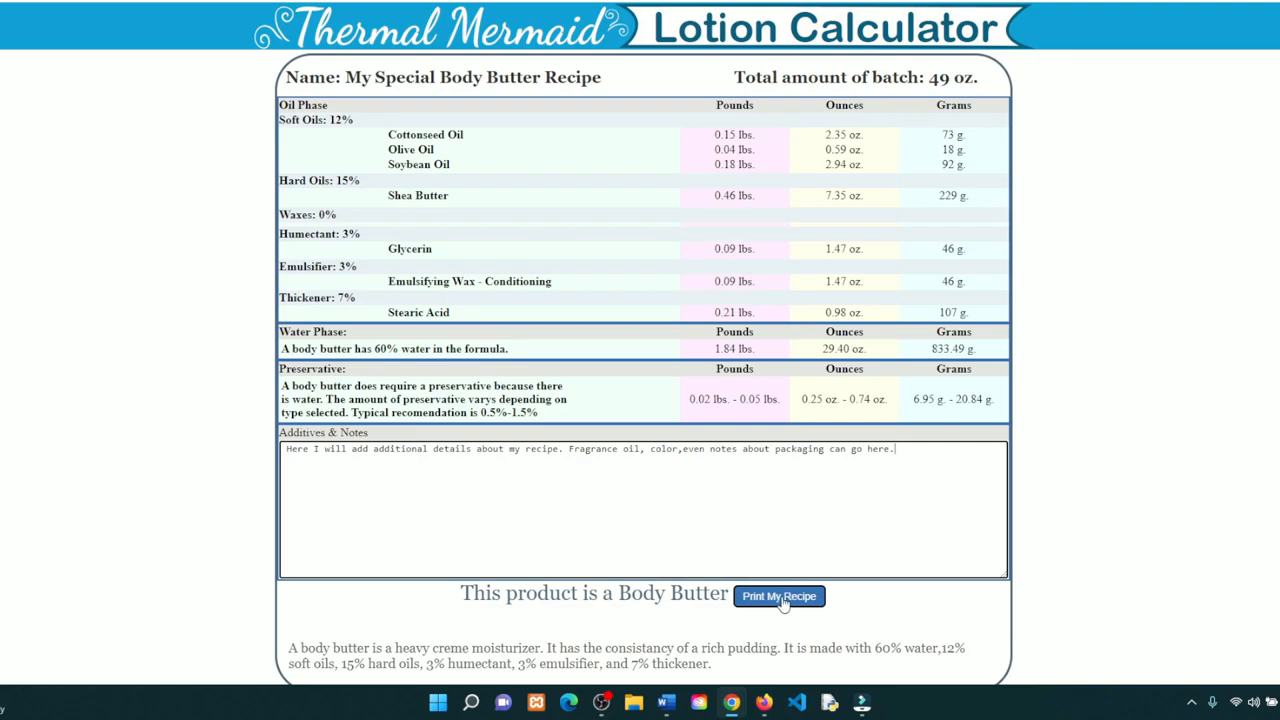
# Send the recipe sheet to the printer, then Start Over to reset the calculator to a blank form
pyautogui.click(780, 596)
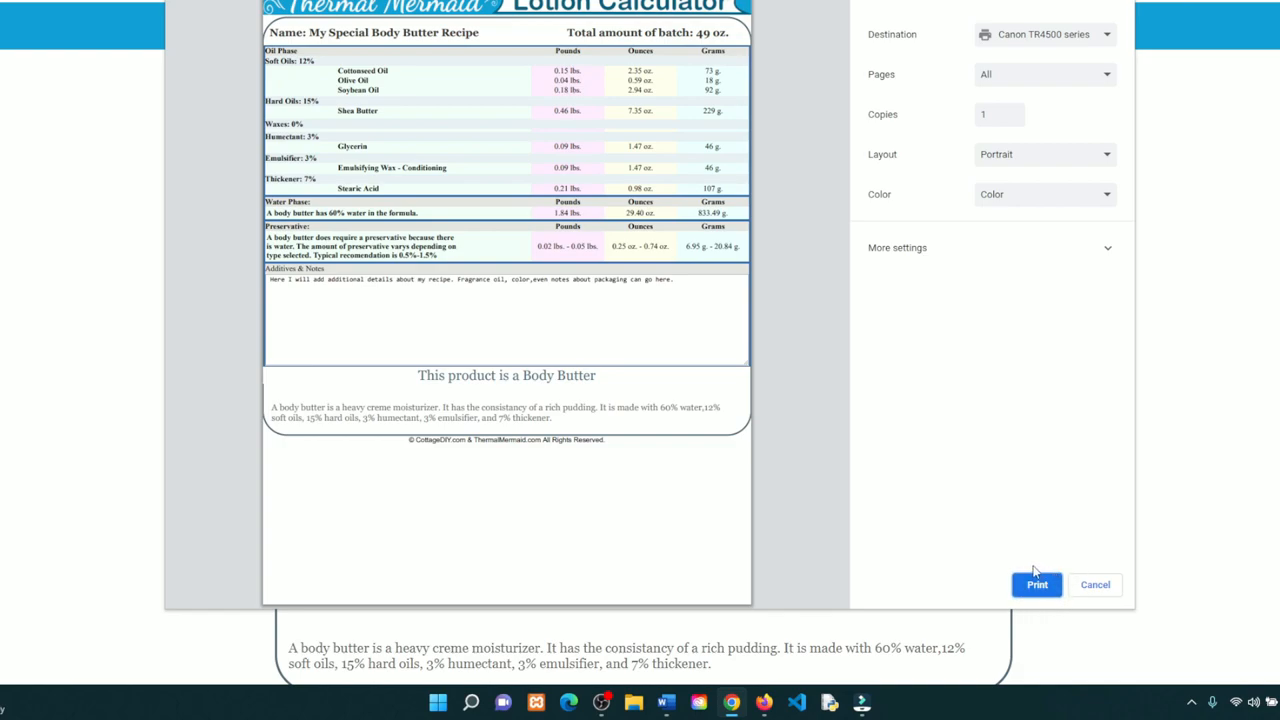
pyautogui.moveTo(944, 560)
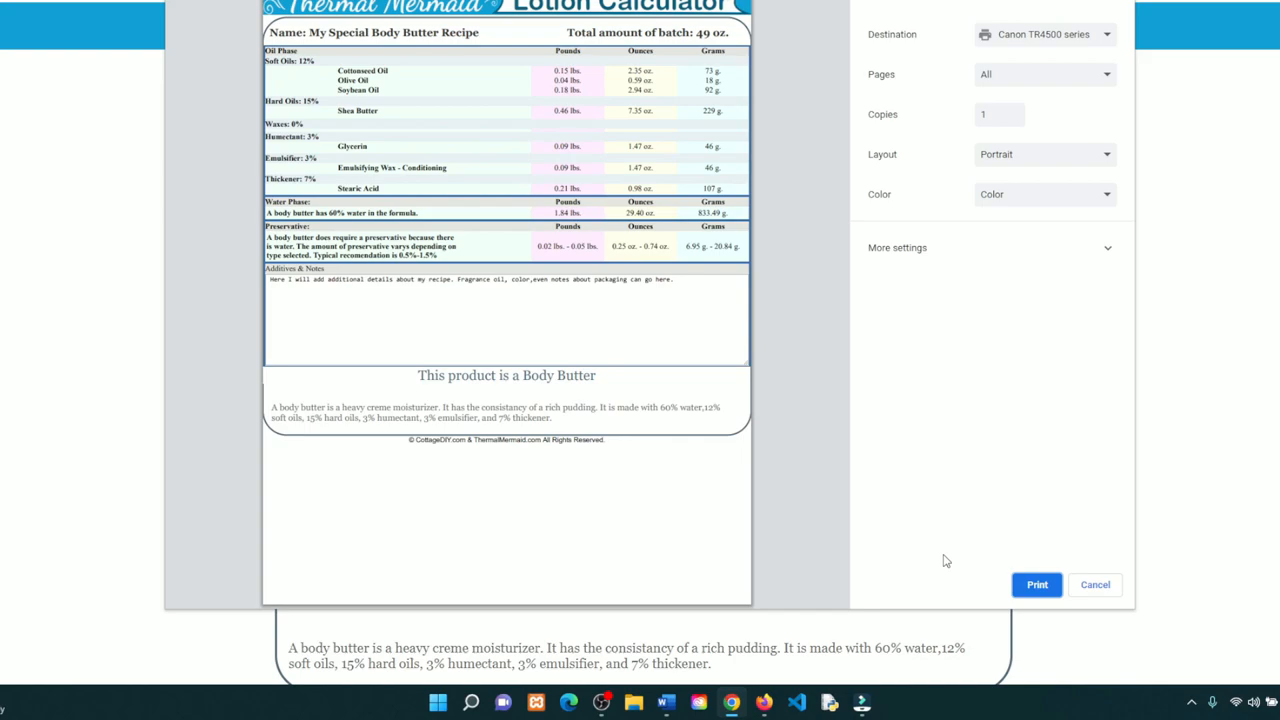
pyautogui.moveTo(1066, 584)
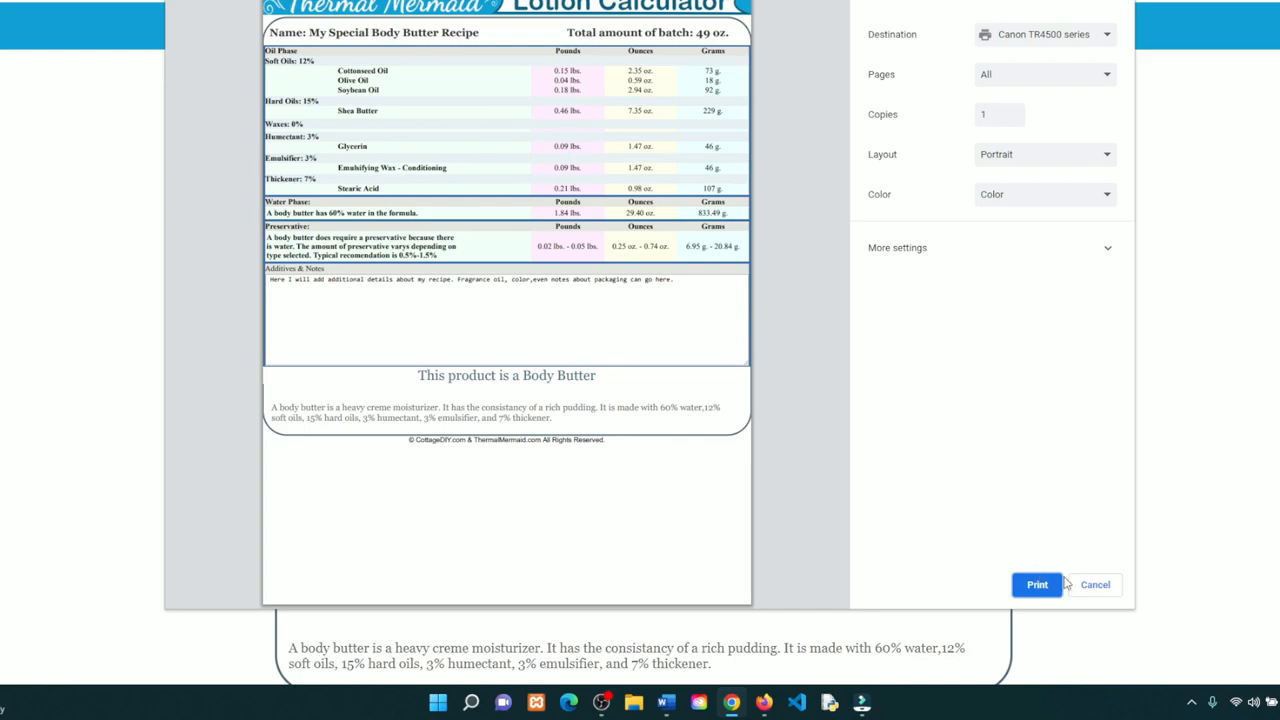
pyautogui.click(1094, 584)
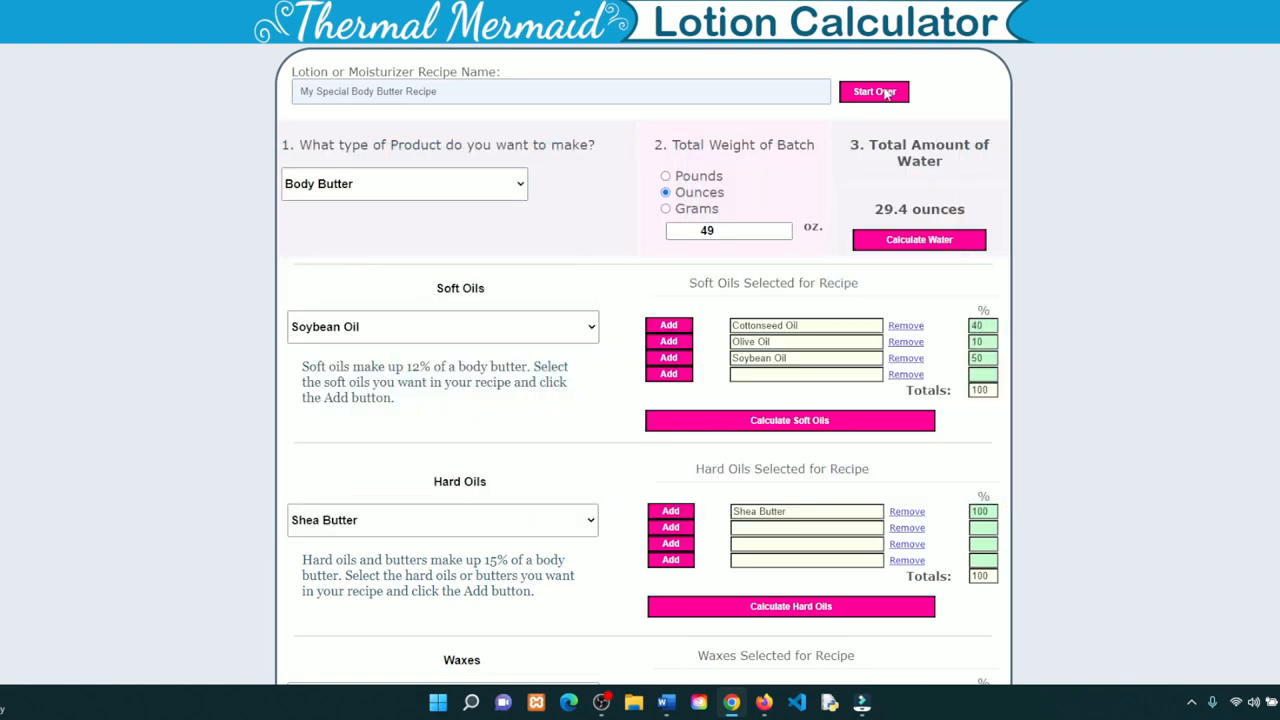
pyautogui.click(872, 92)
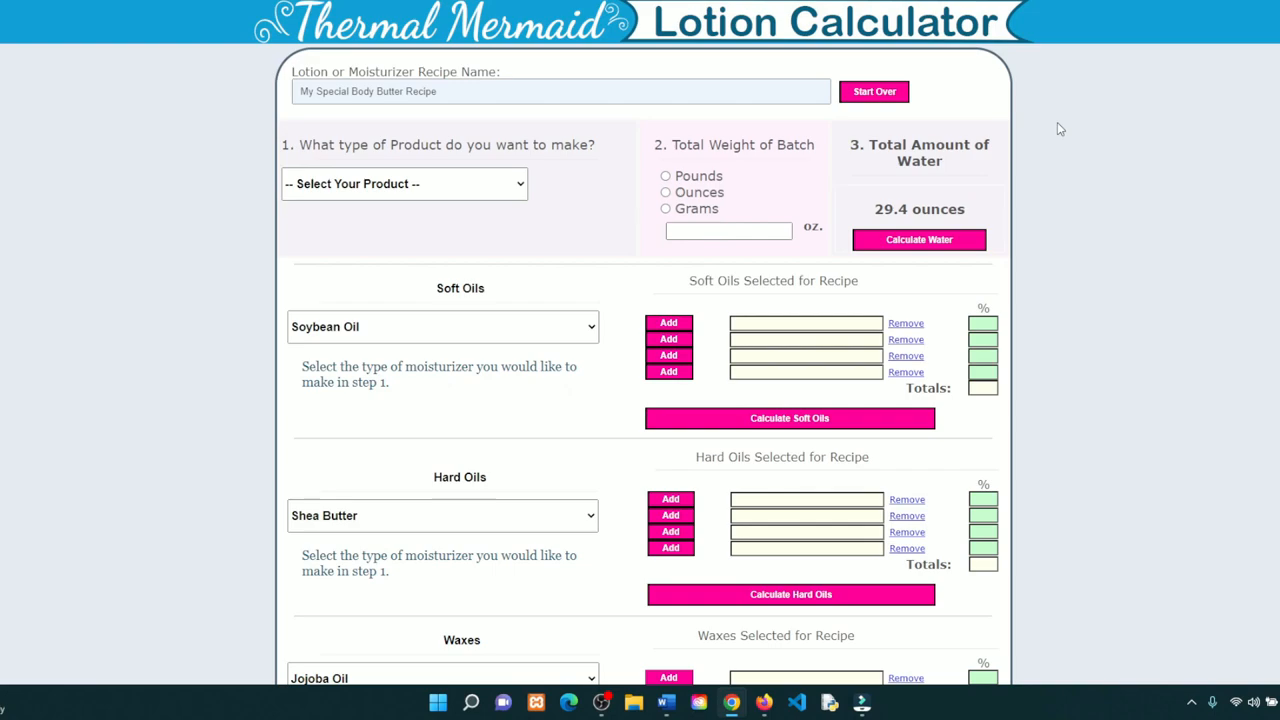
pyautogui.moveTo(1136, 108)
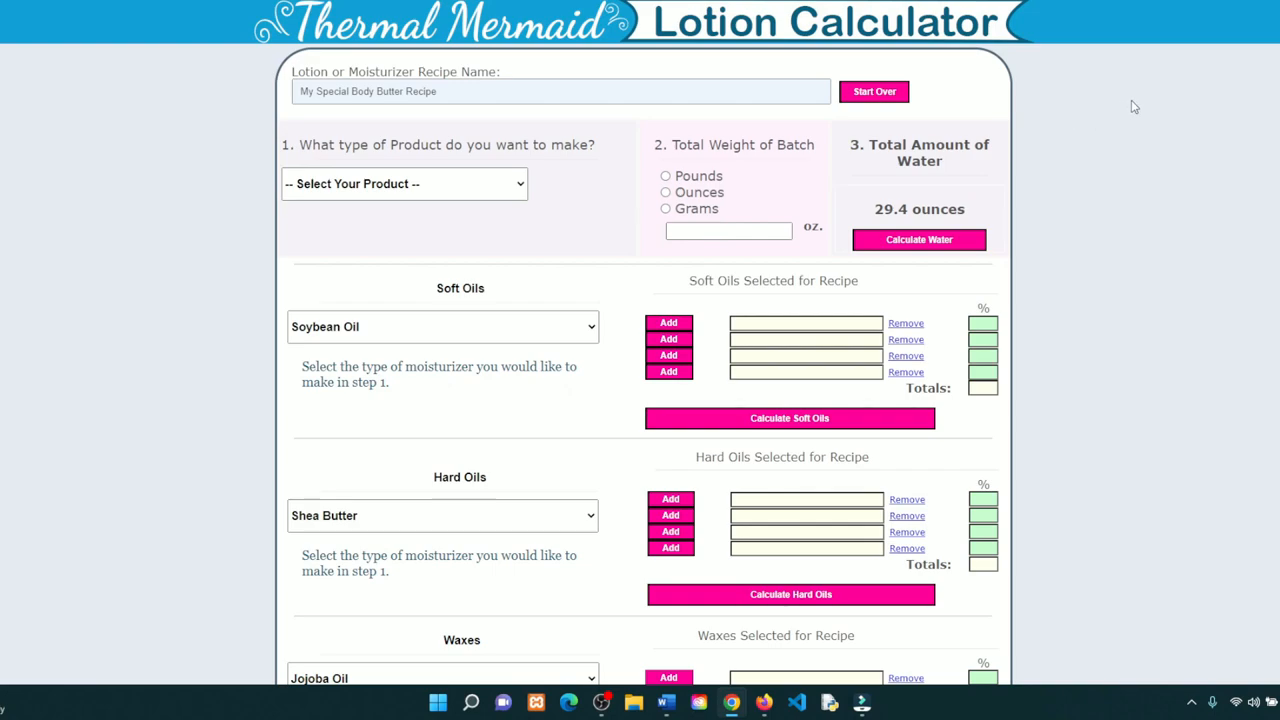